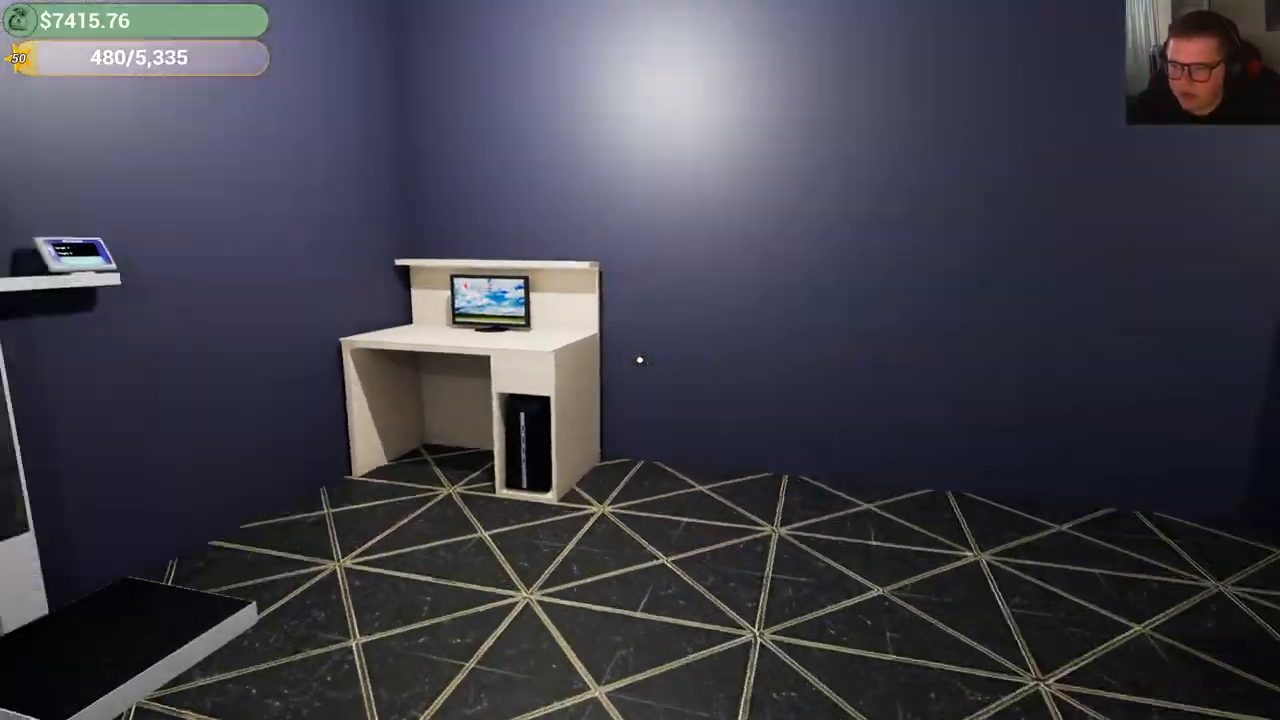
Order a vitamin stand from the computer's furniture store and pay, leaving $4,015.76
left_click(486, 313)
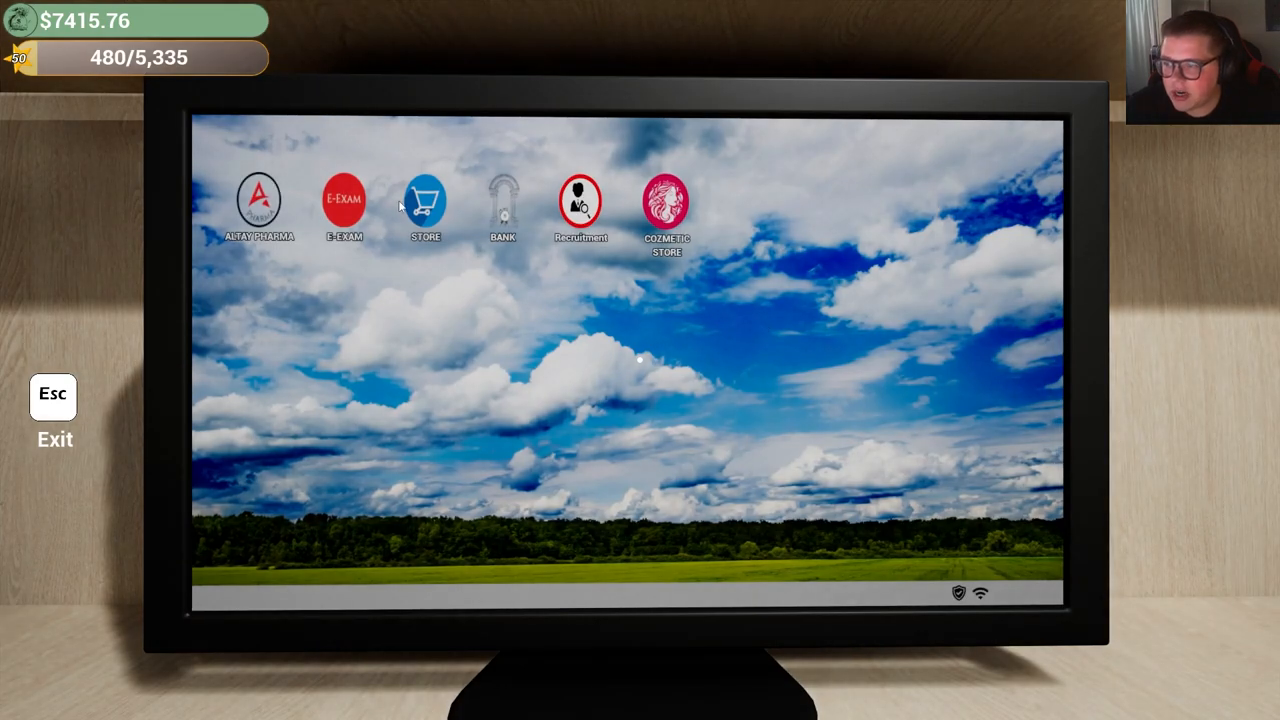
left_click(423, 196)
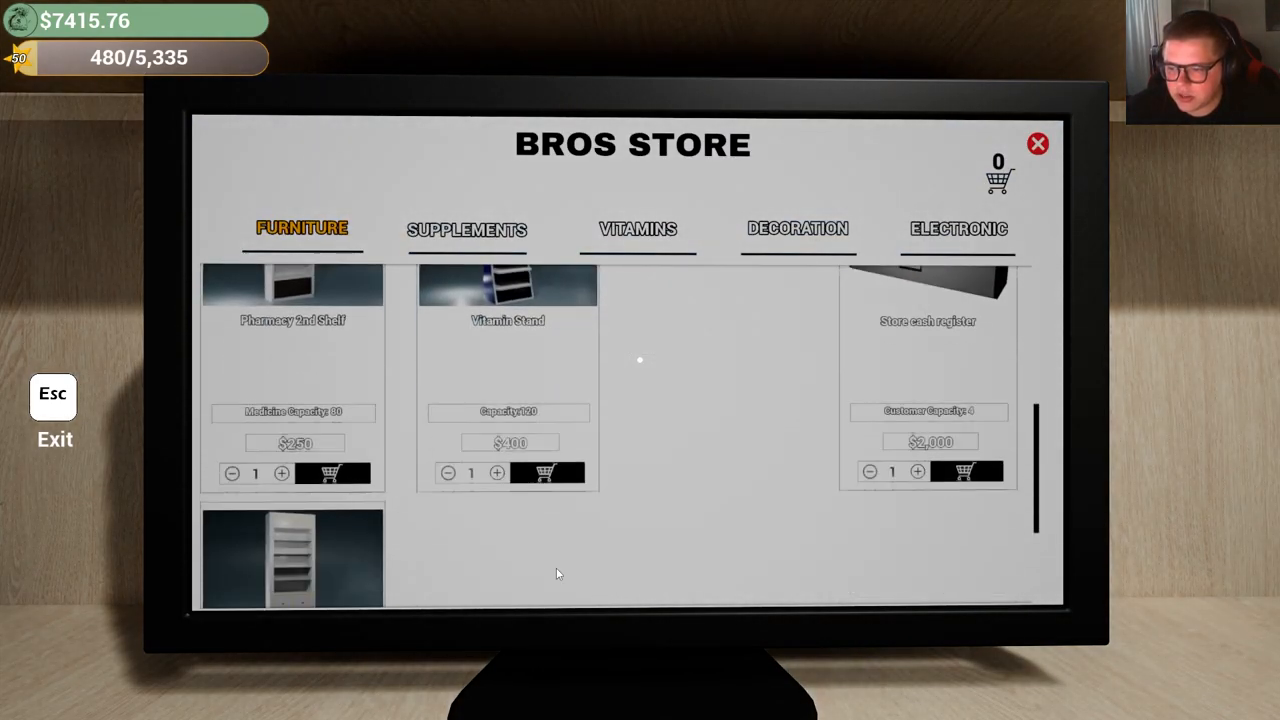
left_click(542, 473)
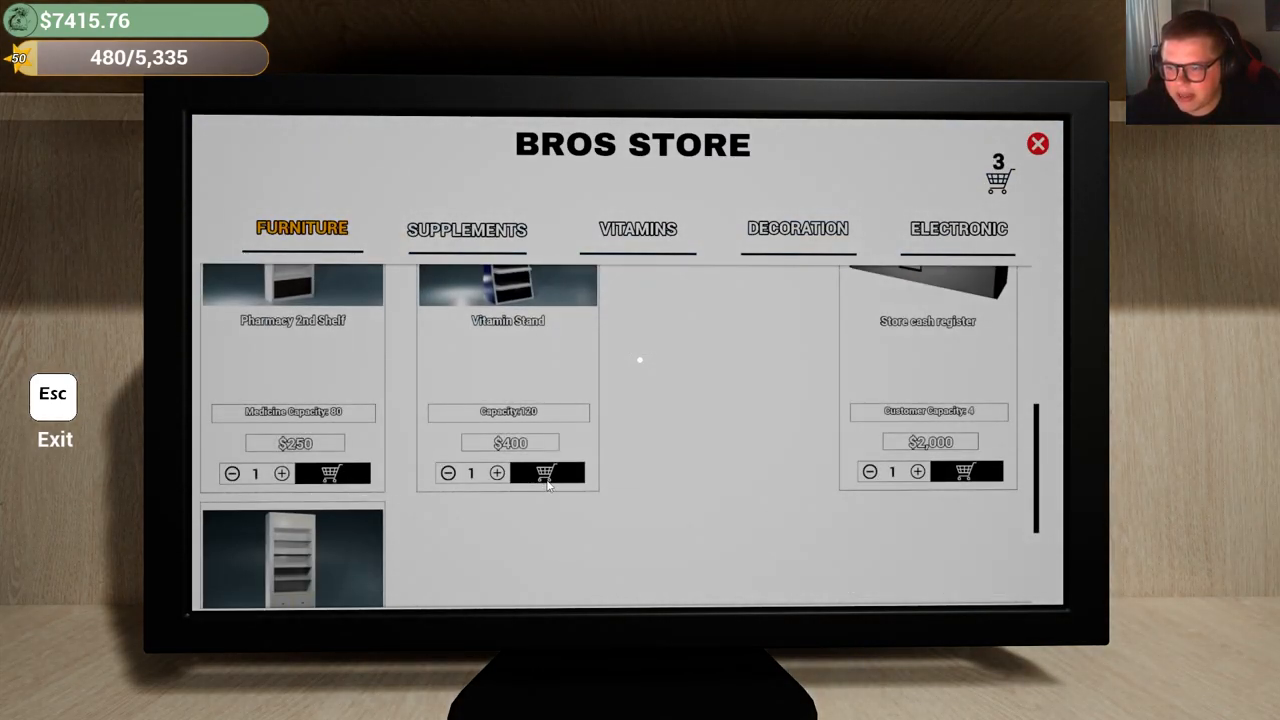
left_click(547, 473)
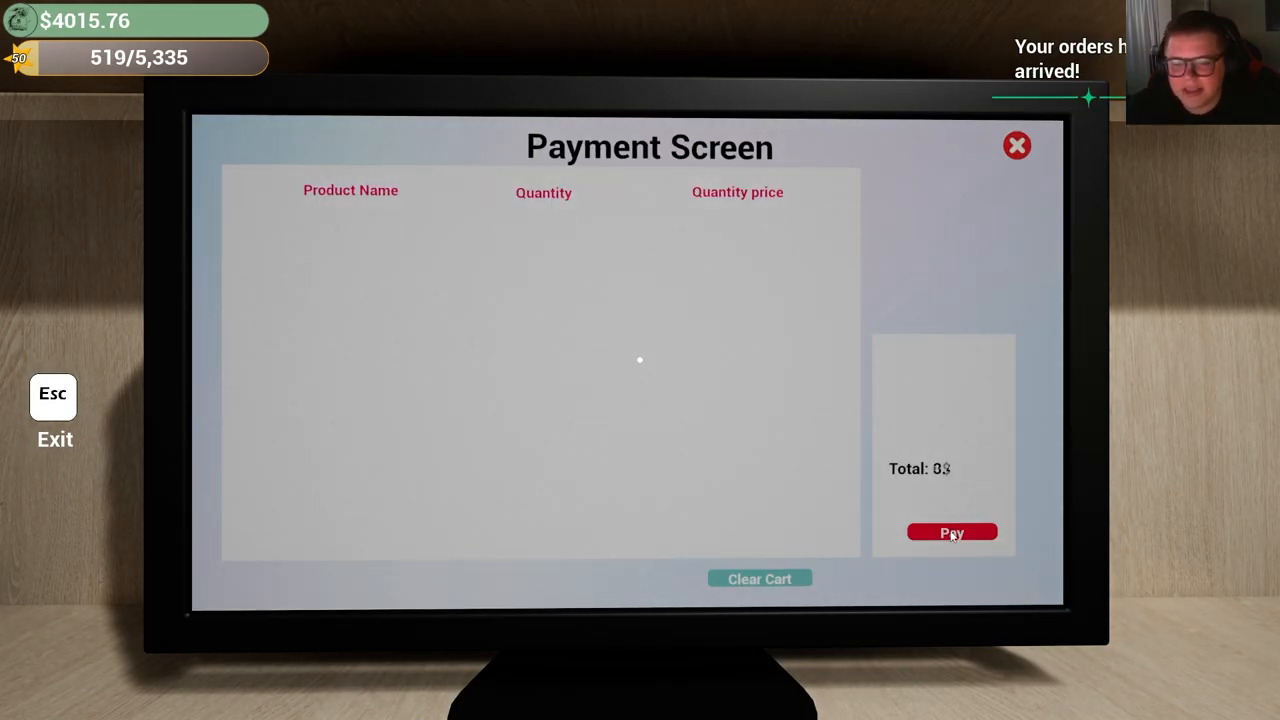
left_click(1015, 145)
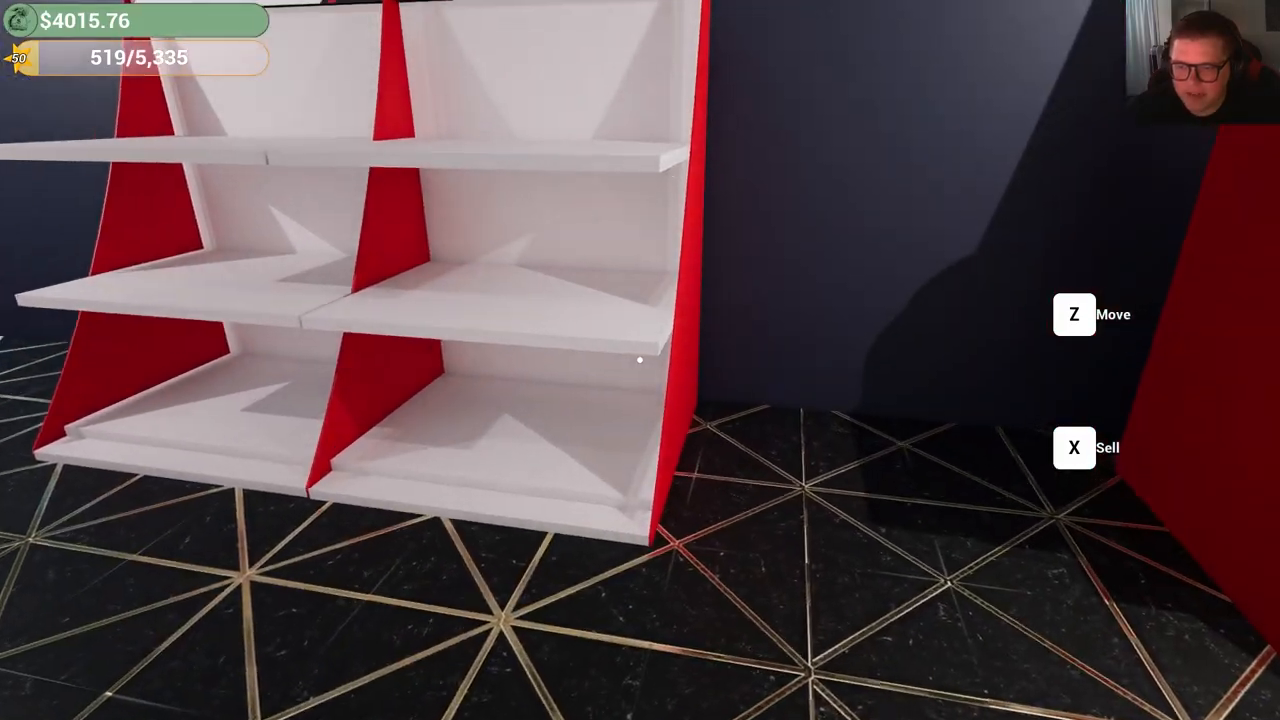
Pick up a supplement shelf with Z to reposition it beside the others
key("z")
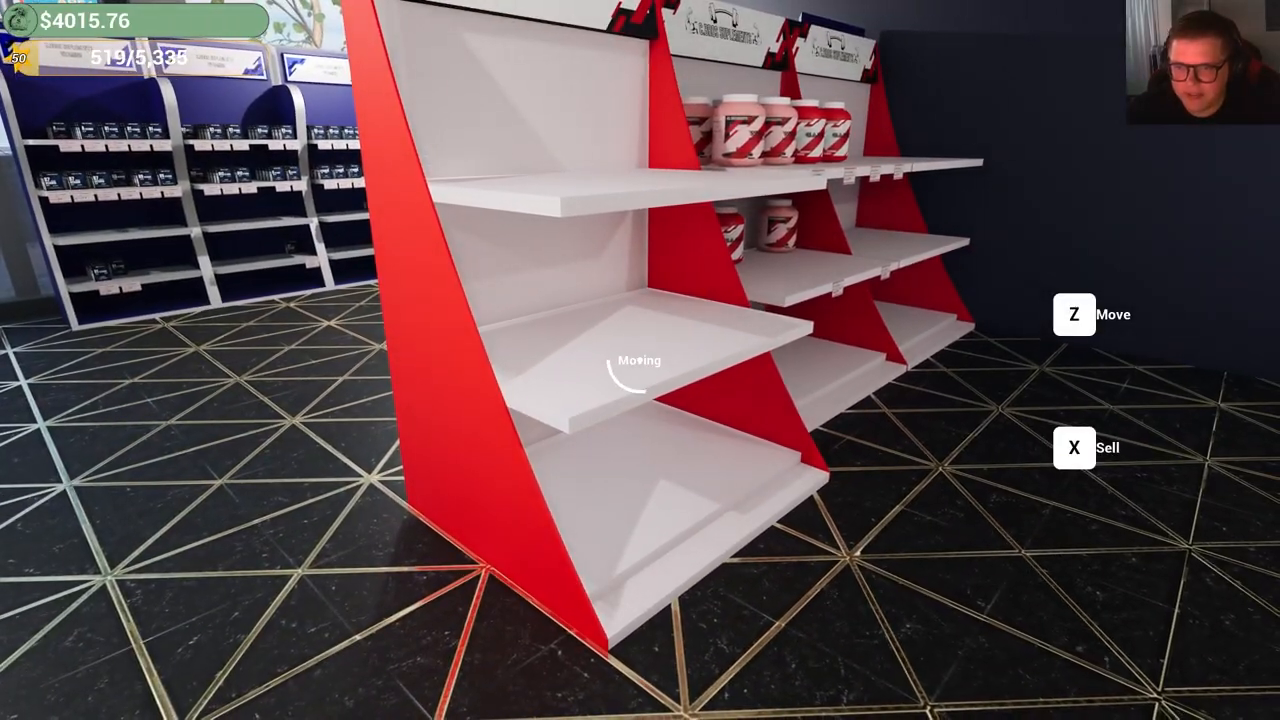
Set the supplement shelf down in place, then carry a Medical Product box
key("z")
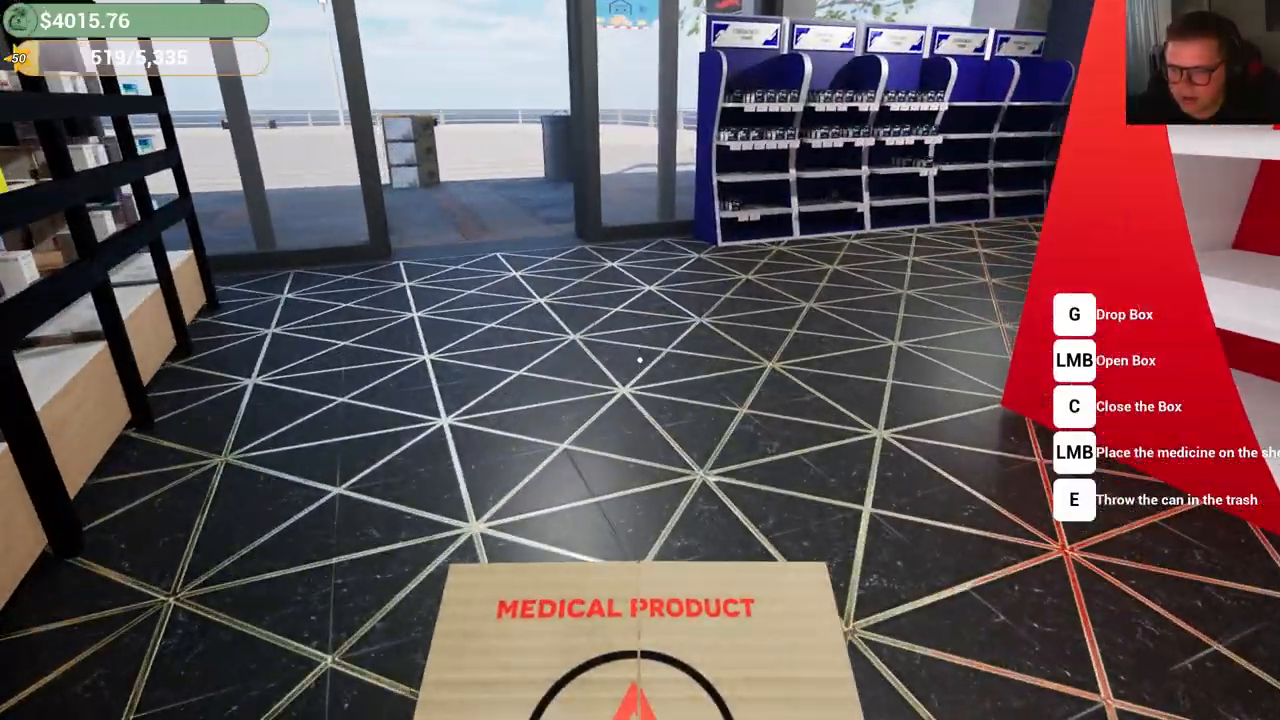
left_click(637, 359)
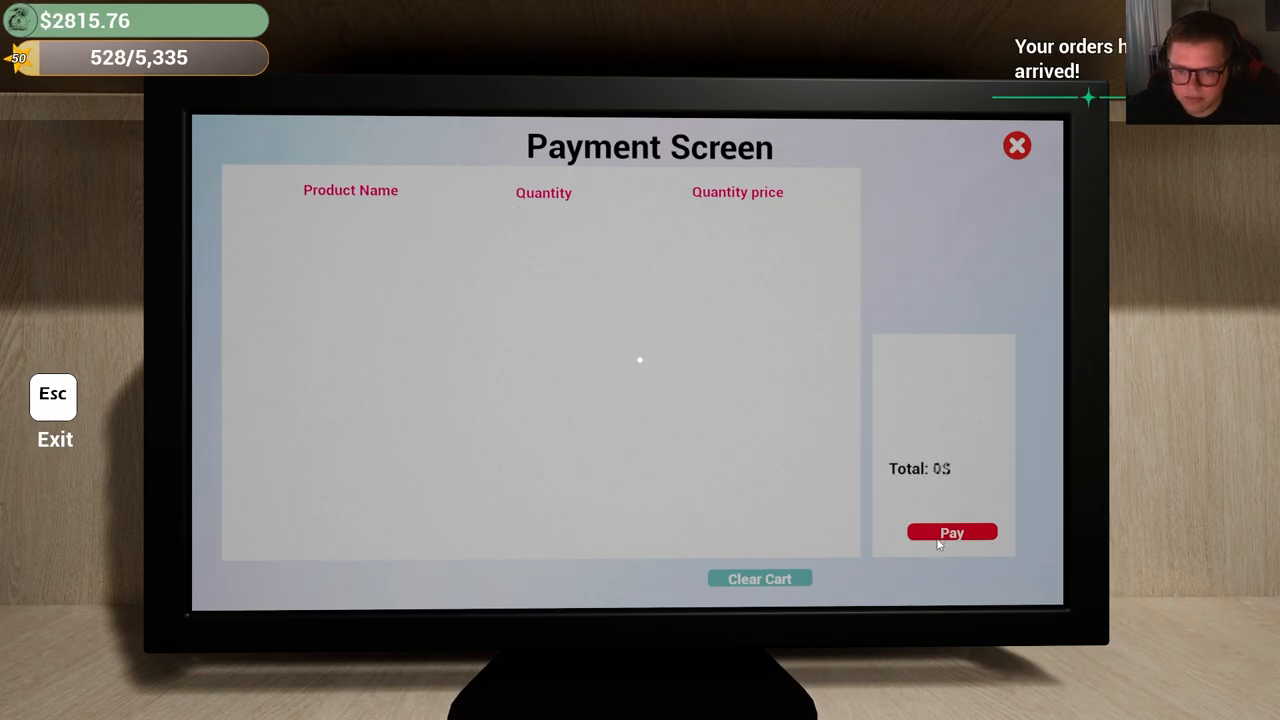
left_click(1016, 145)
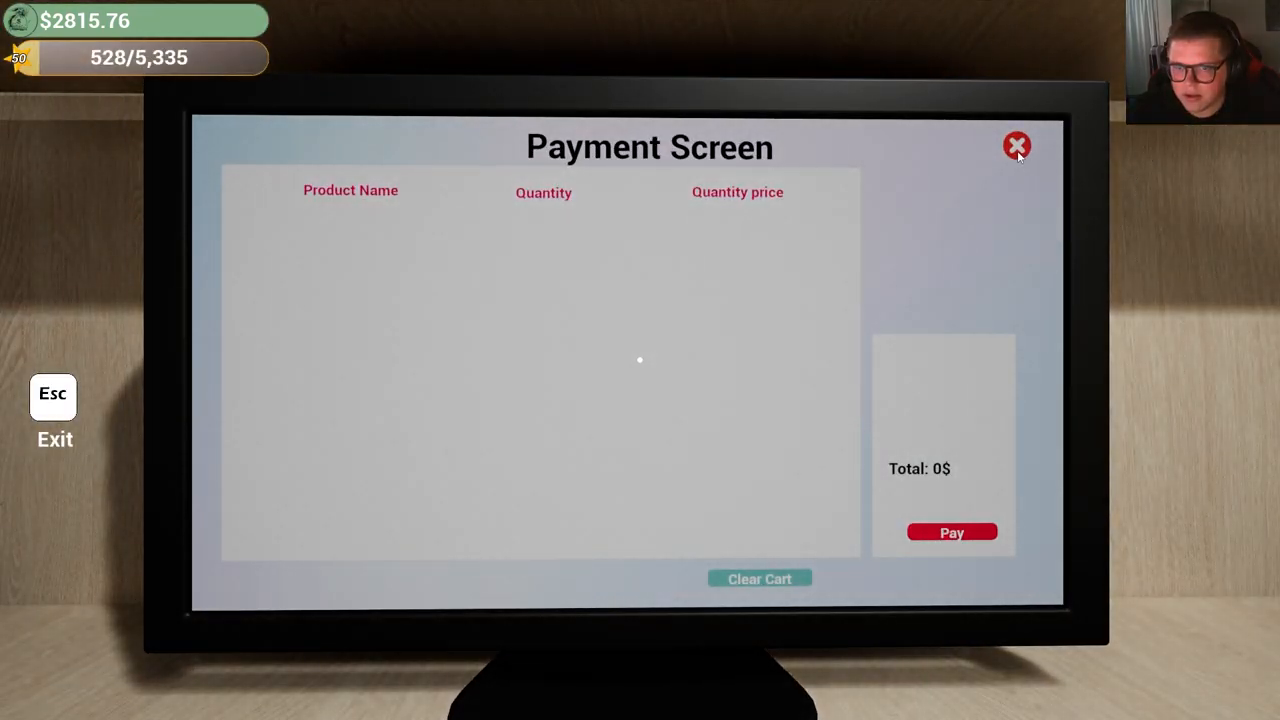
left_click(1016, 145)
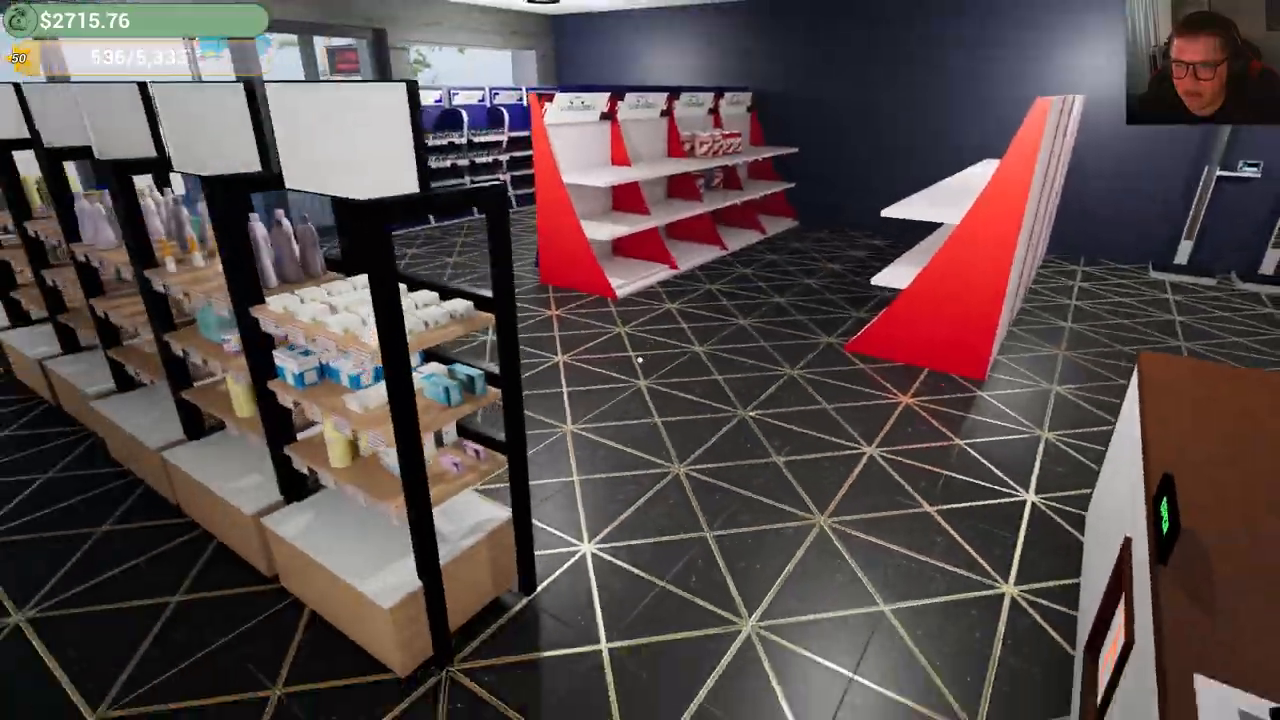
mouse_move(636, 362)
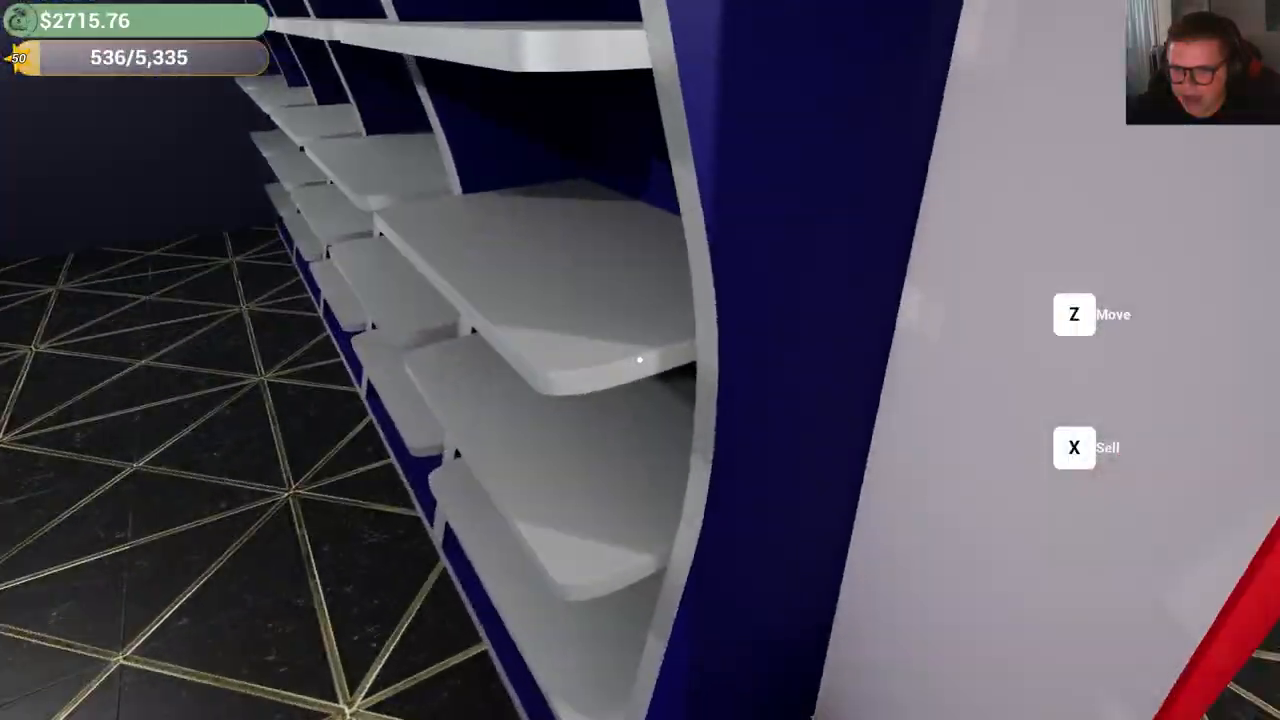
Move four vitamin stands with Z into a row along the back wall
key("z")
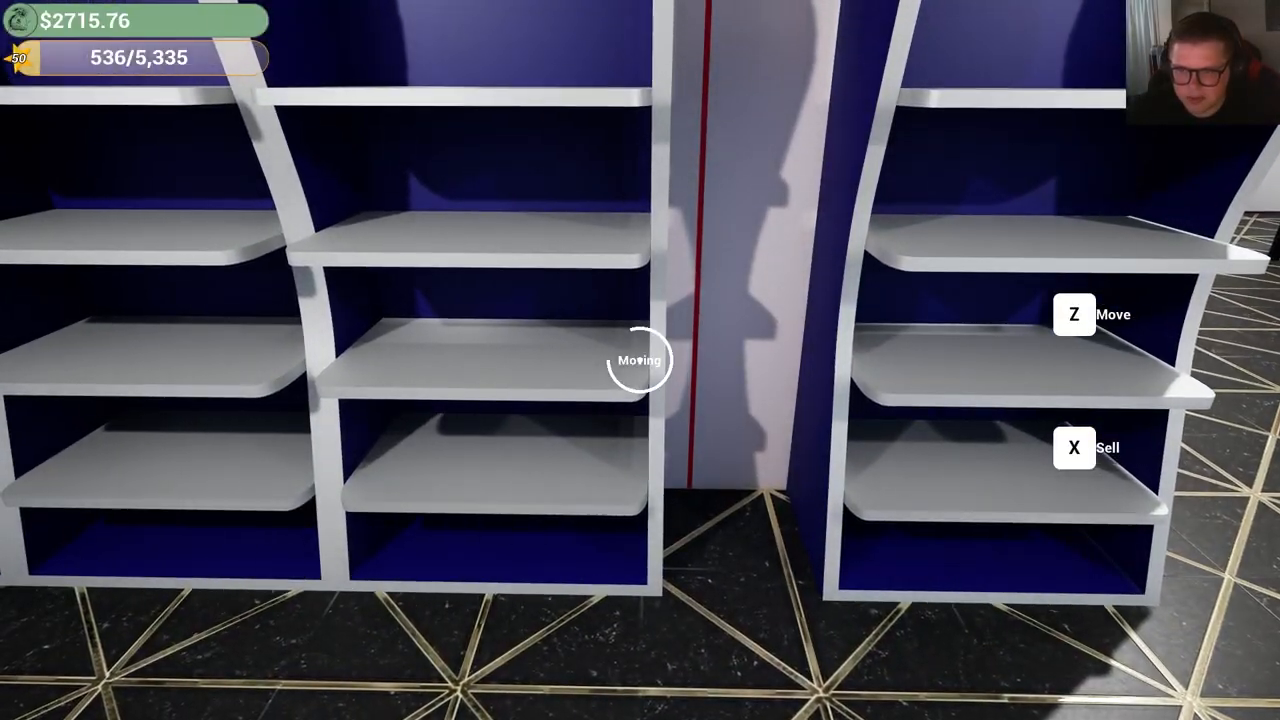
key("z")
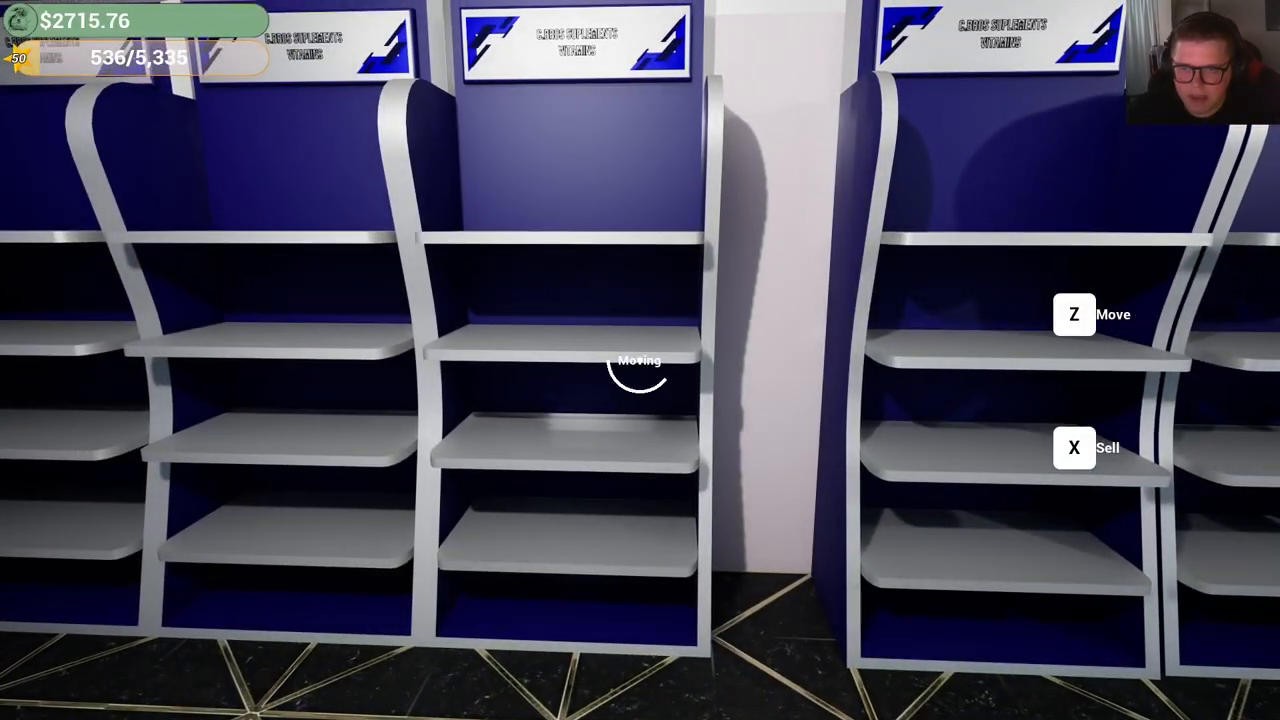
key("z")
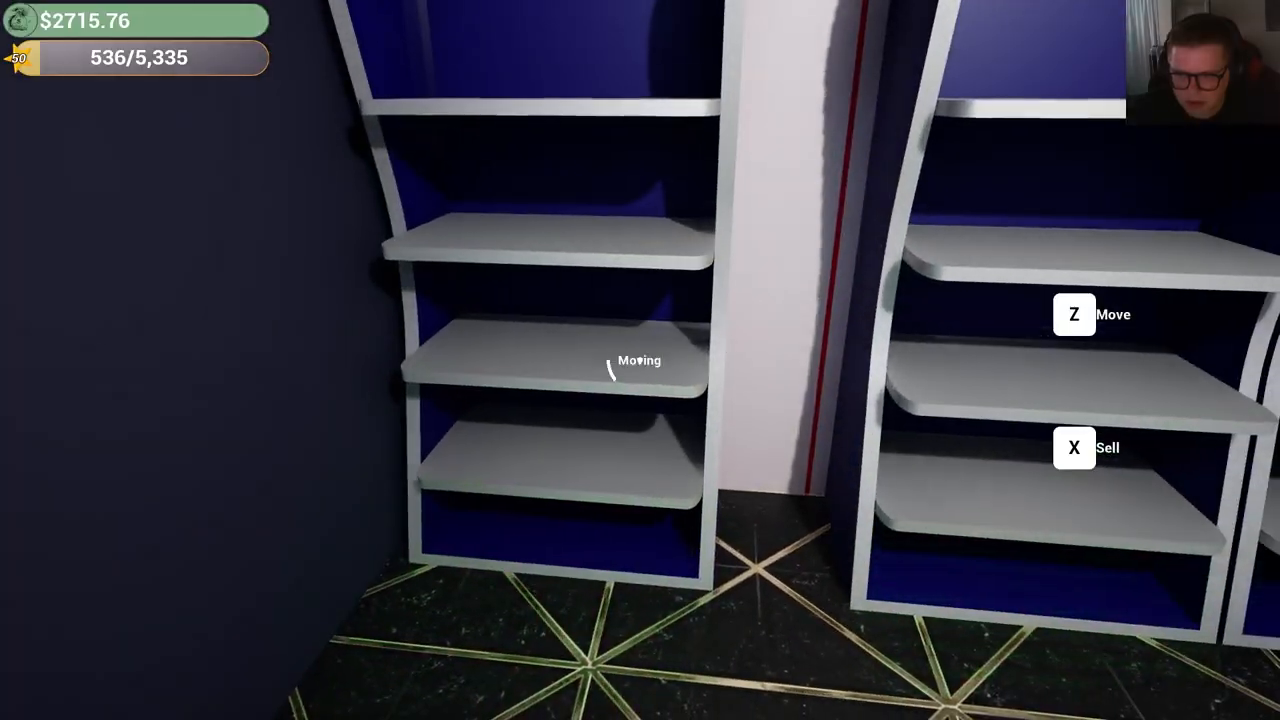
key("z")
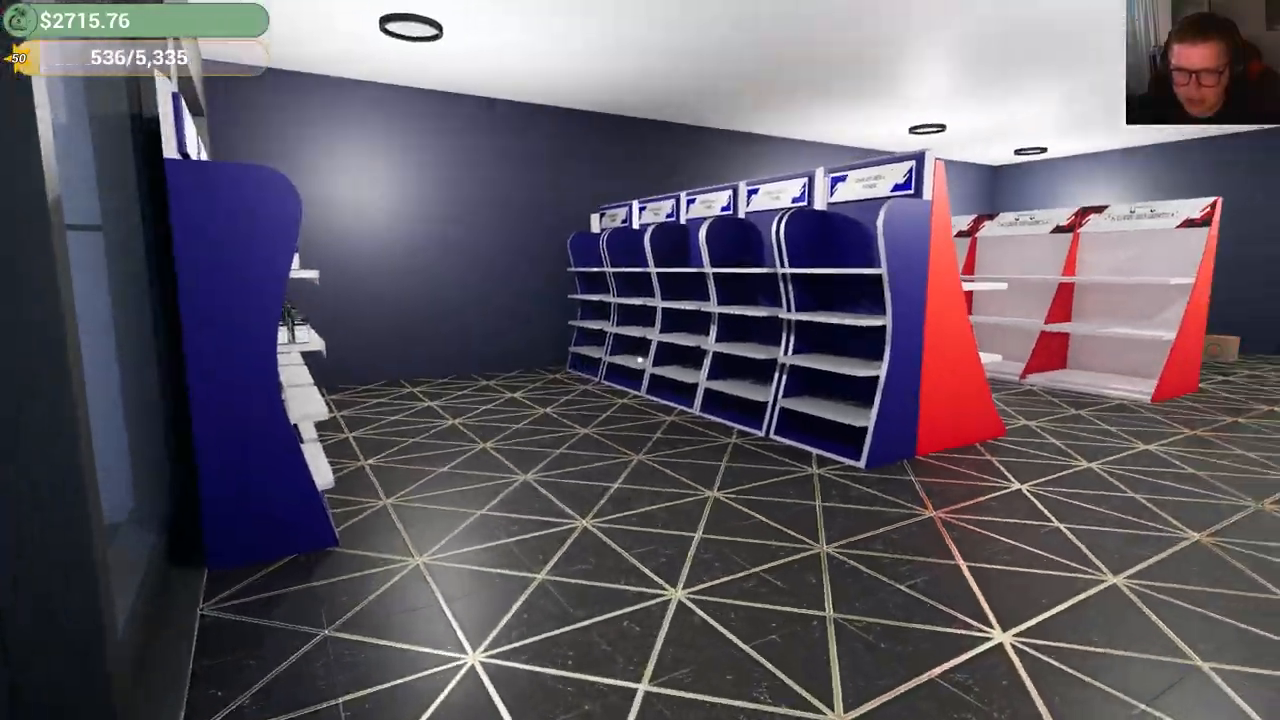
mouse_move(640, 360)
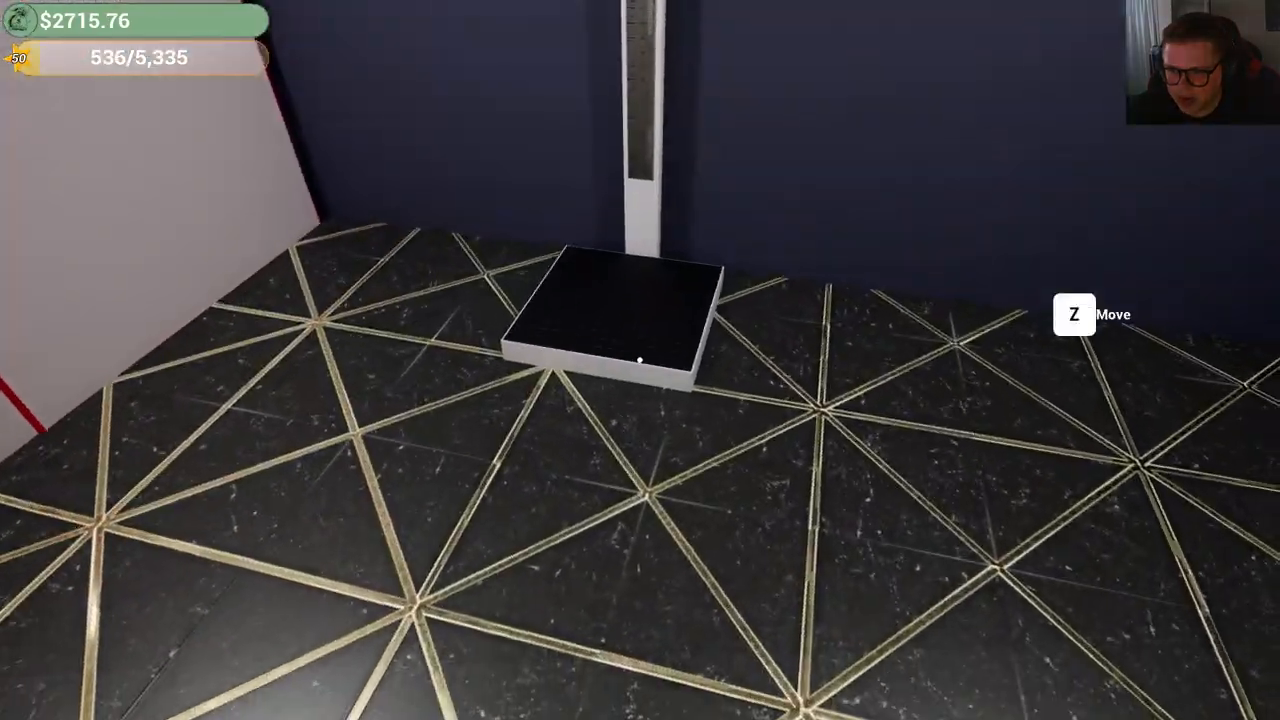
Pick up the small black floor item with Z before heading to the computer
key("z")
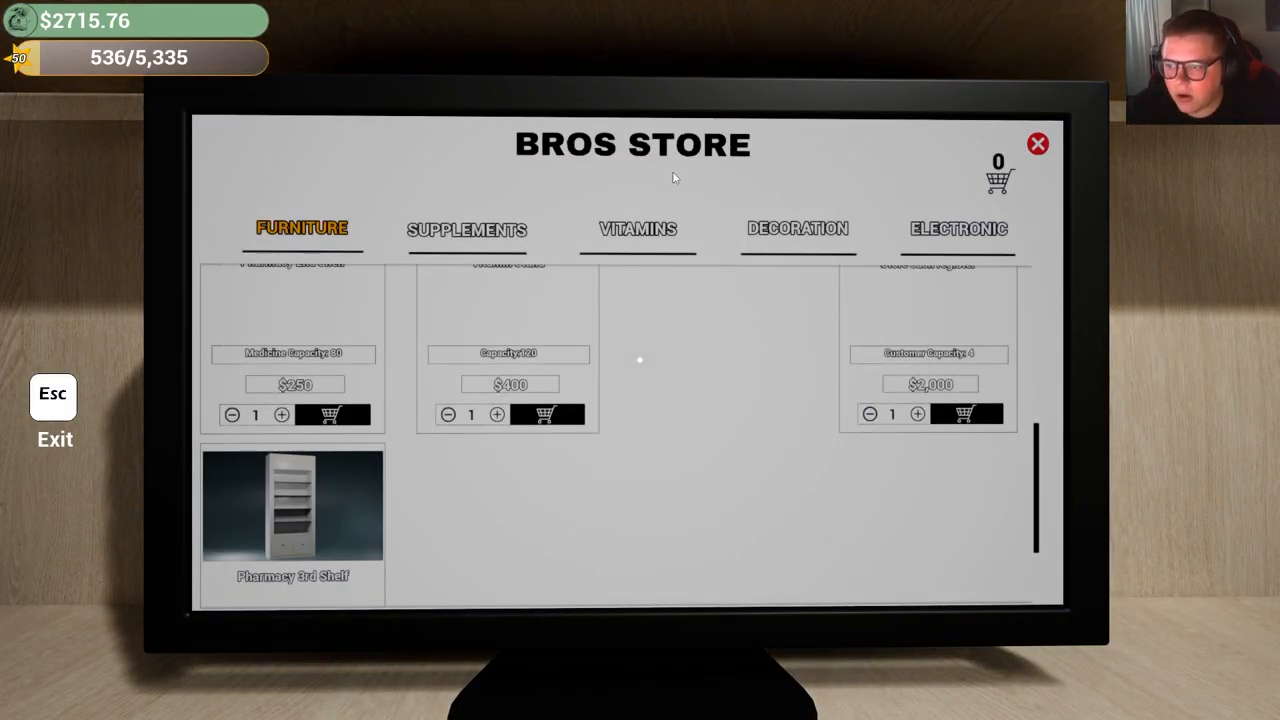
Reopen the furniture store and buy another item, bringing the balance to $2,265.76
left_click(1034, 145)
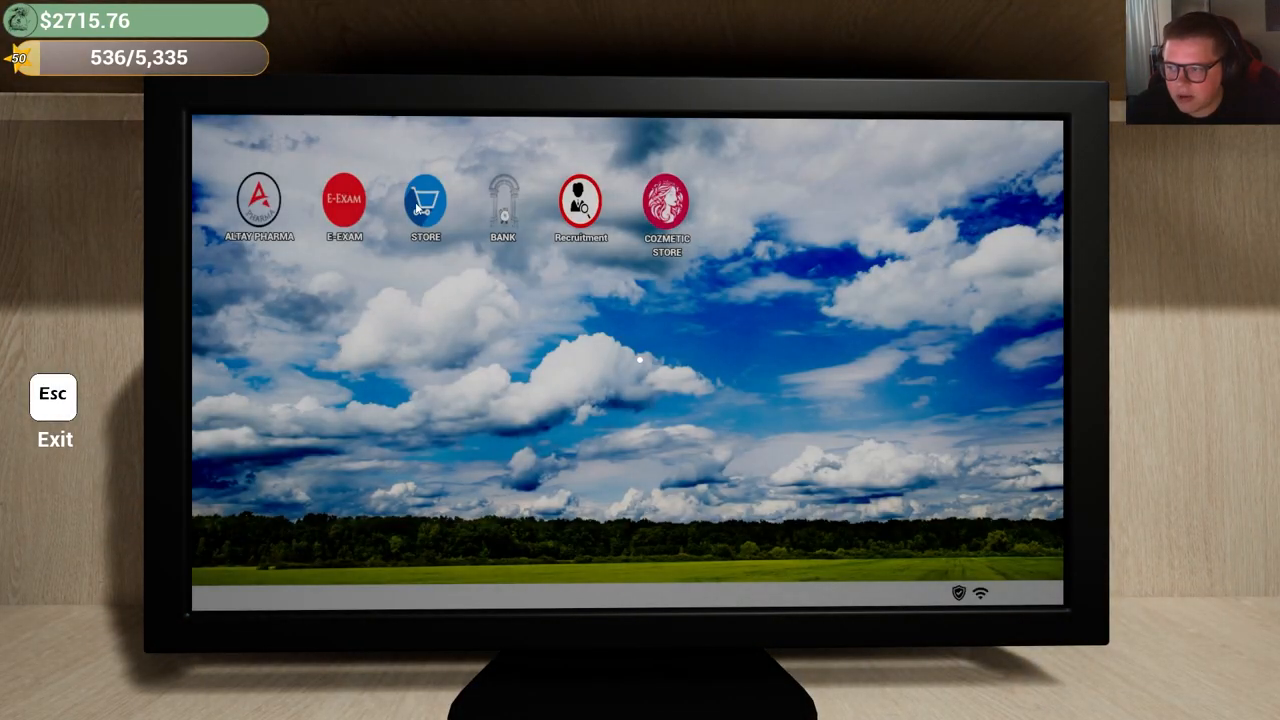
left_click(422, 196)
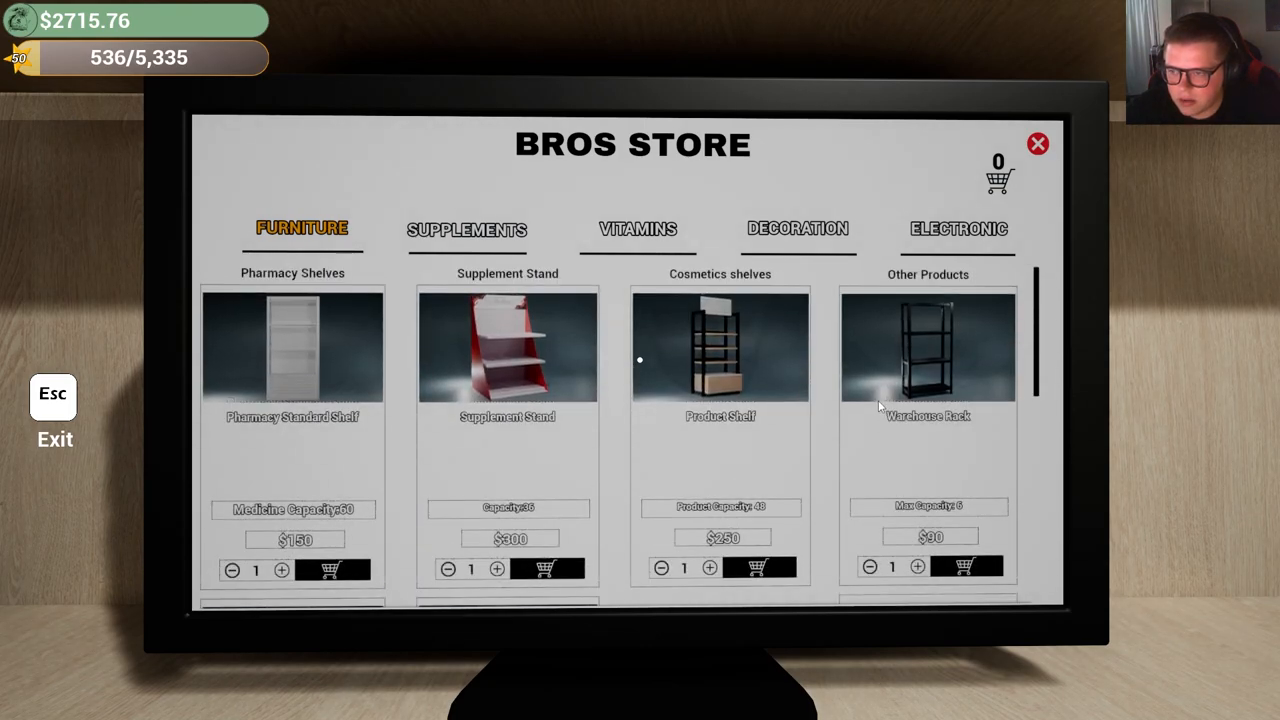
left_click(957, 229)
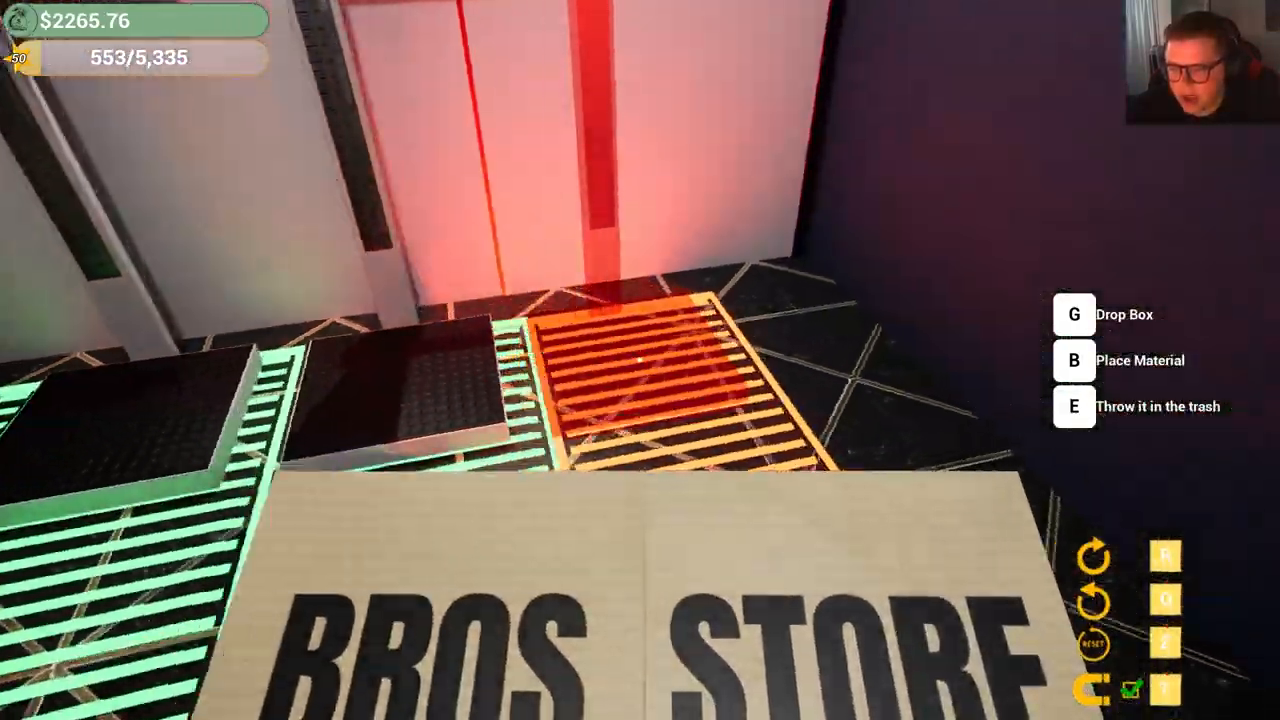
mouse_move(640, 360)
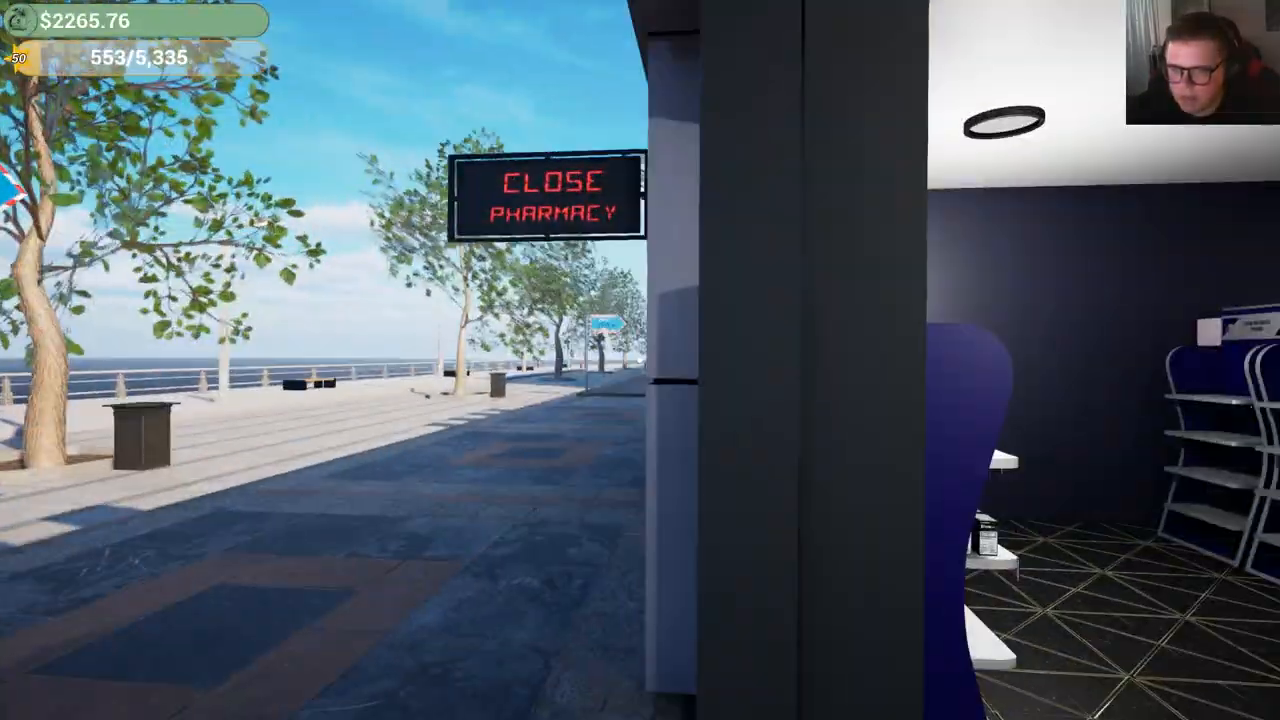
mouse_move(640, 360)
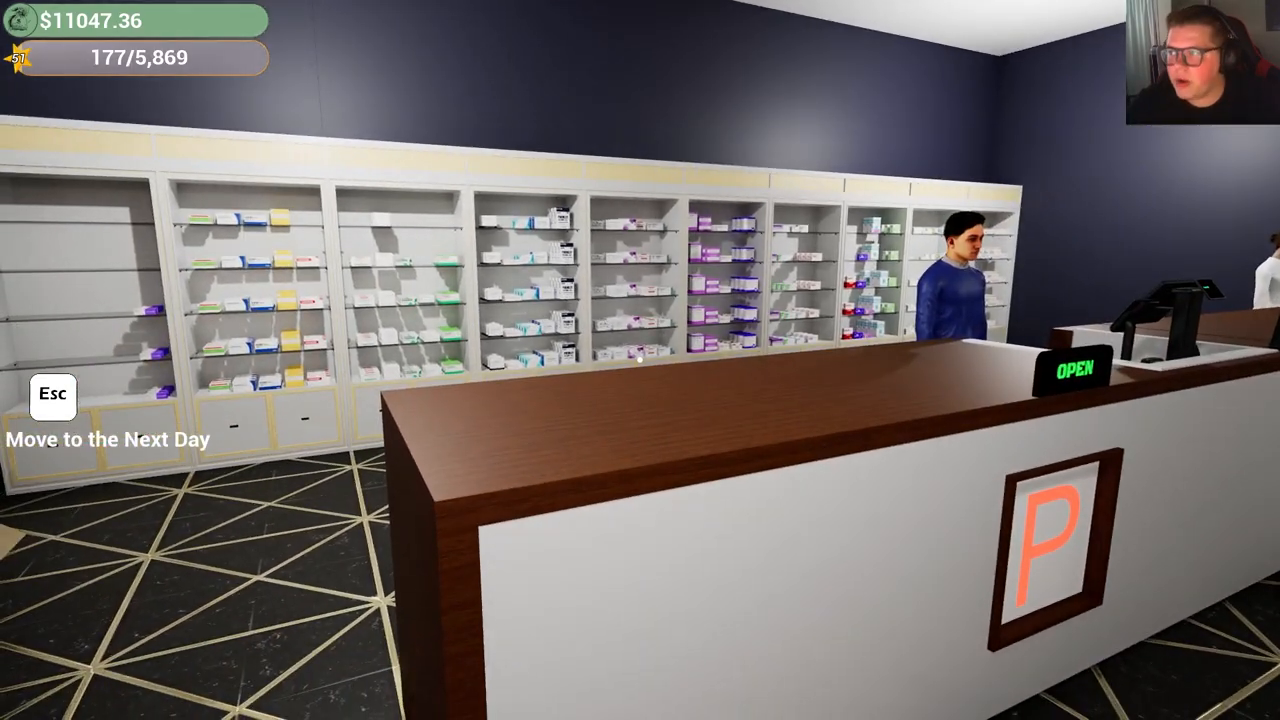
mouse_move(640, 360)
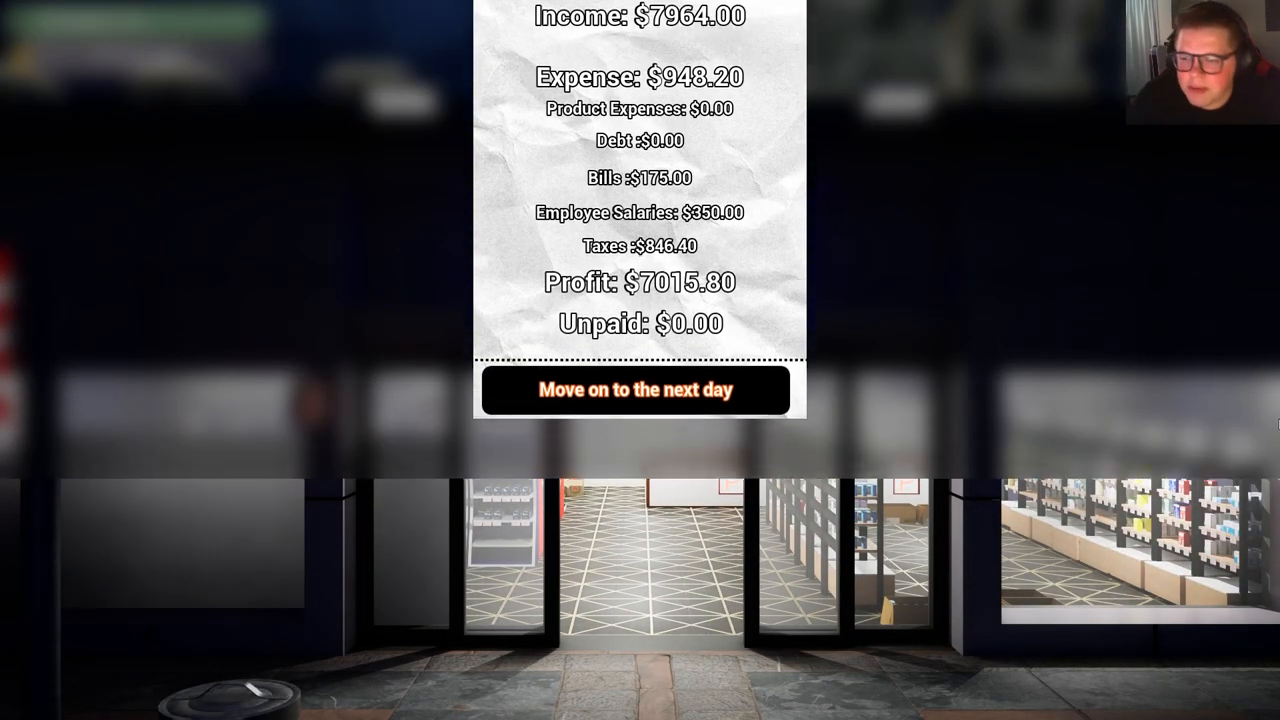
Move on to the next day with the balance at $8,349.16
left_click(640, 389)
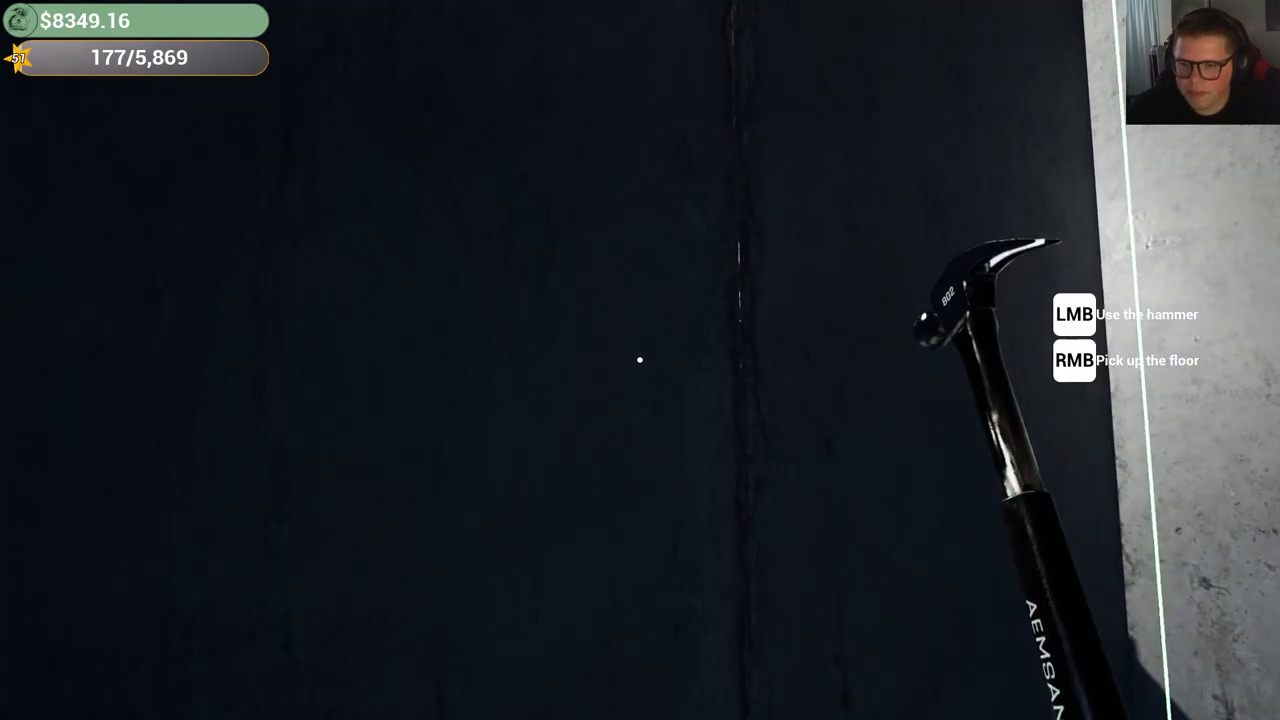
Smash the dark and concrete wall panels with the hammer, dropping the balance to $7,249.16
left_click(638, 360)
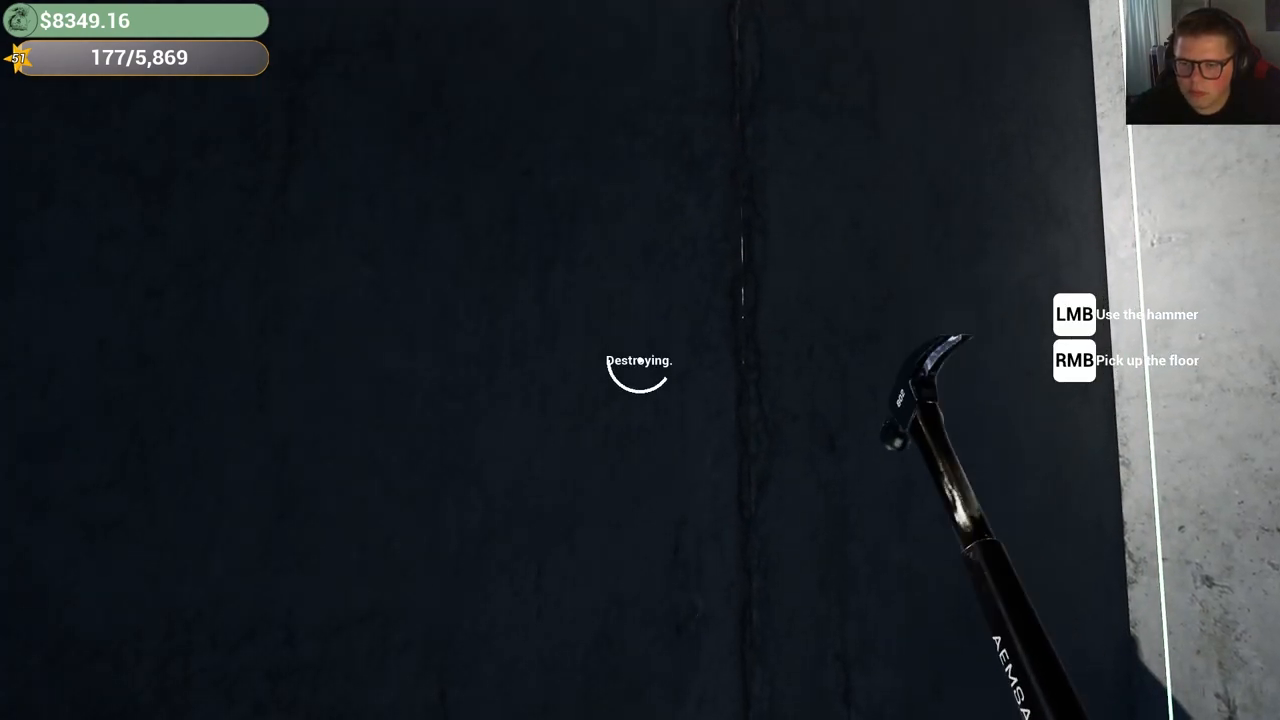
left_click(640, 361)
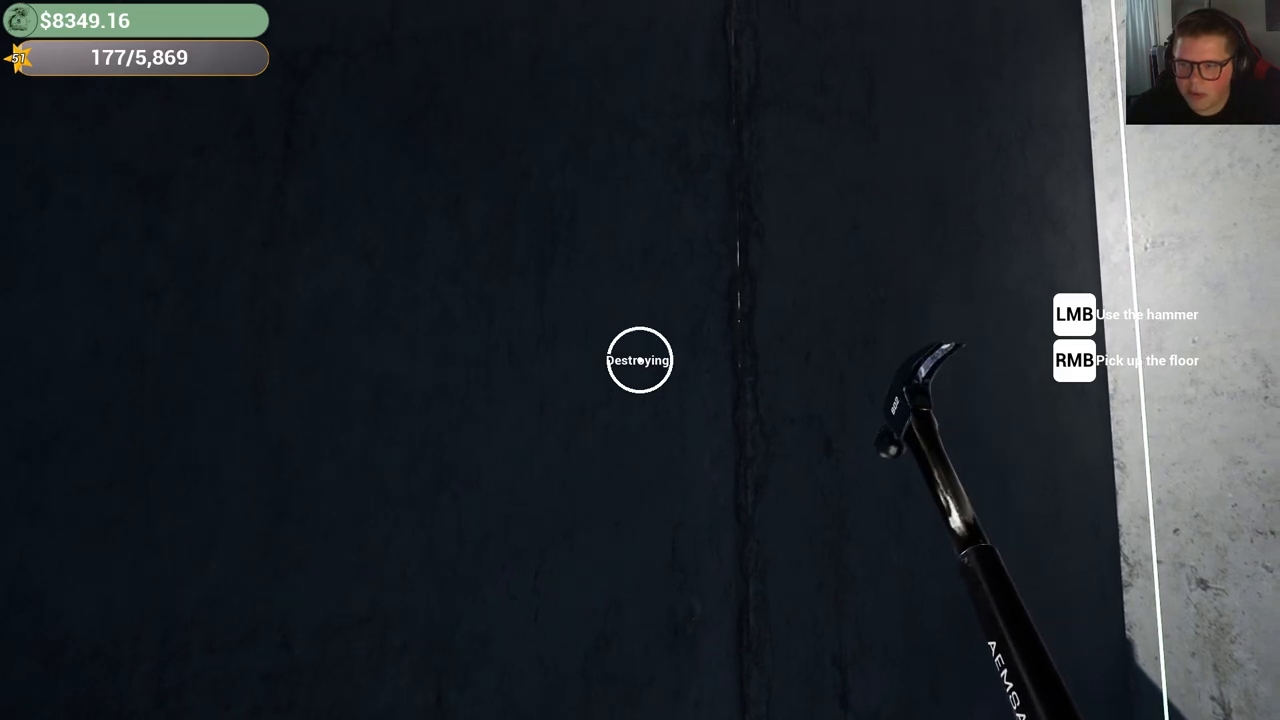
left_click(640, 360)
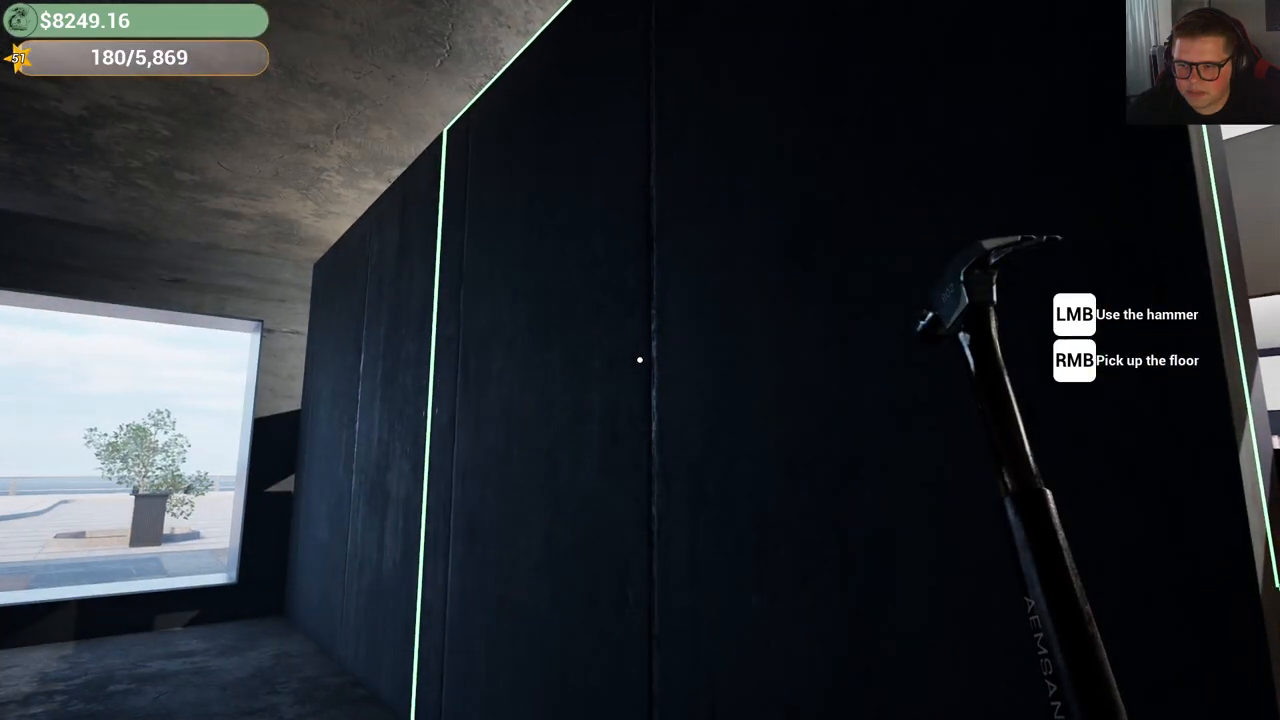
left_click(640, 360)
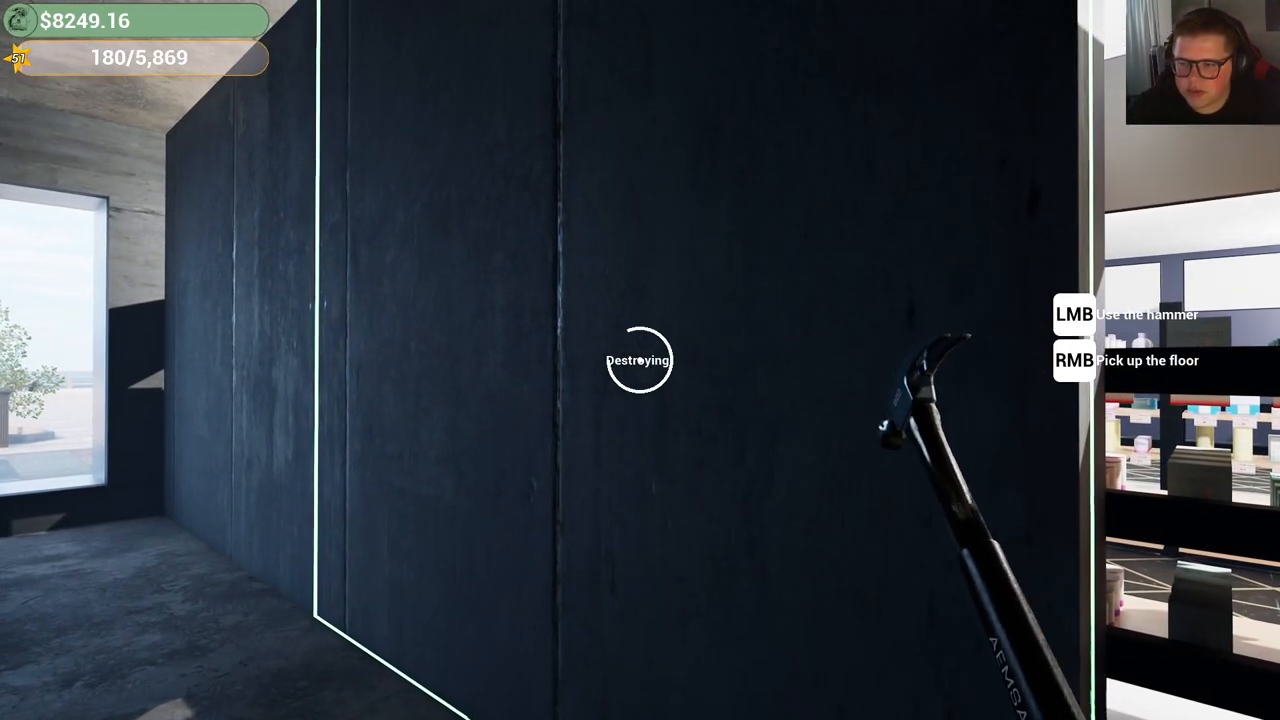
left_click(635, 360)
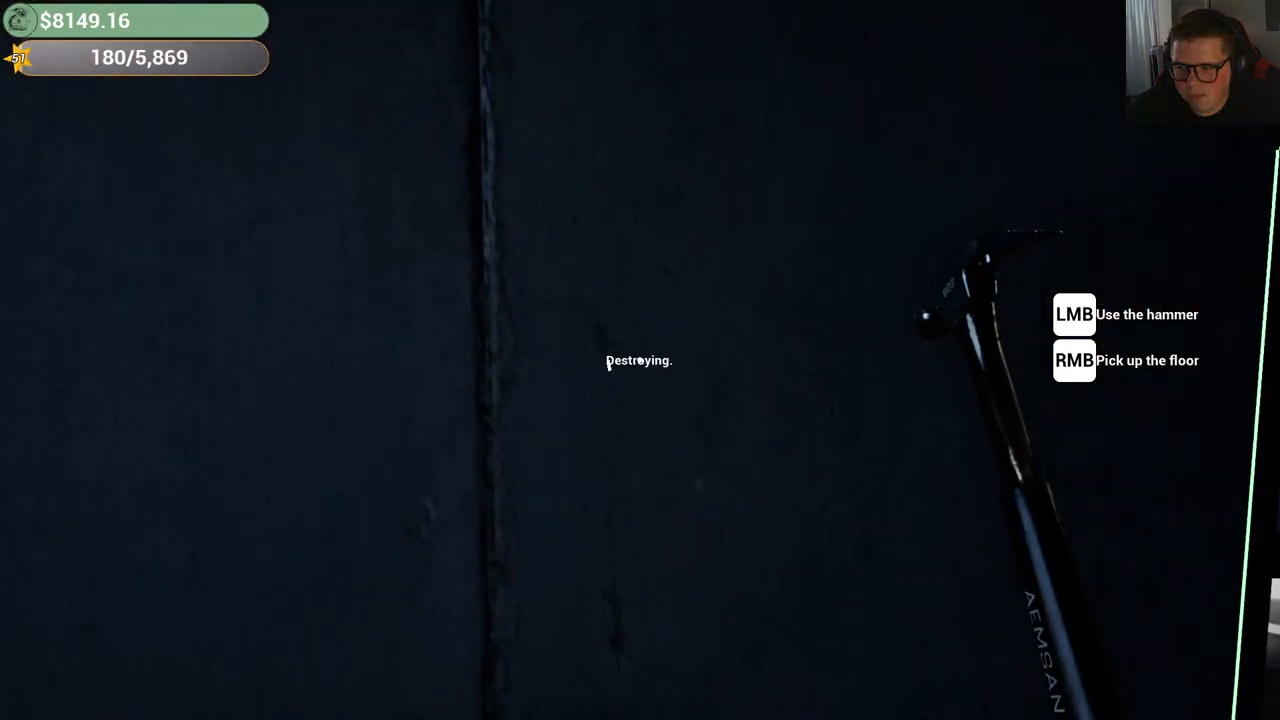
left_click(640, 363)
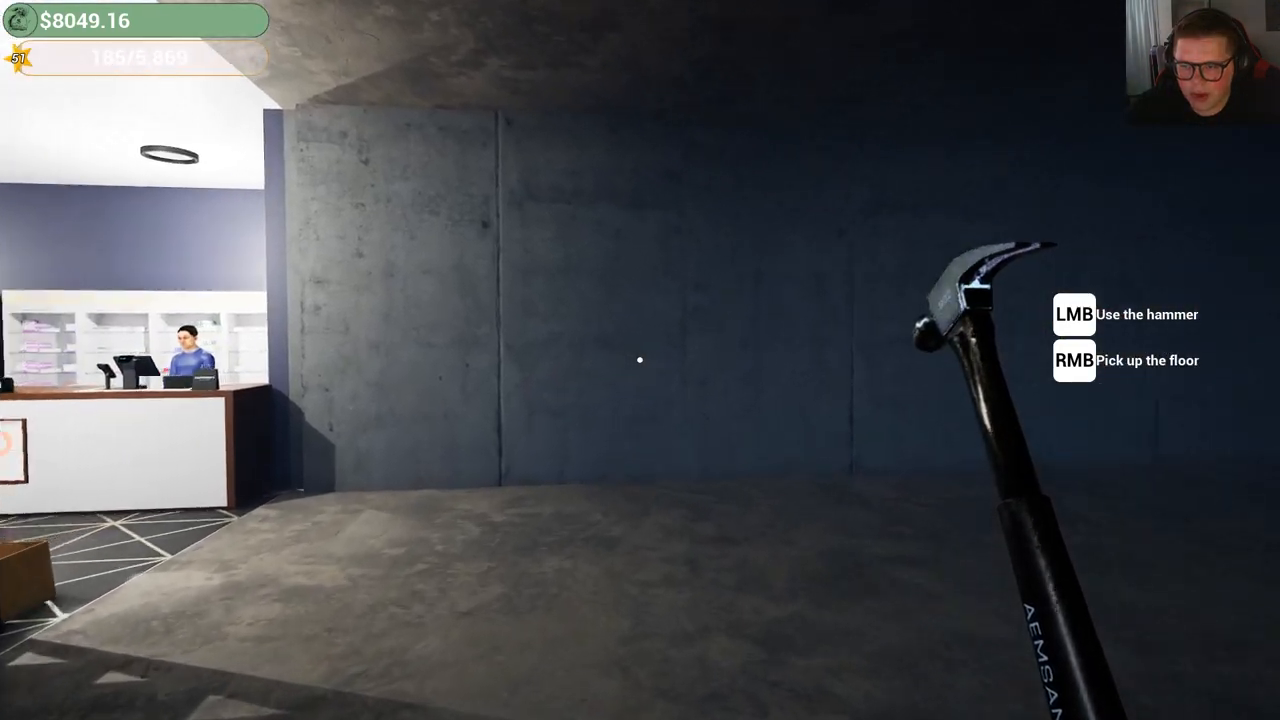
left_click(638, 360)
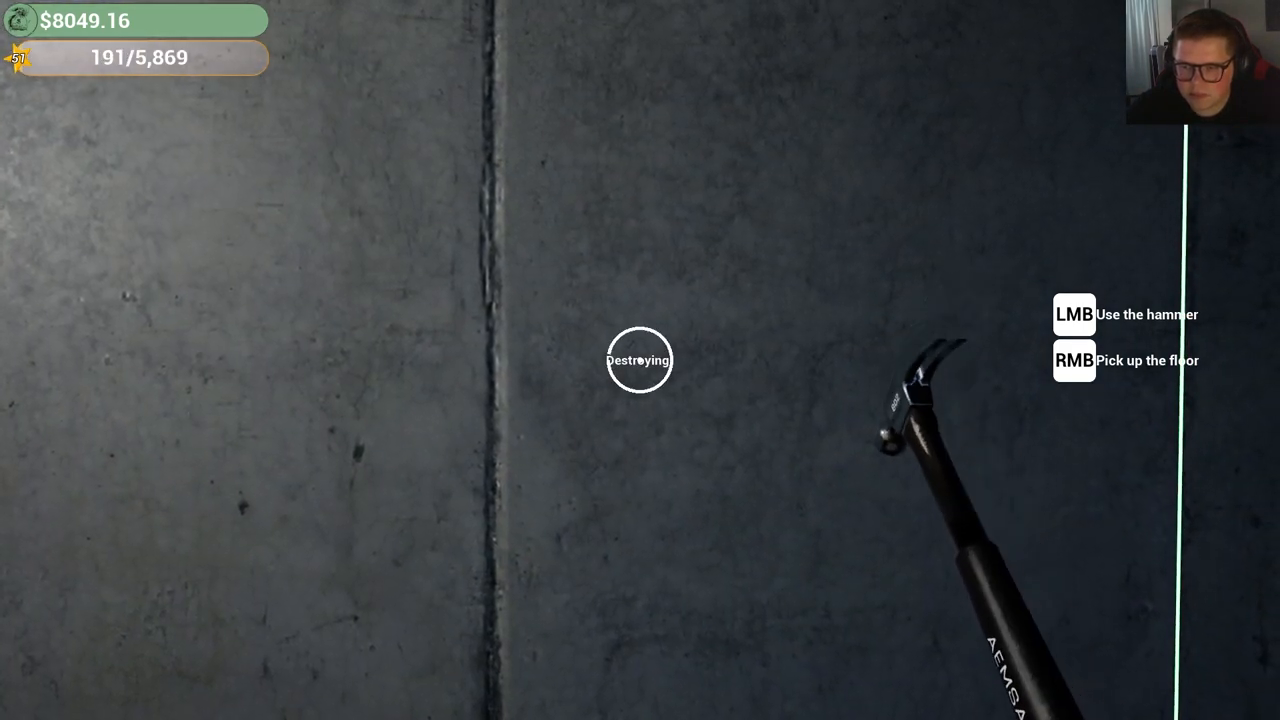
left_click(640, 360)
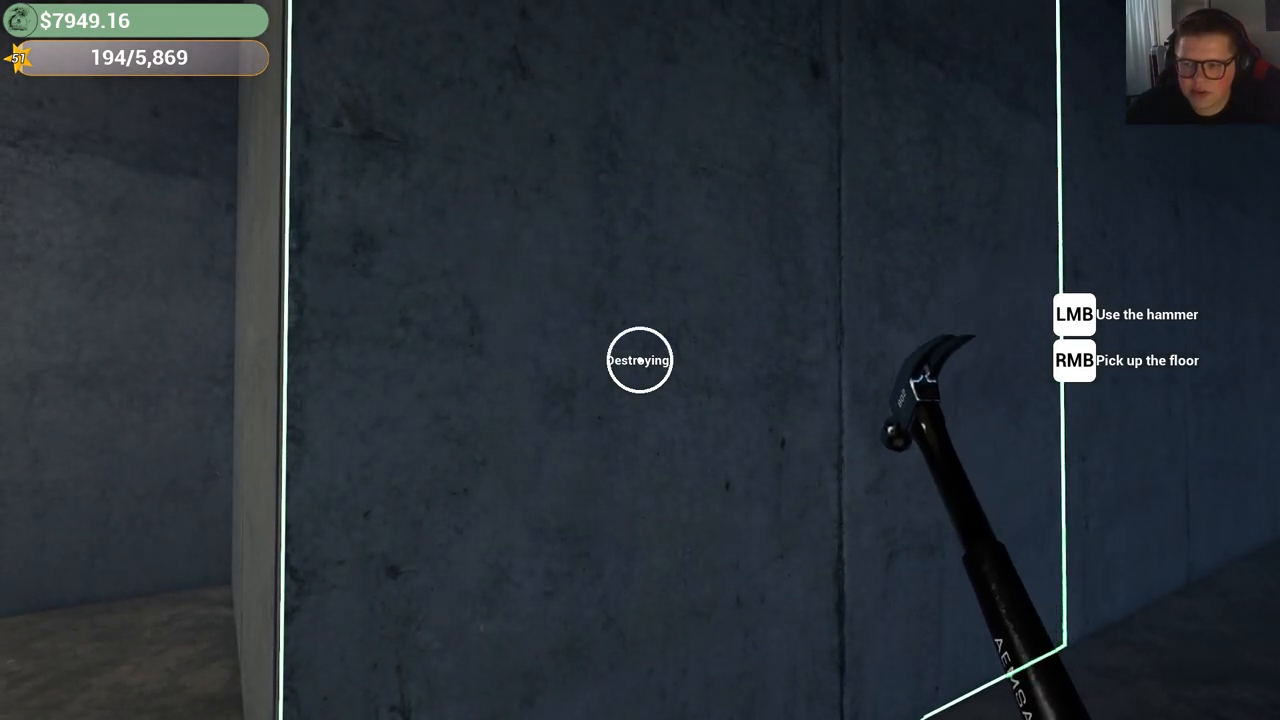
left_click(640, 372)
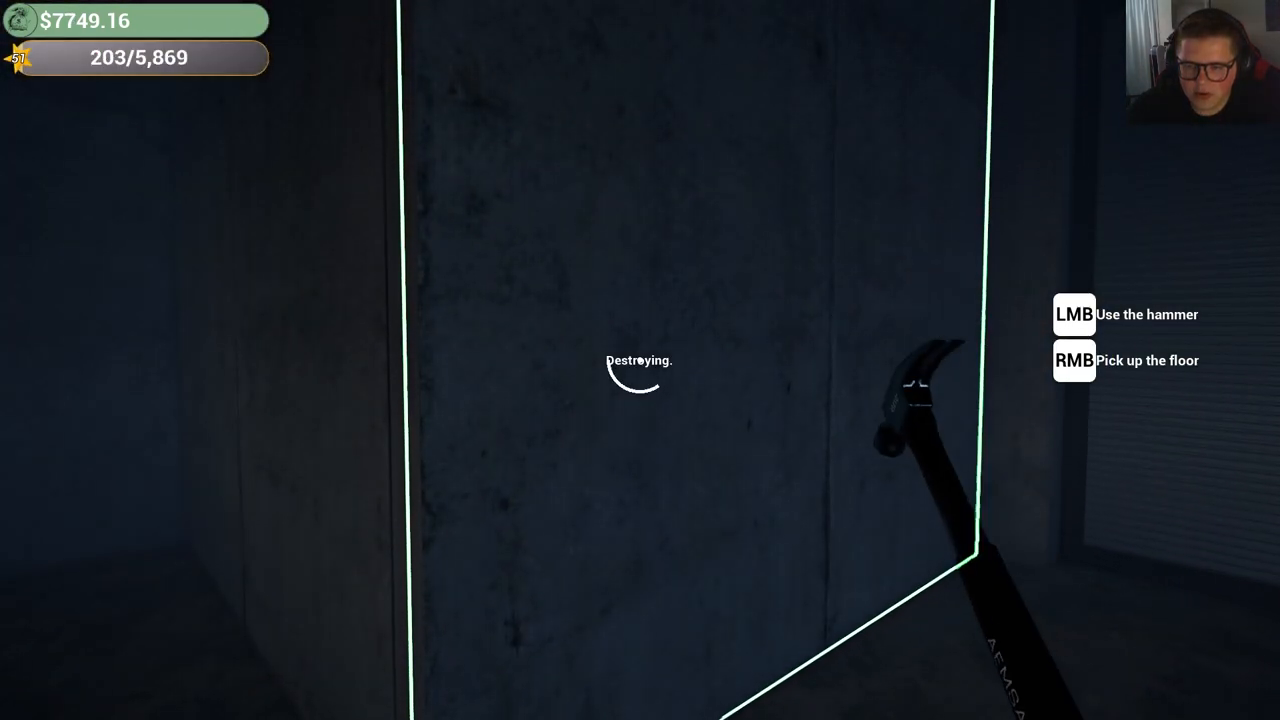
left_click(640, 360)
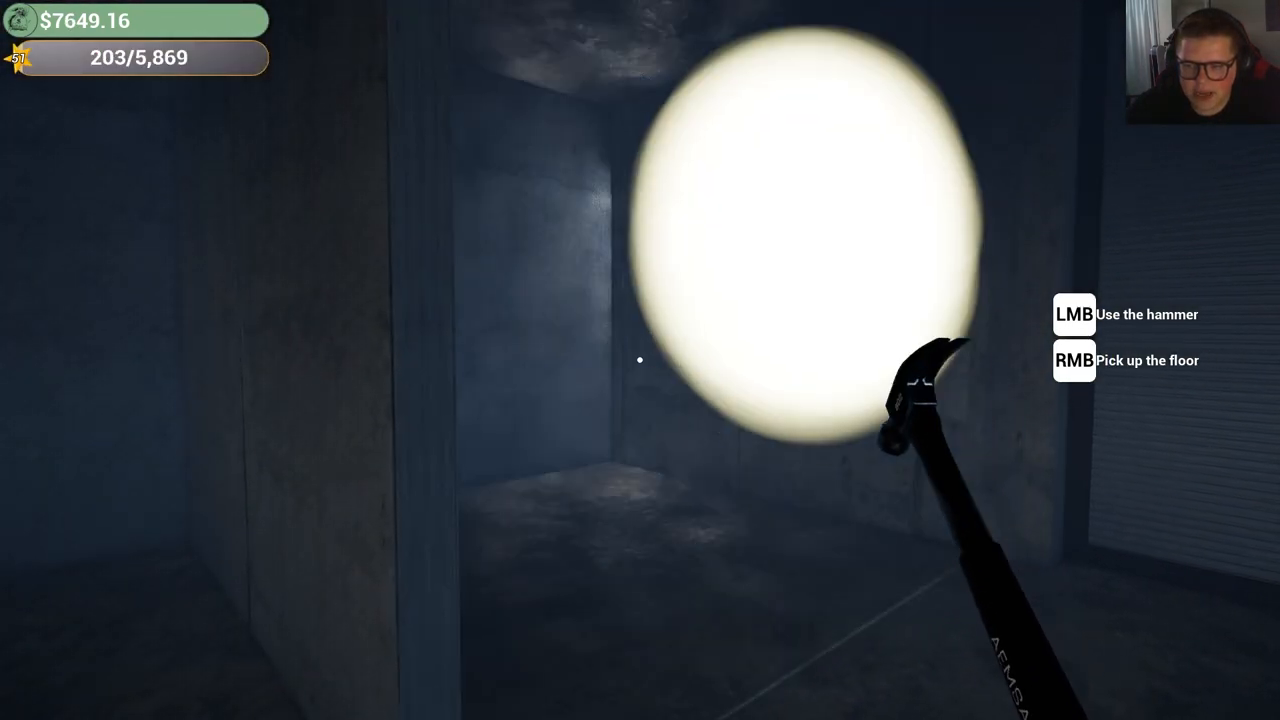
left_click(640, 360)
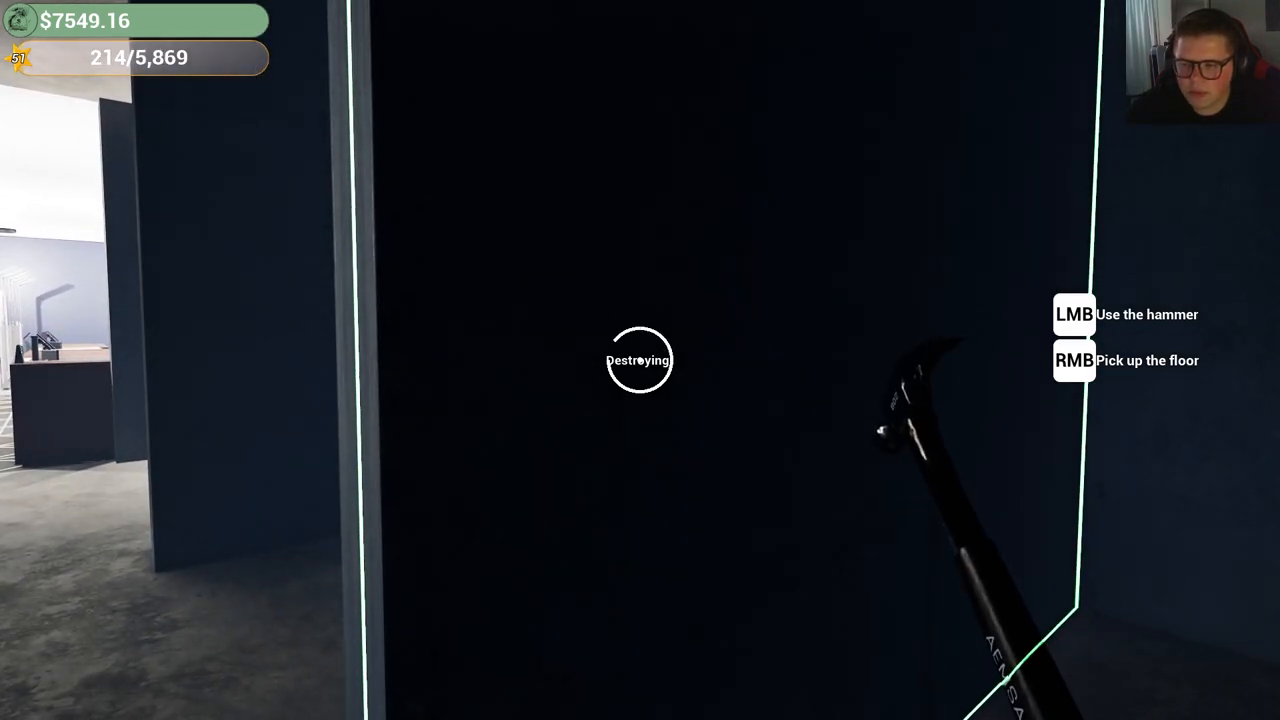
left_click(640, 360)
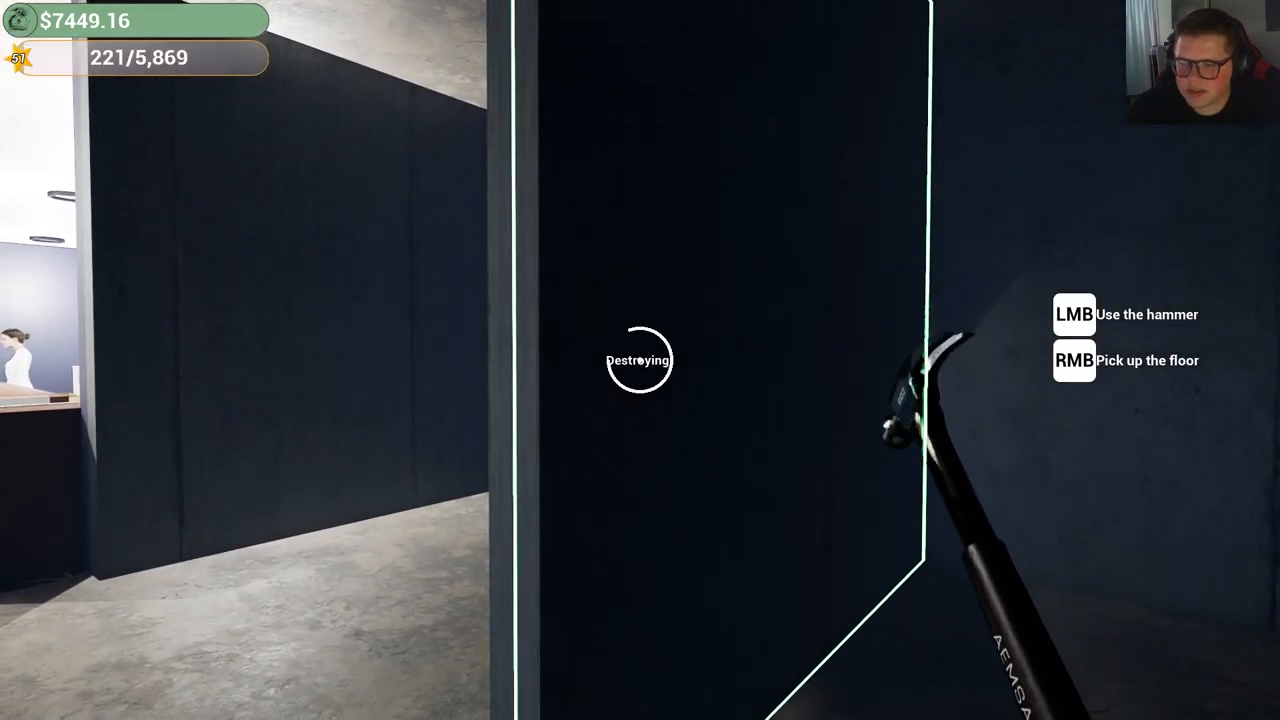
left_click(635, 360)
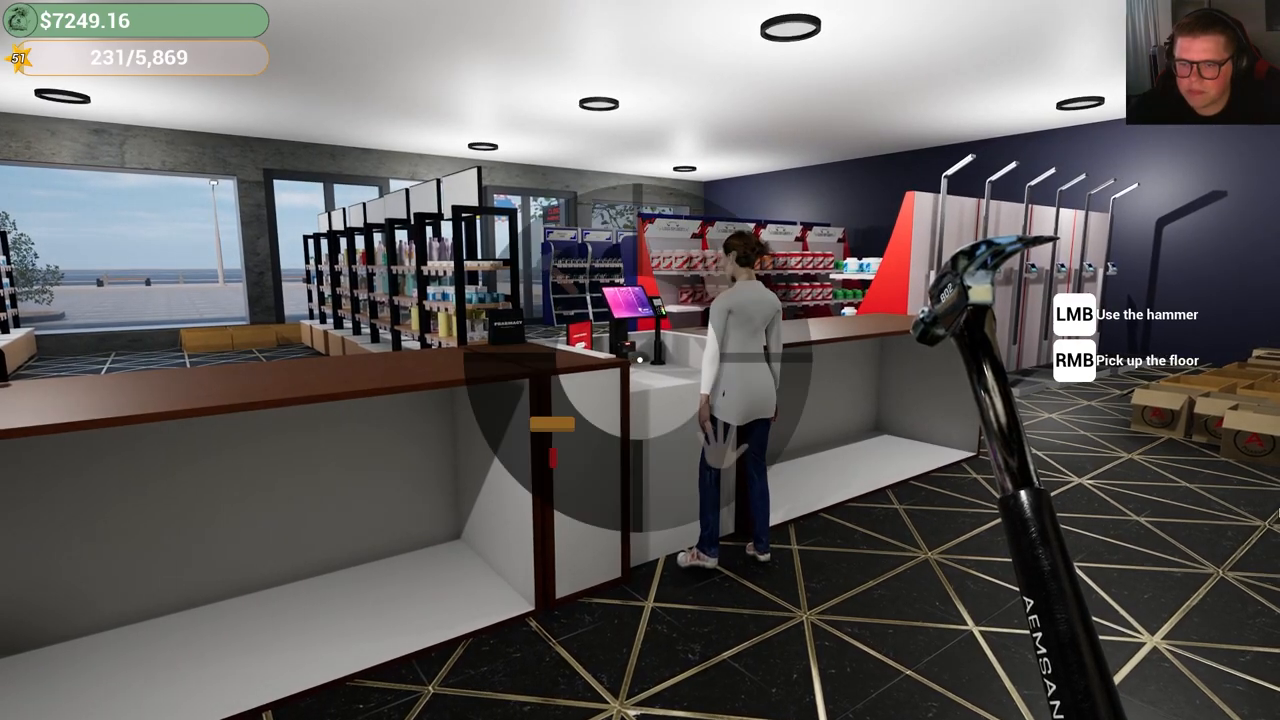
Add five each of Tile 10, White and Navy Blue Wall Paint to the cart ($1,850)
key("tab")
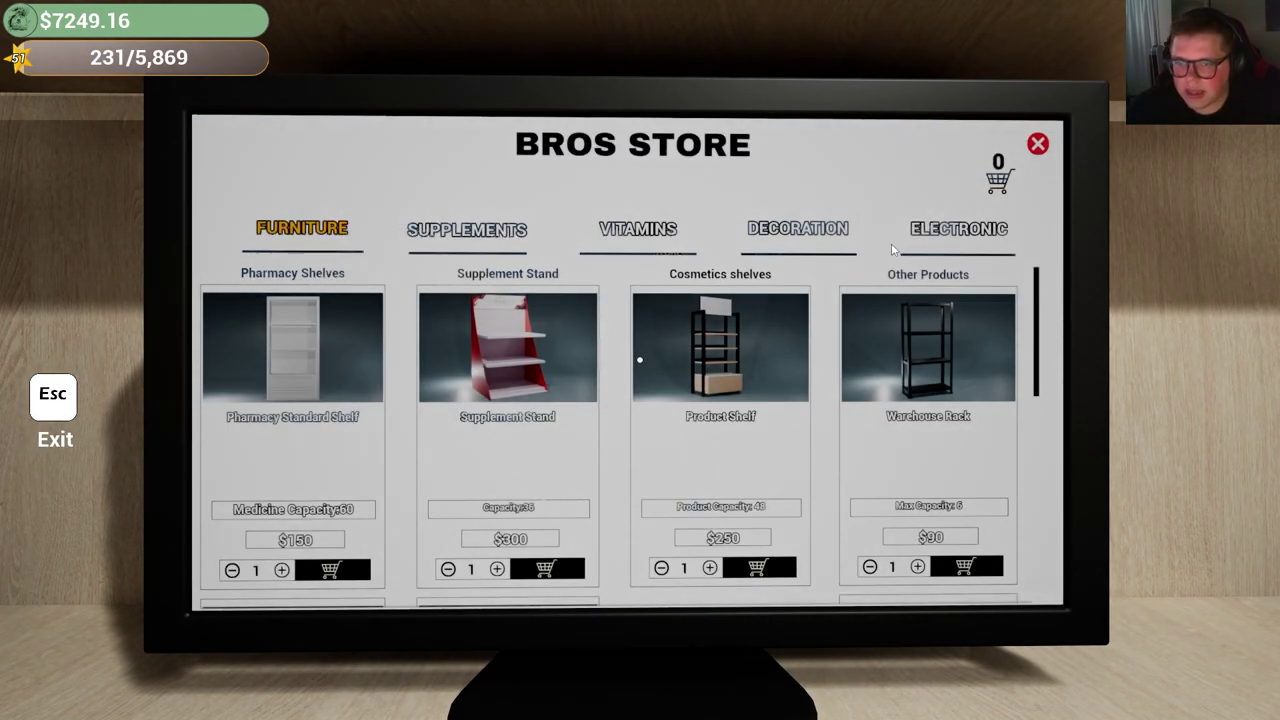
left_click(797, 228)
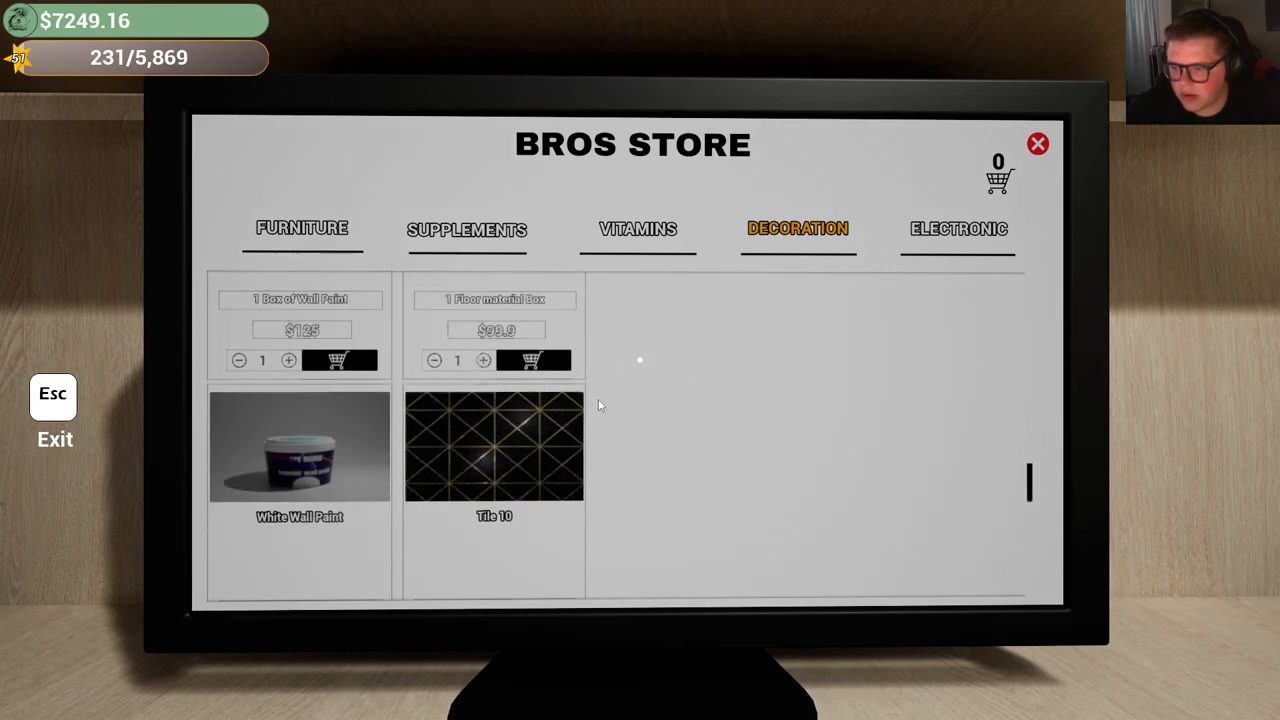
scroll("down", 3)
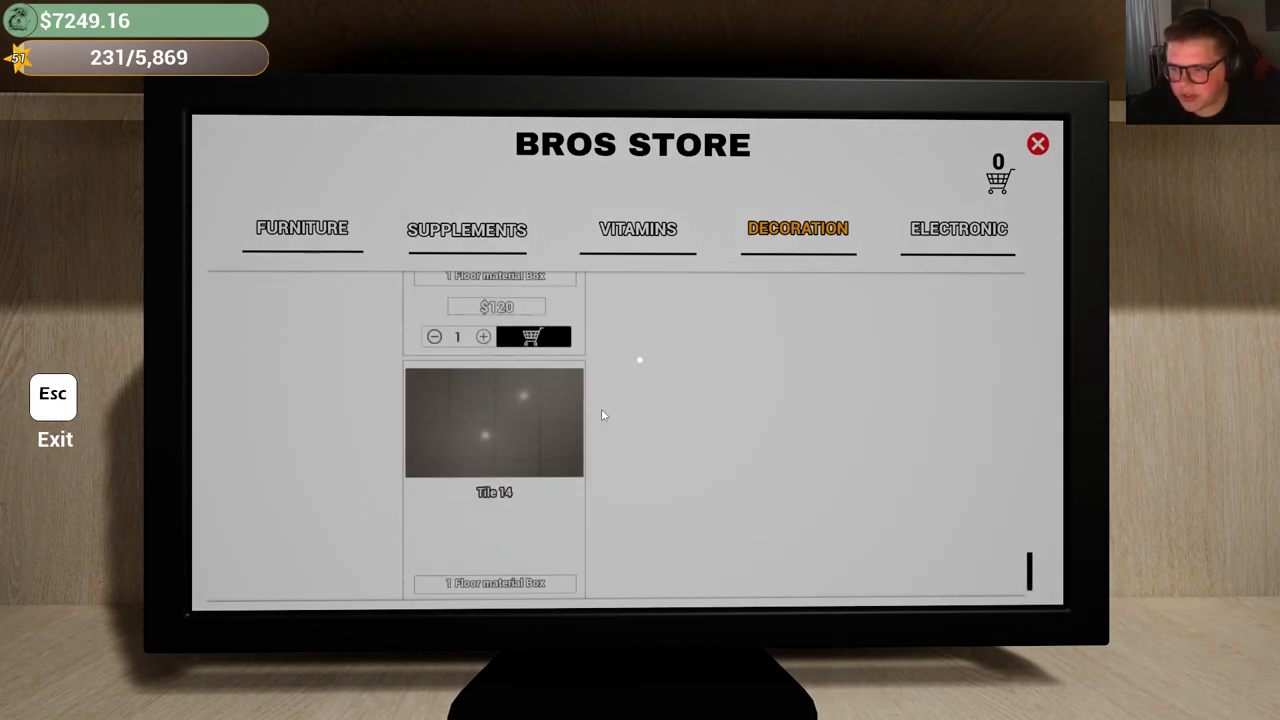
left_click(1037, 143)
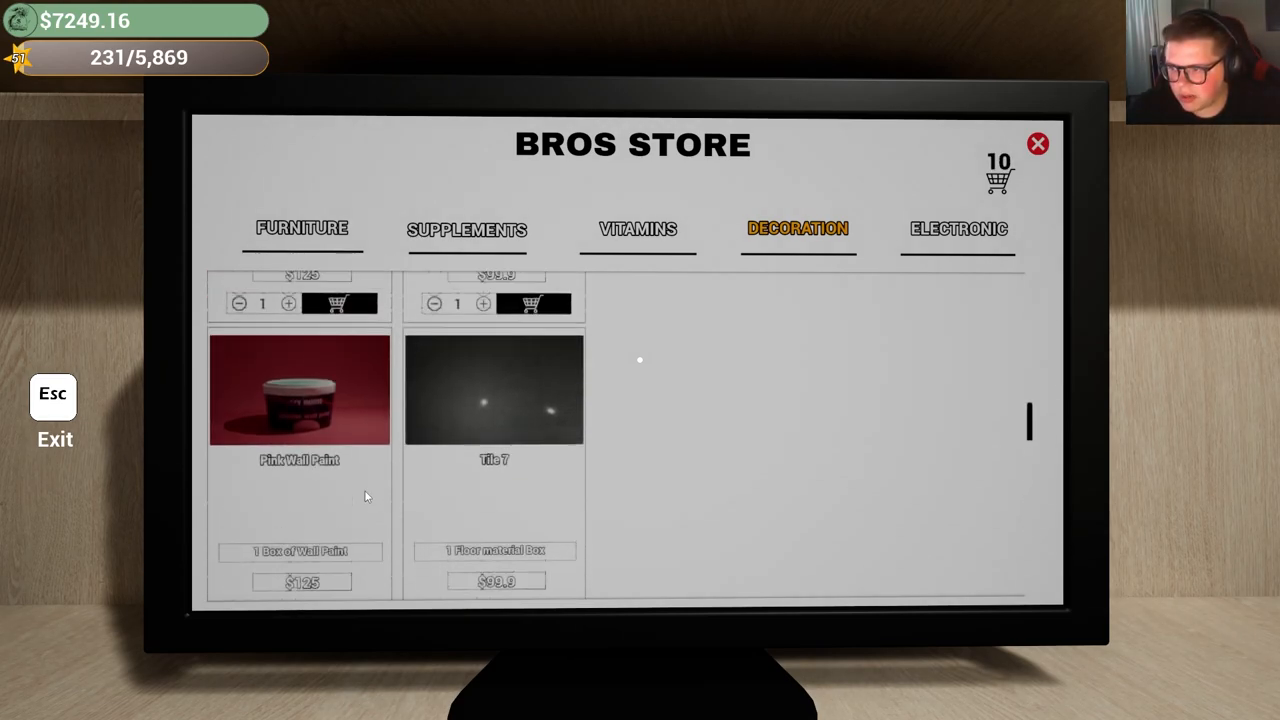
scroll("down", 3)
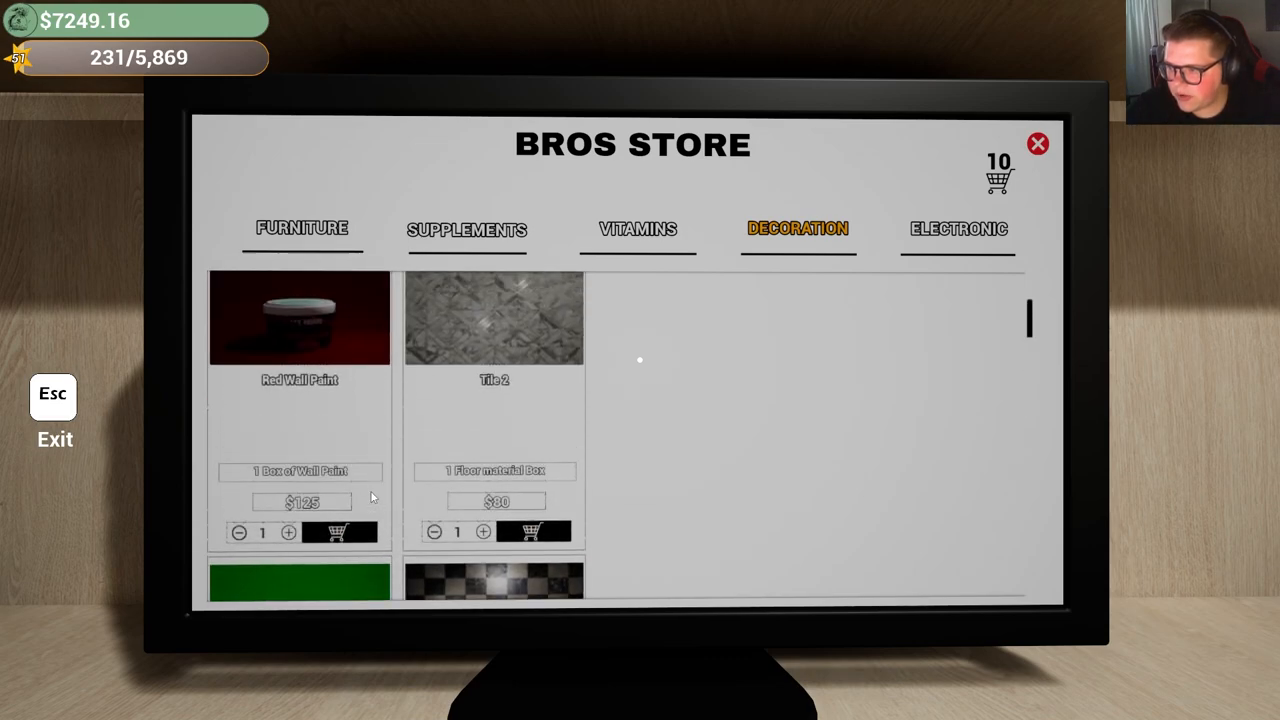
scroll("down", 3)
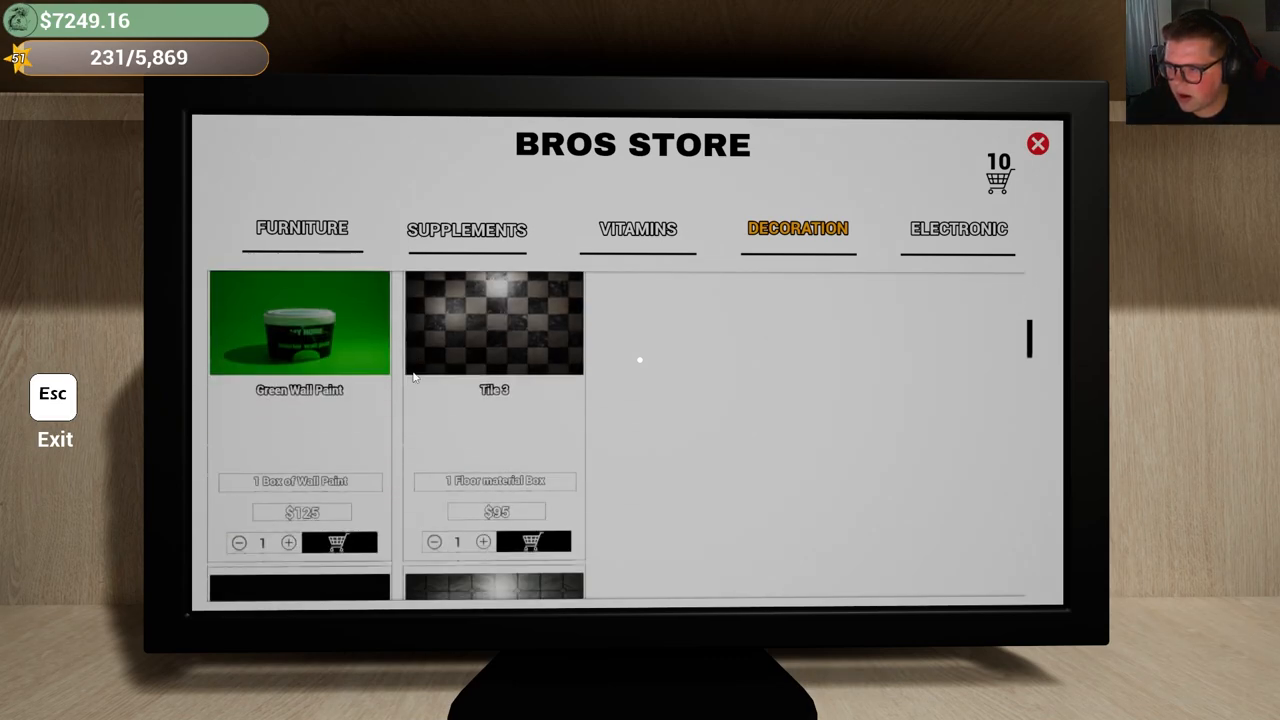
scroll("down", 3)
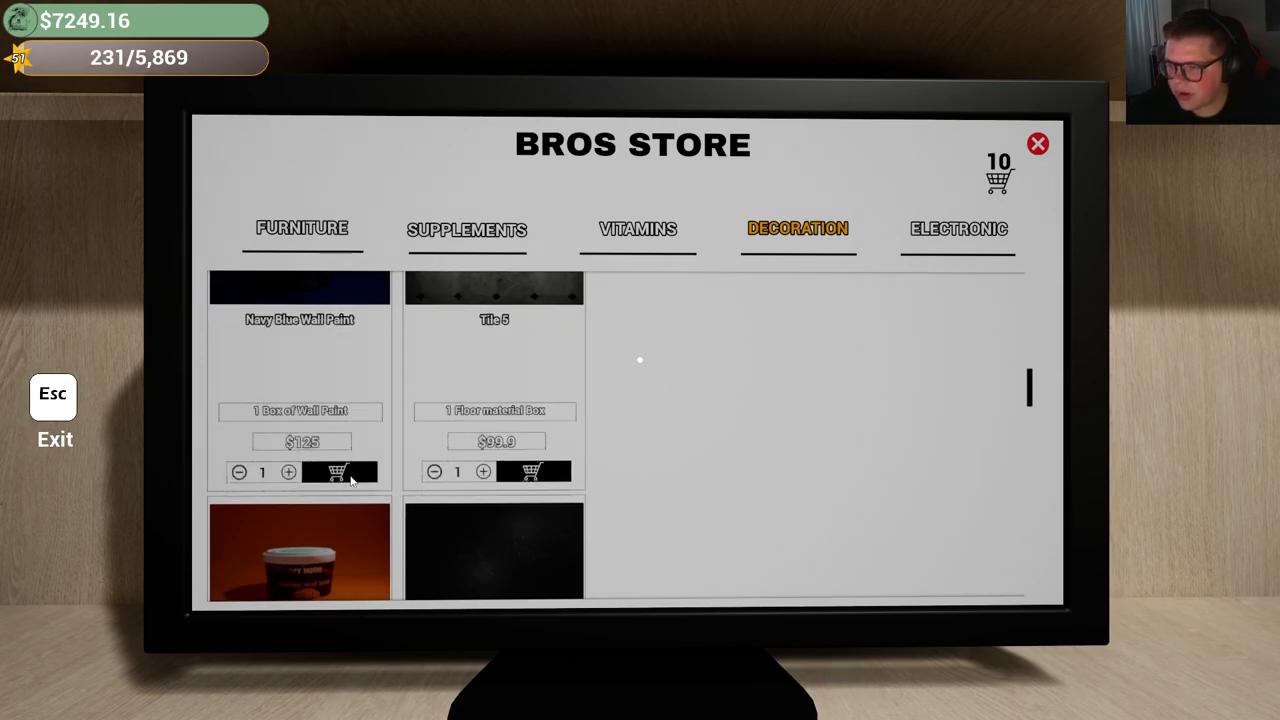
left_click(999, 177)
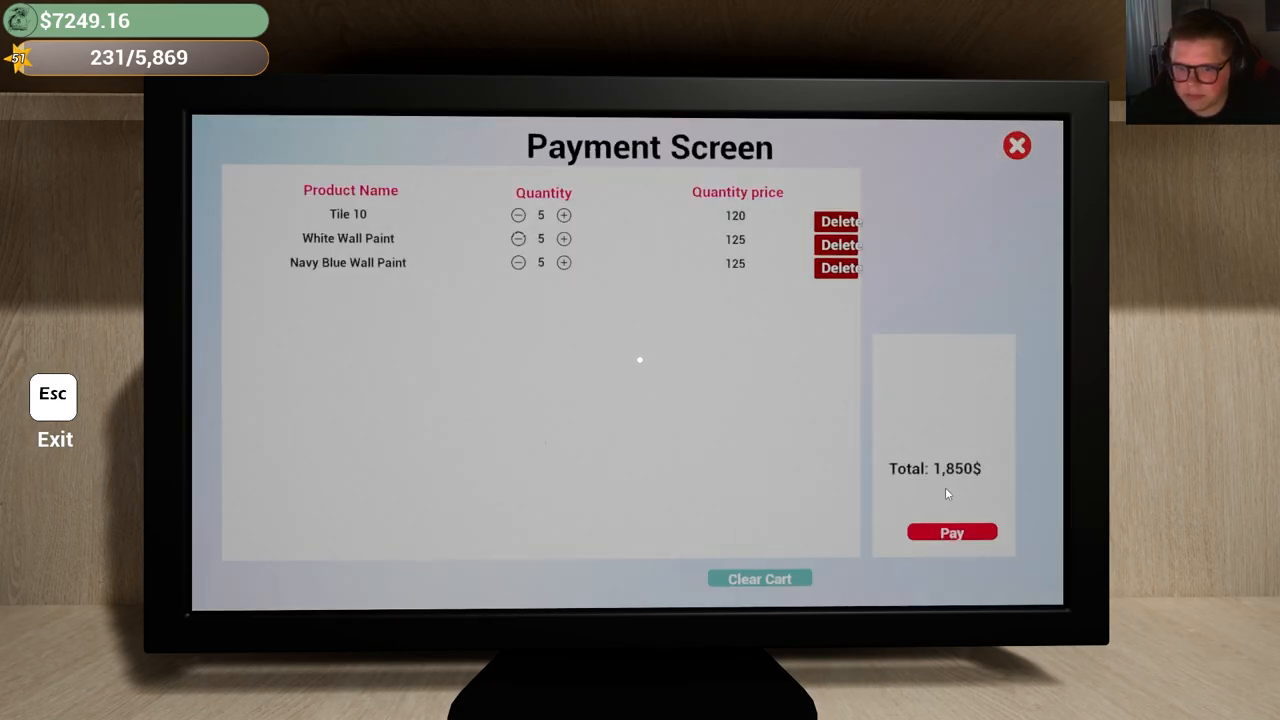
Pay the $1,850 decoration order, leaving $5,399.16
left_click(951, 531)
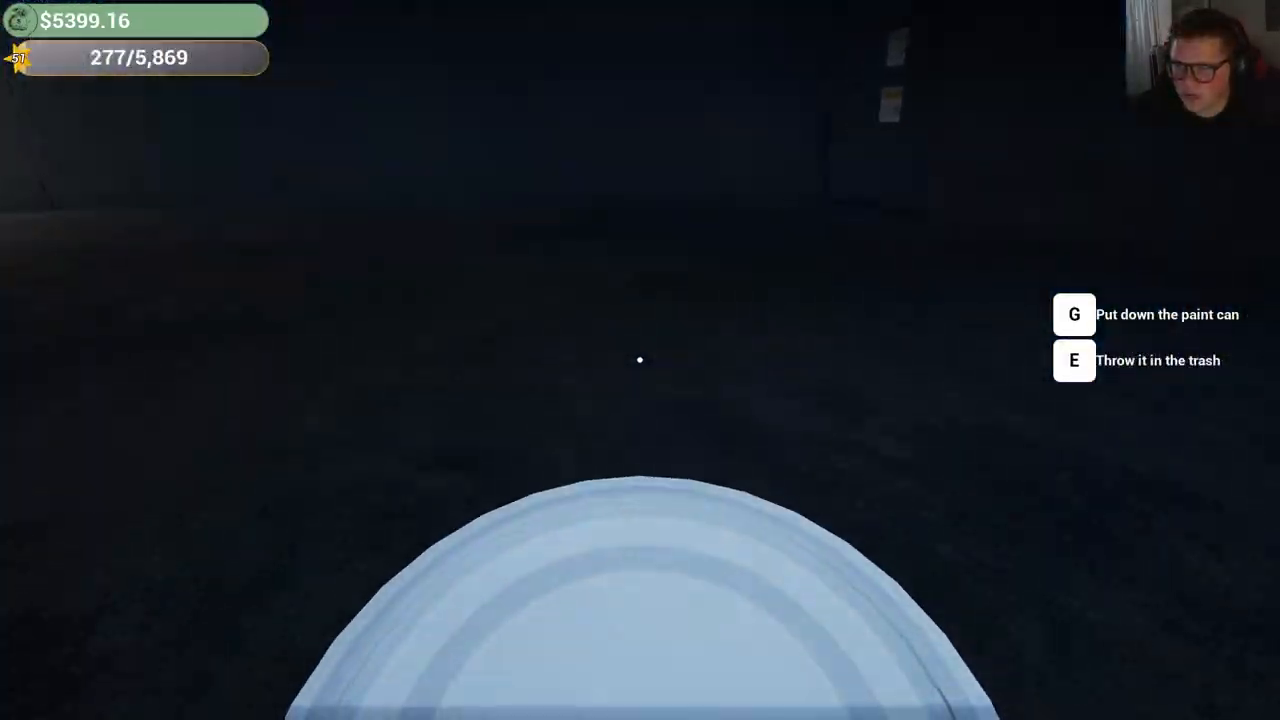
Set the paint cans down on the expansion floor and take up the paint roller
key("g")
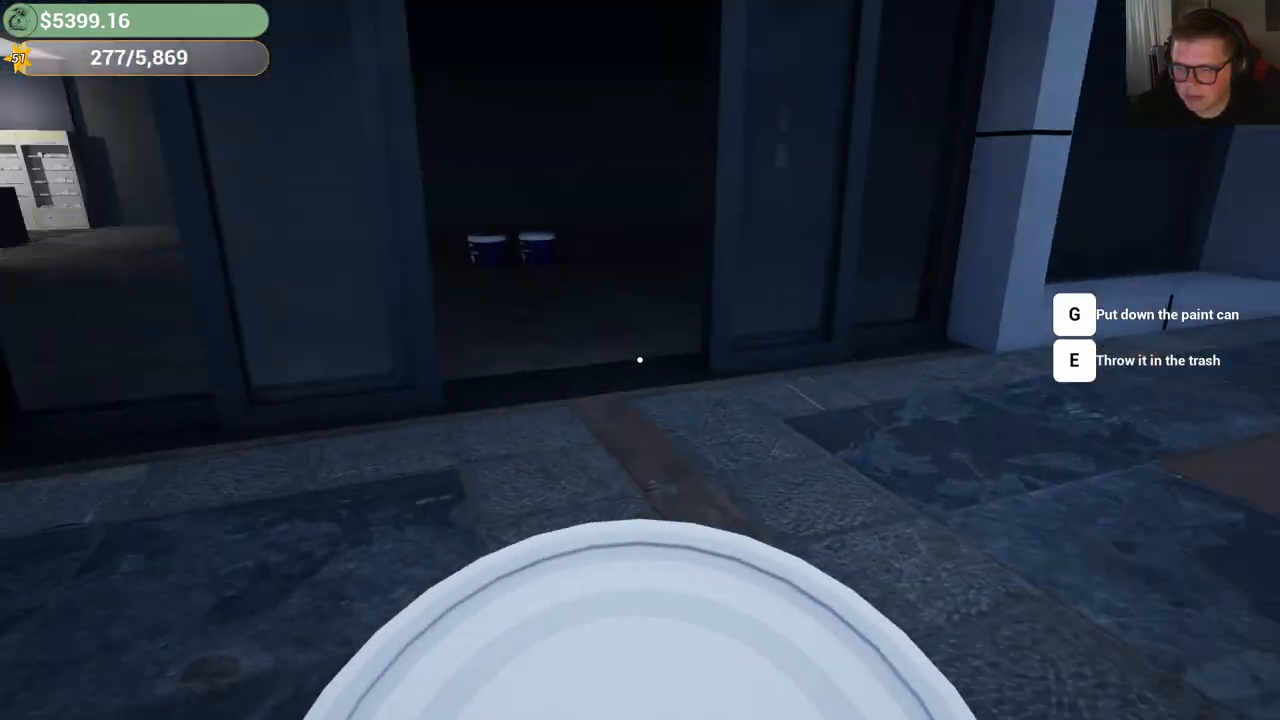
key("g")
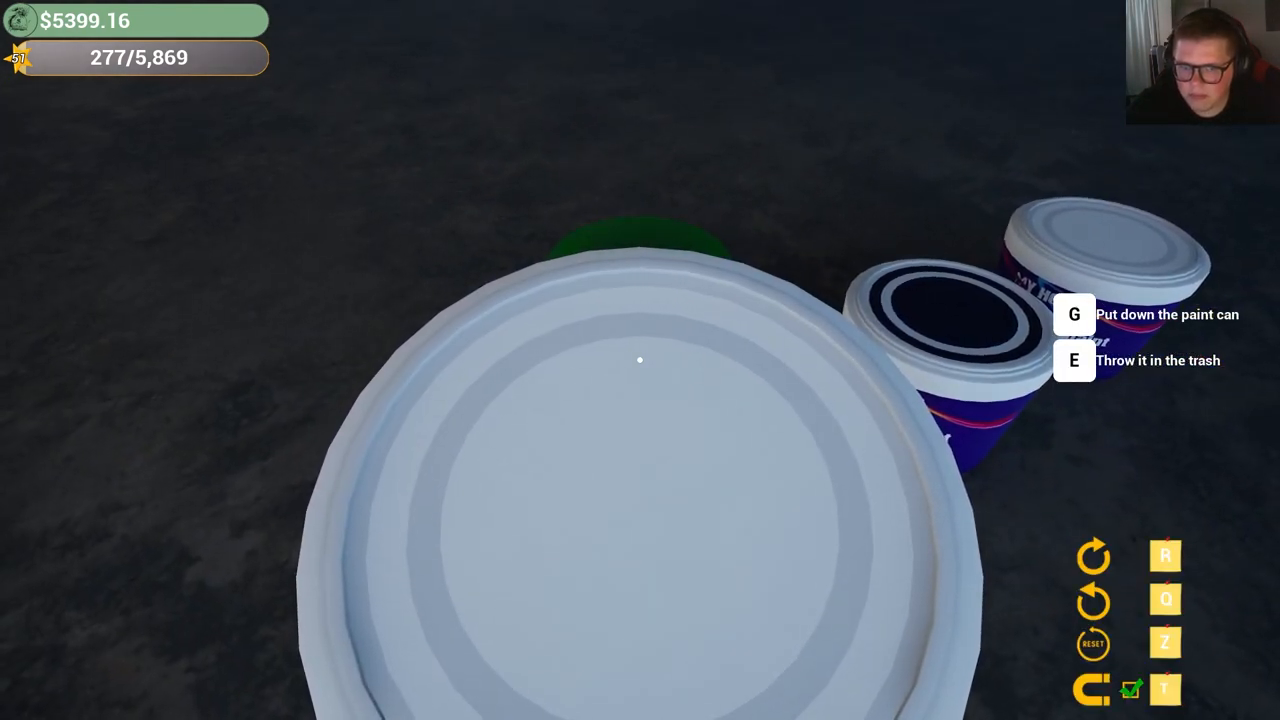
key("g")
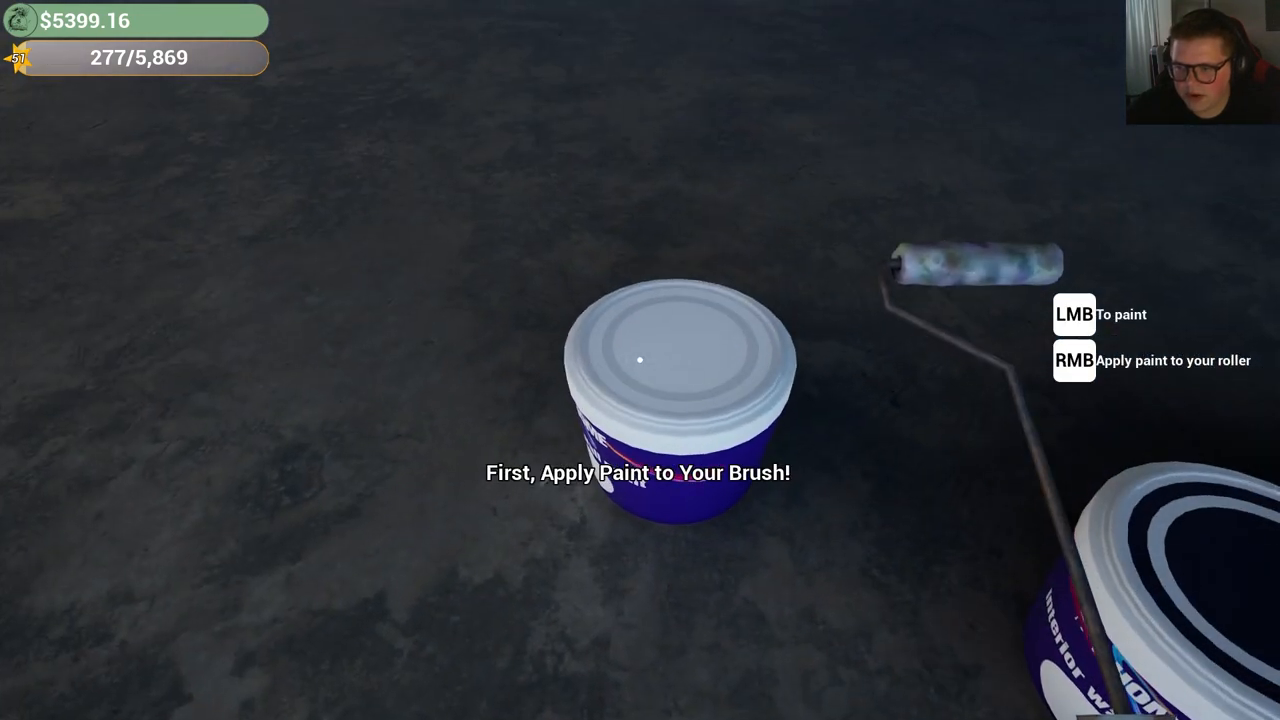
mouse_move(640, 360)
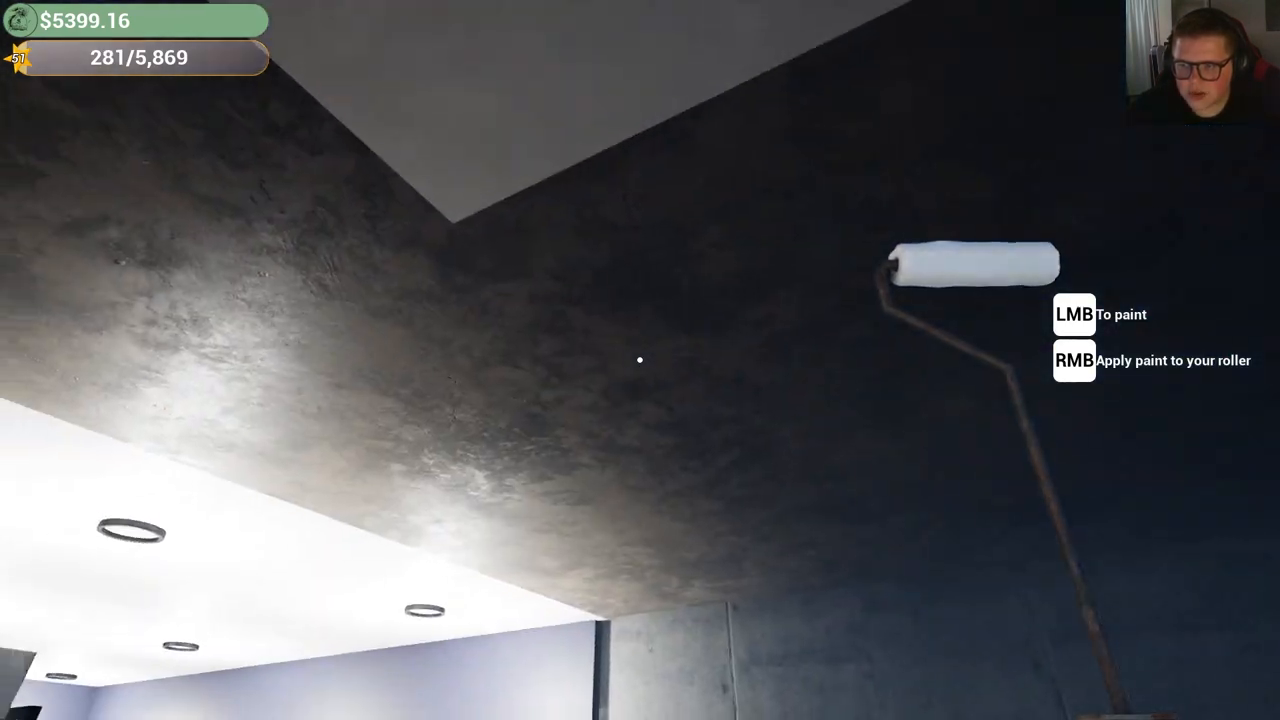
Roll light paint over the expansion ceiling patches and coat the dark wall navy blue
left_click(640, 360)
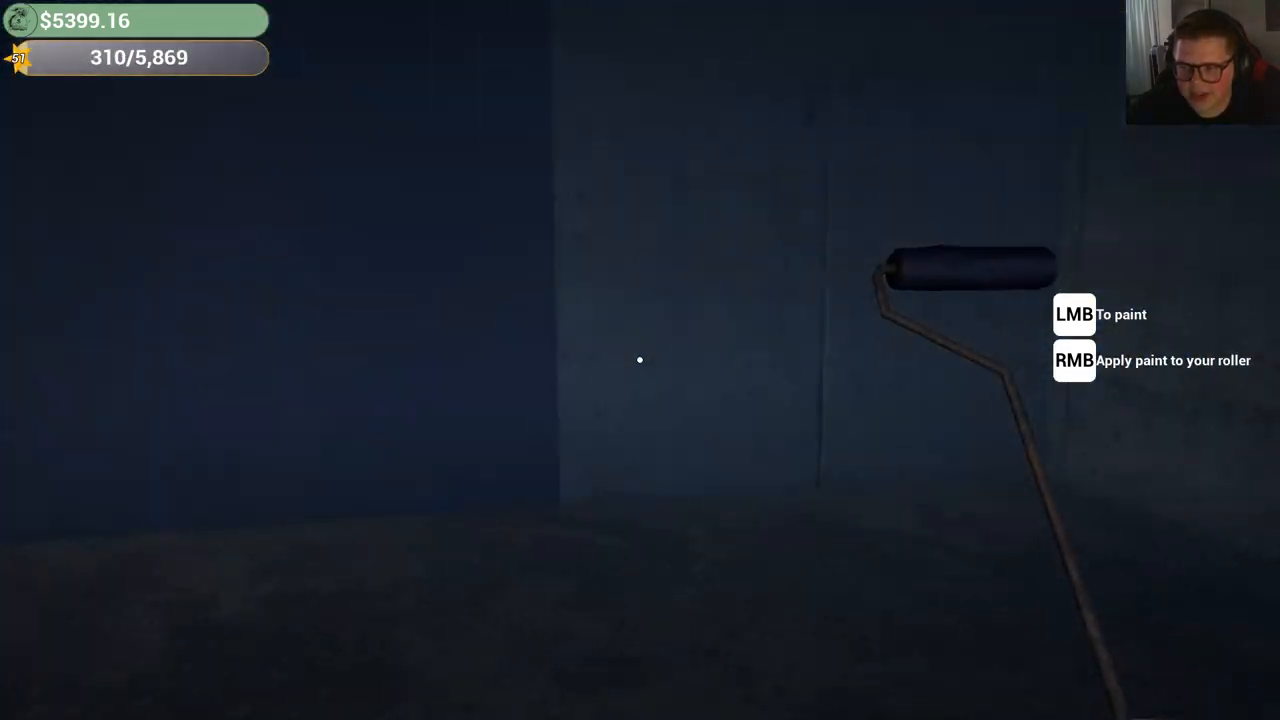
left_click(638, 360)
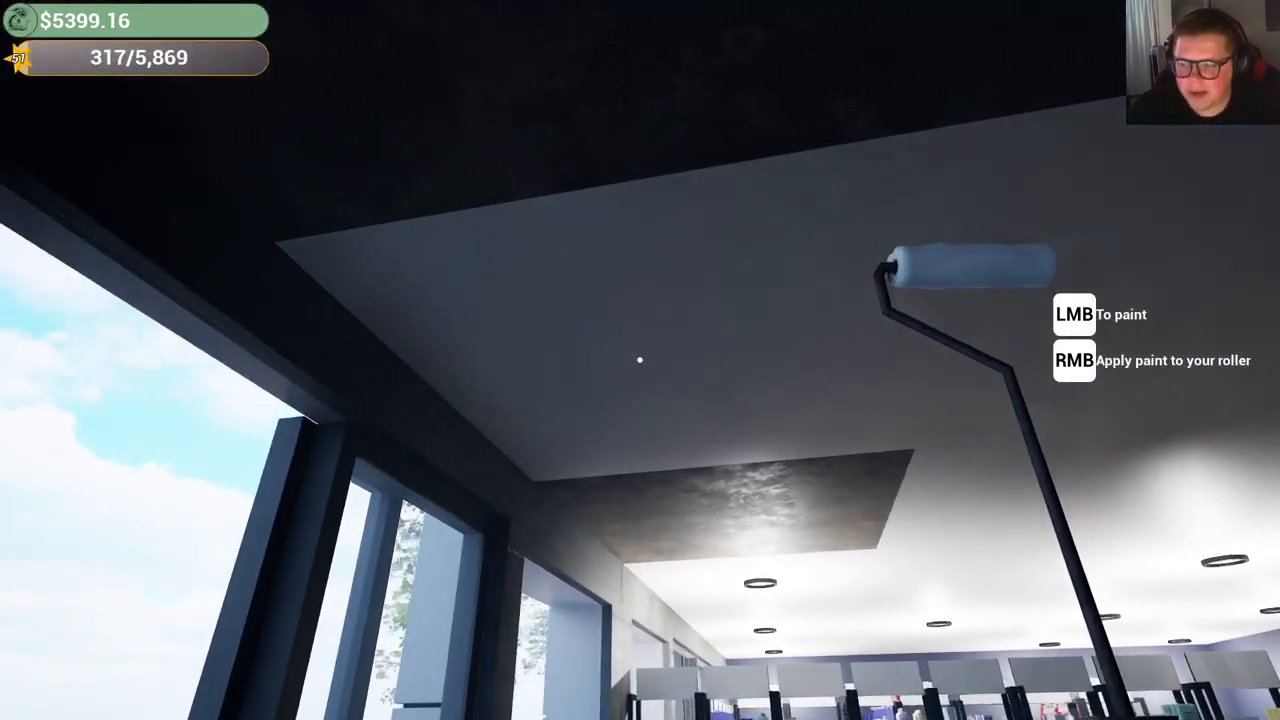
left_click(632, 360)
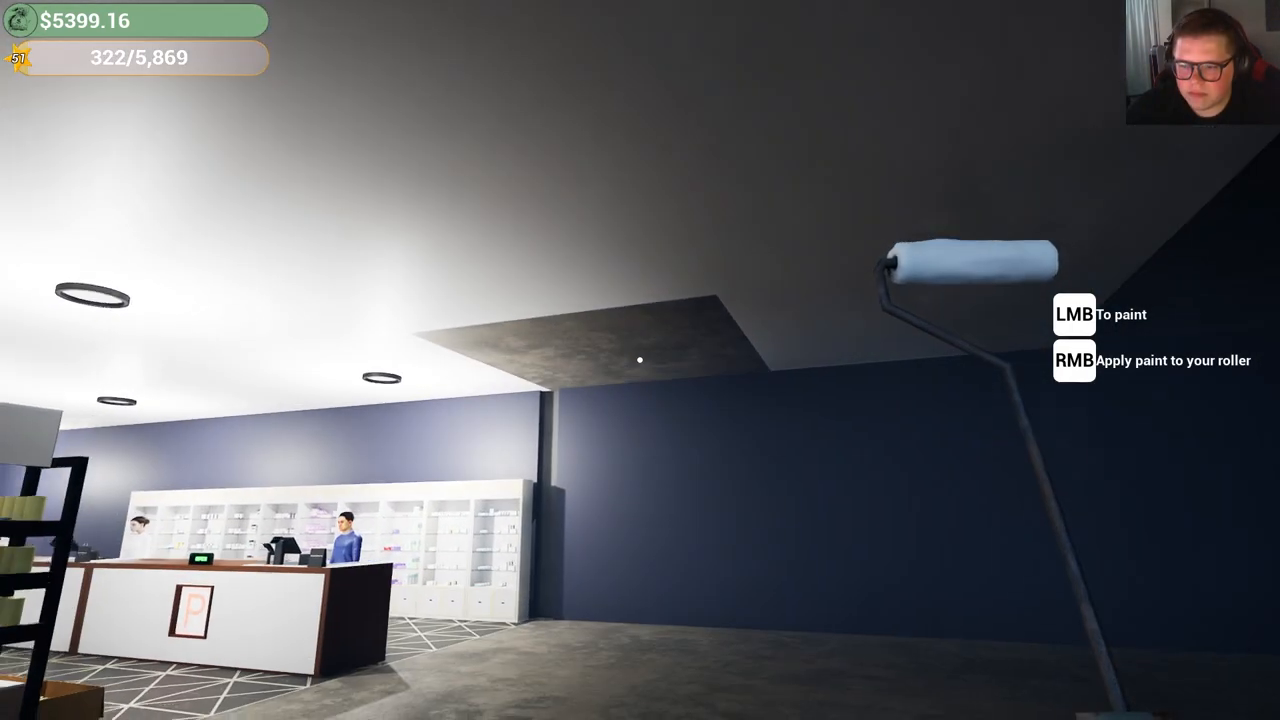
left_click(640, 360)
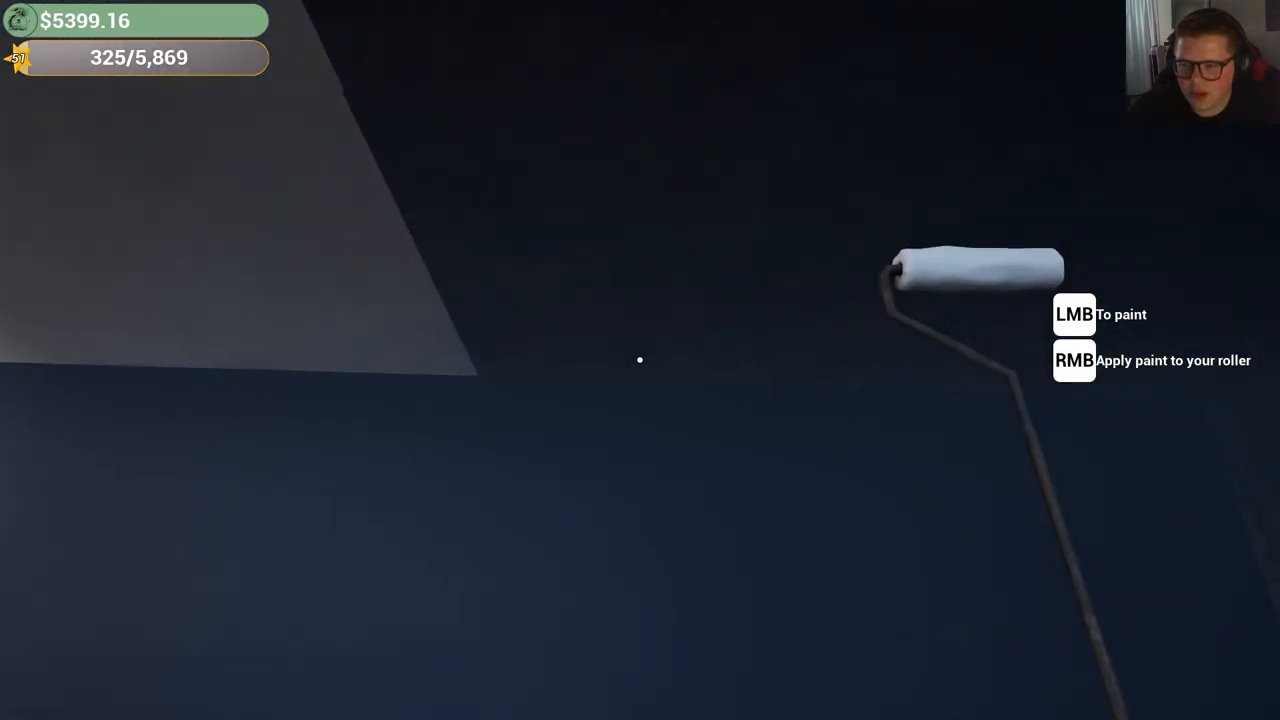
left_click(638, 360)
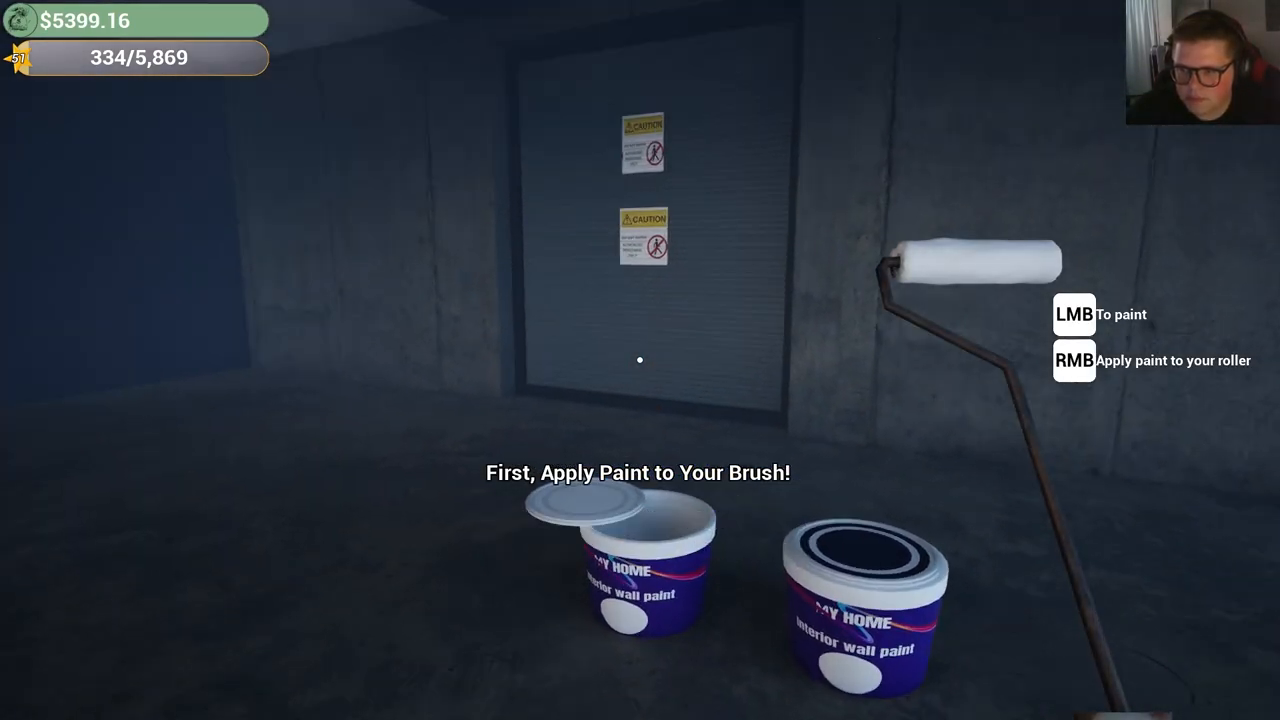
Load the roller and paint the outlined wall section and upper wall below the ceiling
left_click(640, 360)
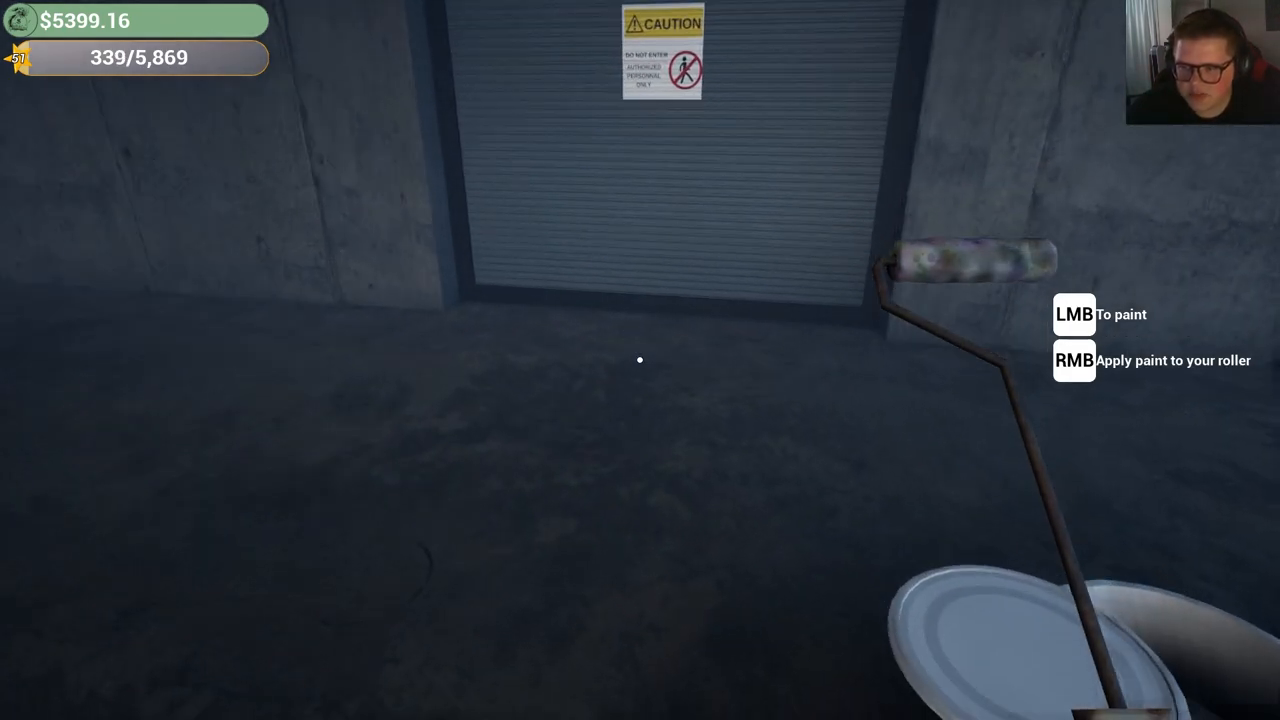
left_click(640, 360)
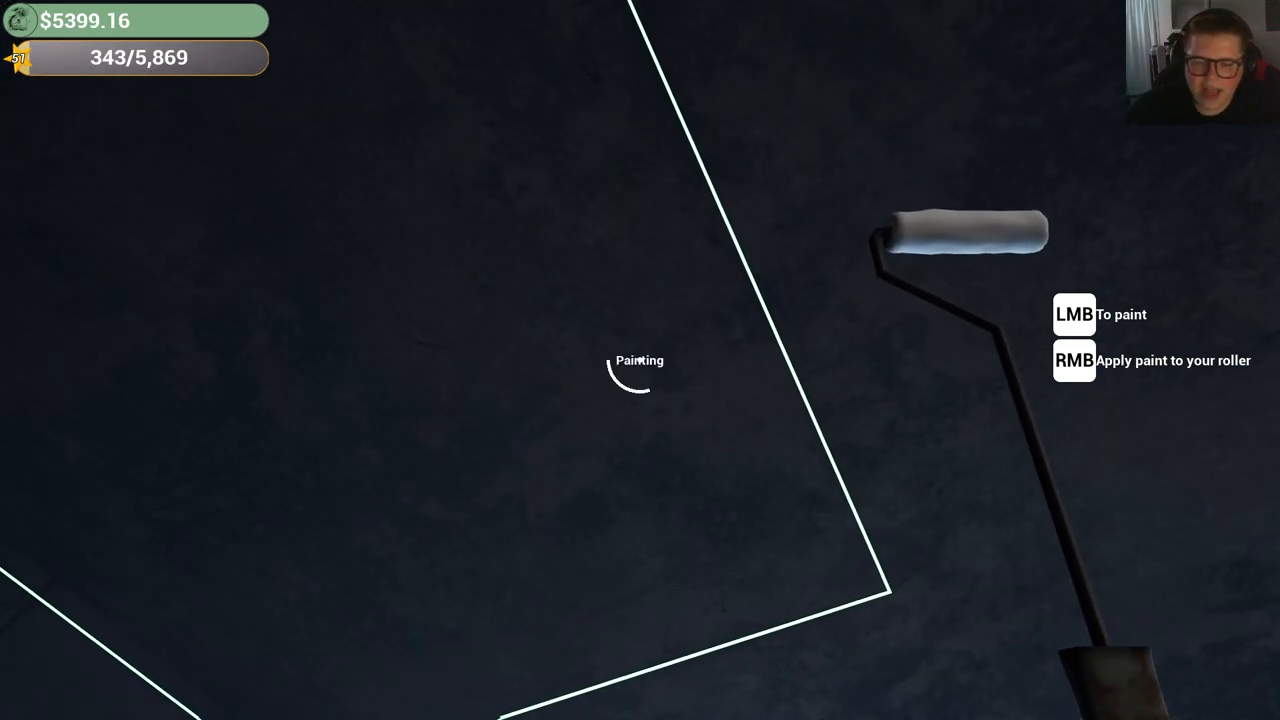
left_click(640, 360)
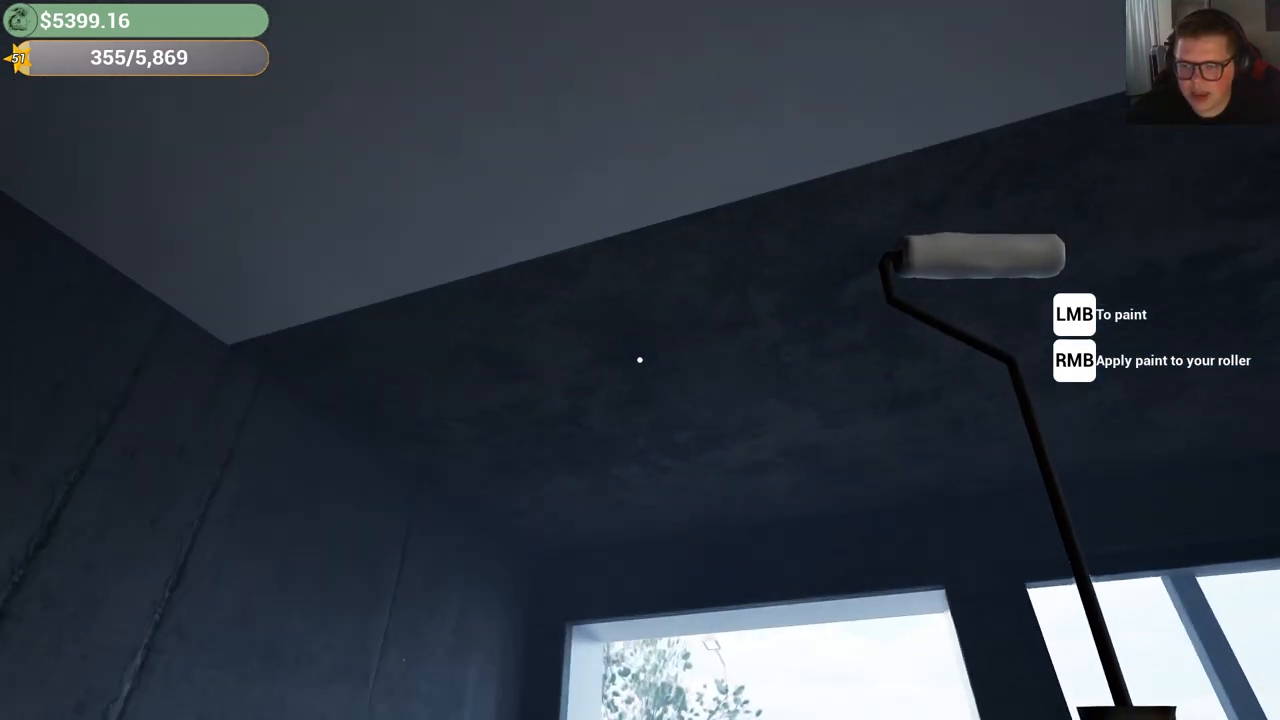
left_click(640, 360)
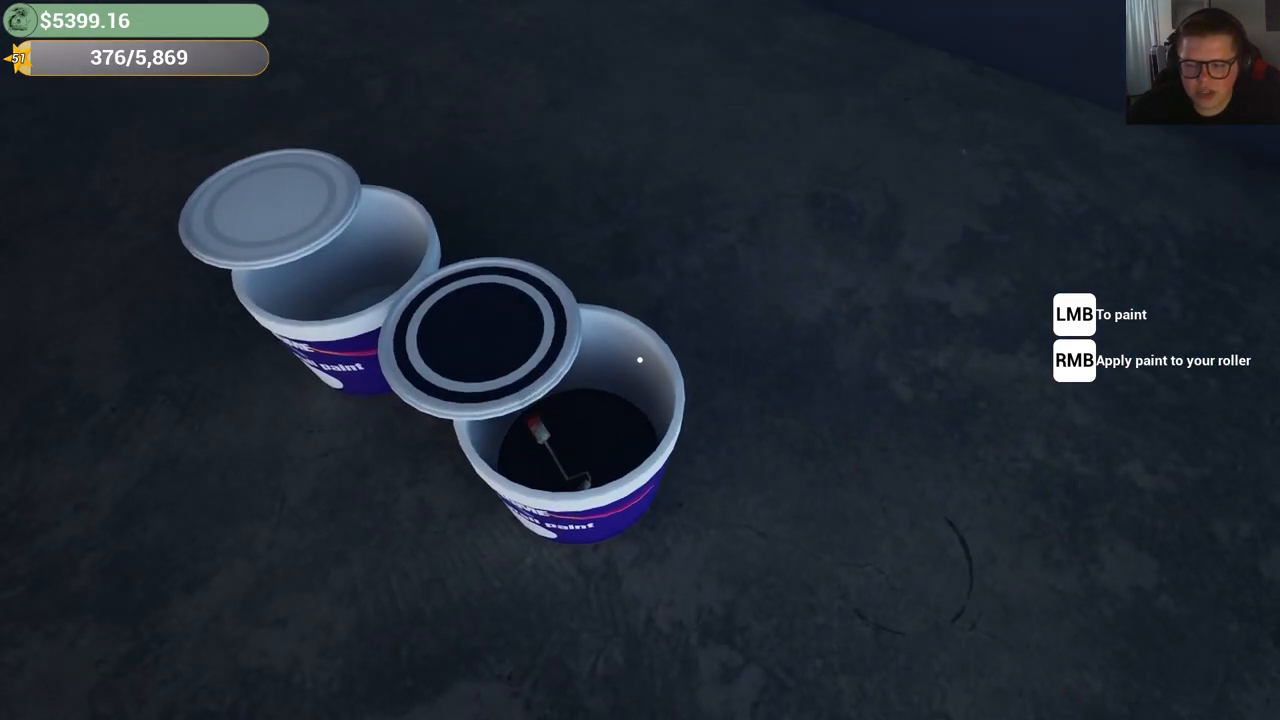
Reload the roller and paint the wall by the window, the pillar and the ceiling
left_click(640, 360)
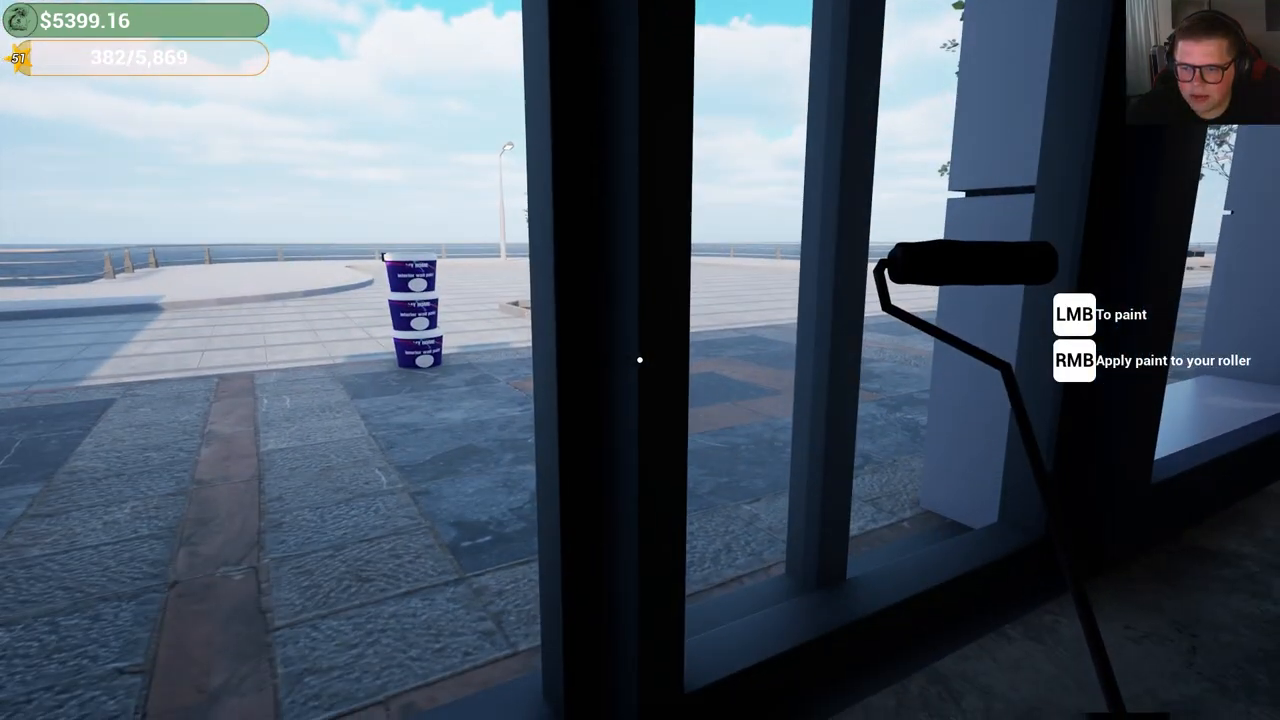
left_click(635, 360)
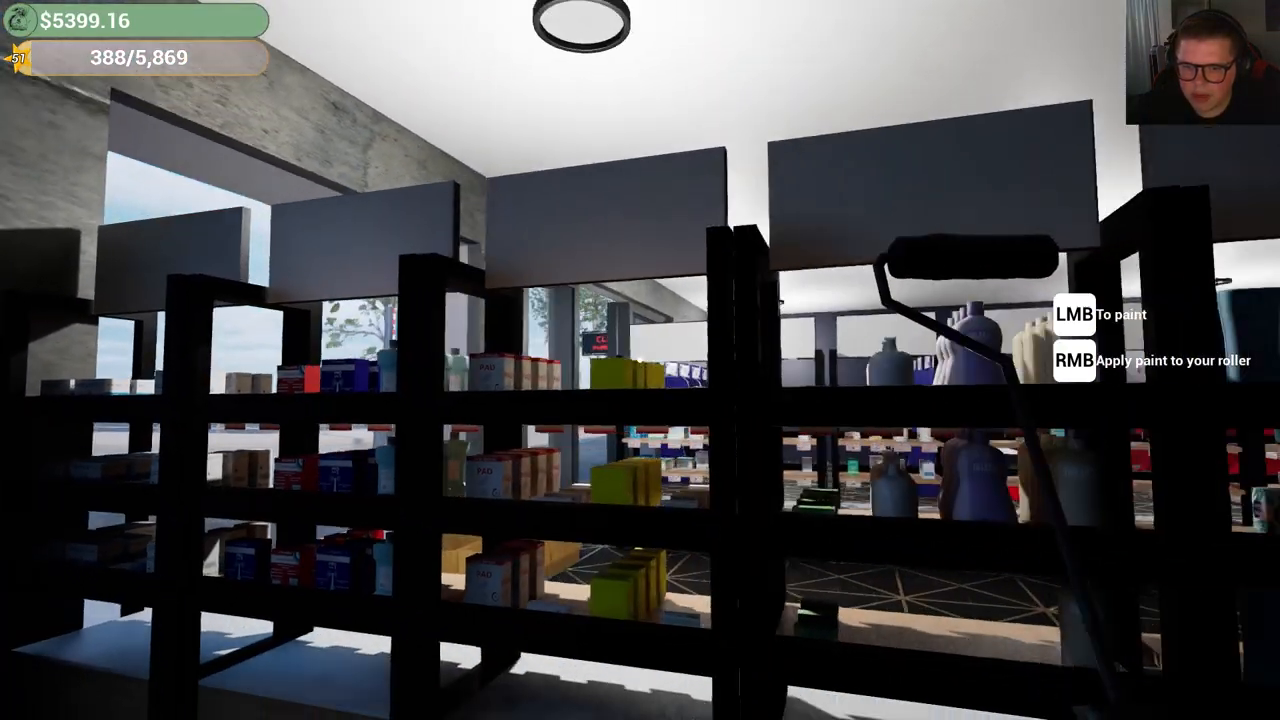
left_click(640, 360)
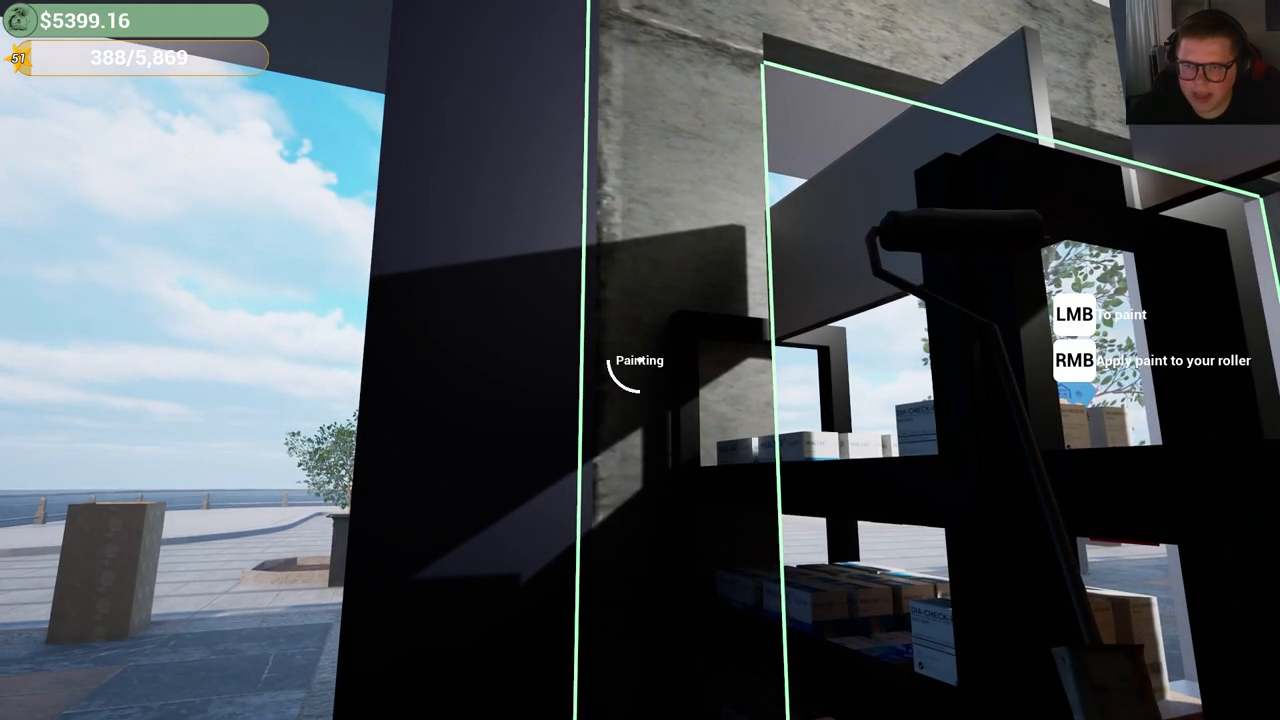
left_click(640, 360)
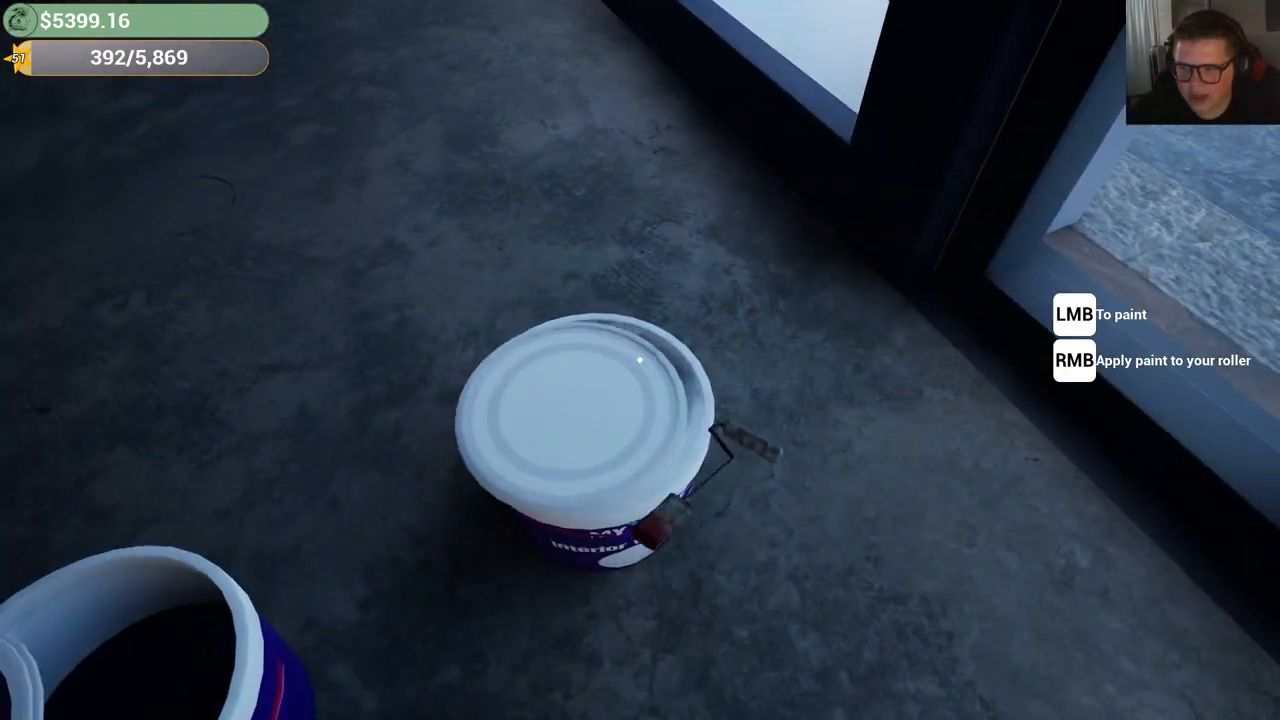
left_click(640, 360)
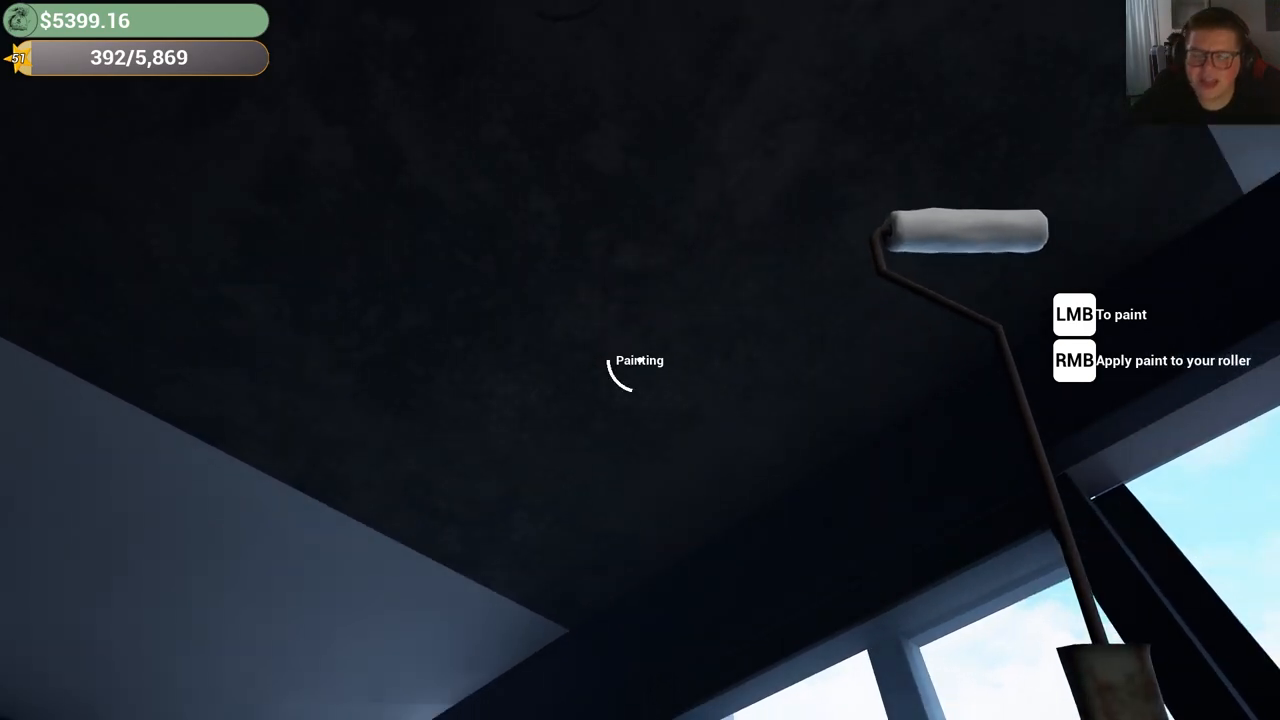
left_click(640, 360)
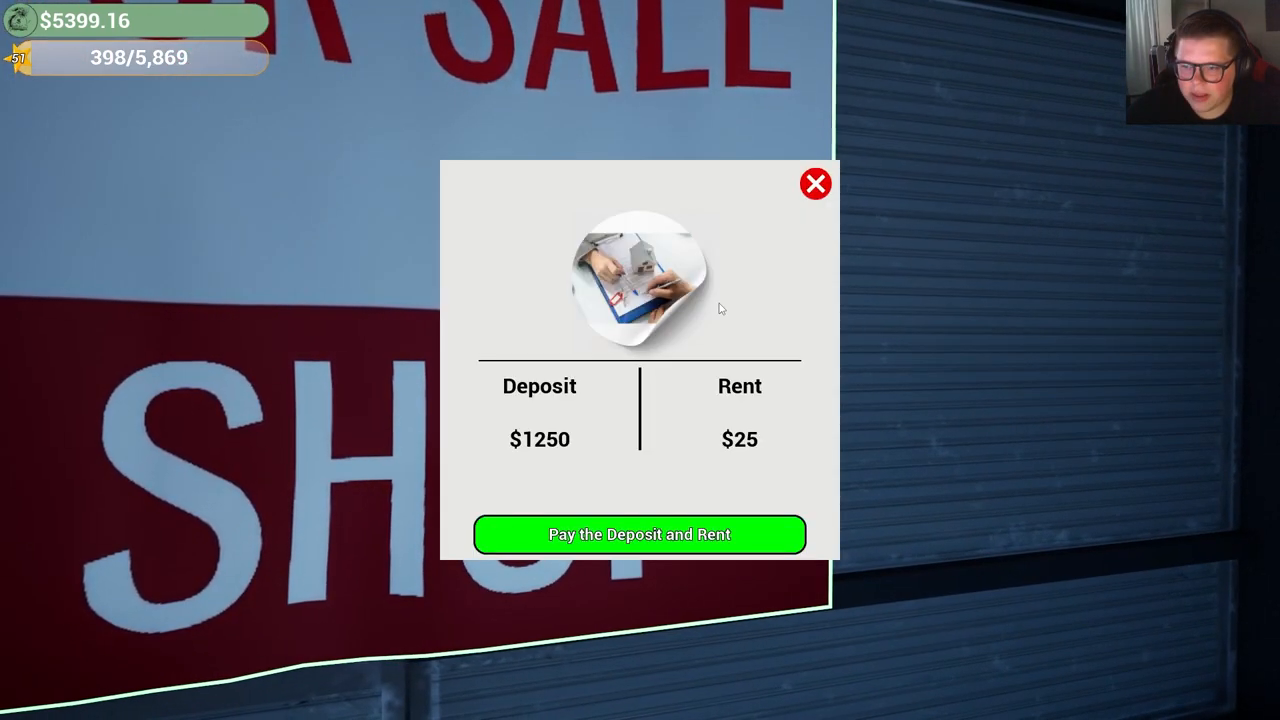
mouse_move(722, 490)
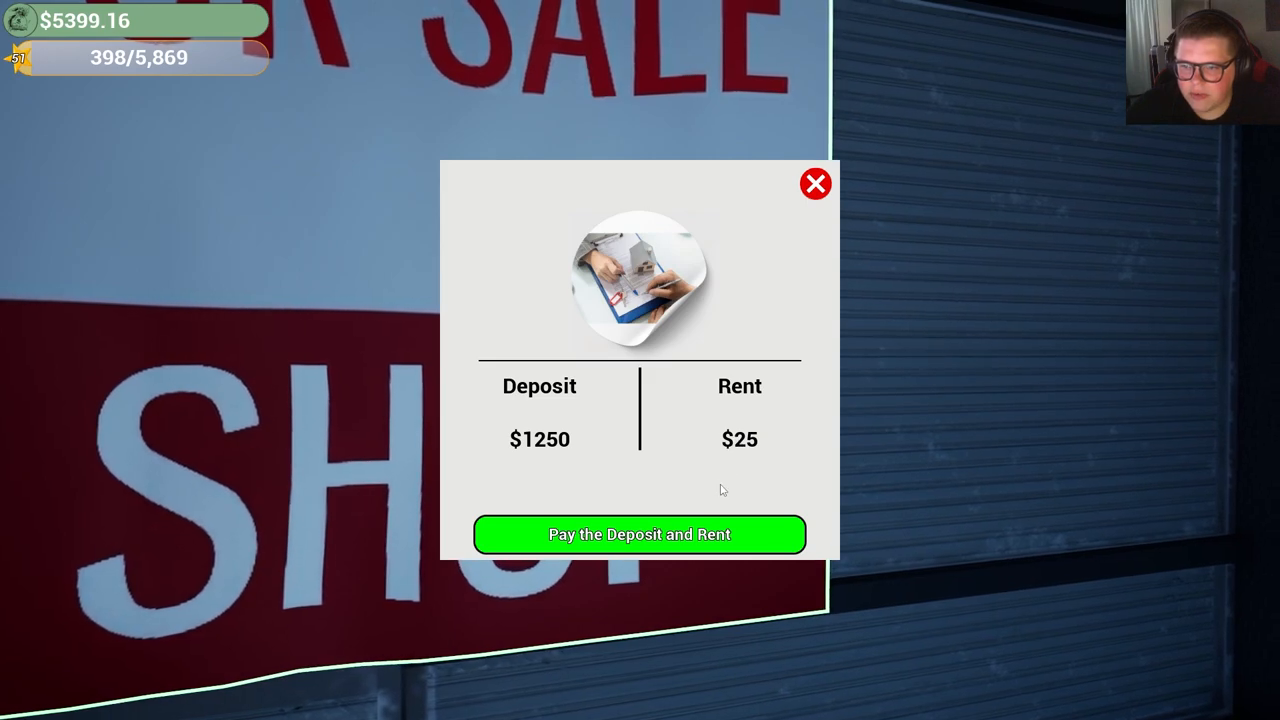
Pay the $1,250 deposit and $25 rent for the neighbouring shop unit
left_click(639, 534)
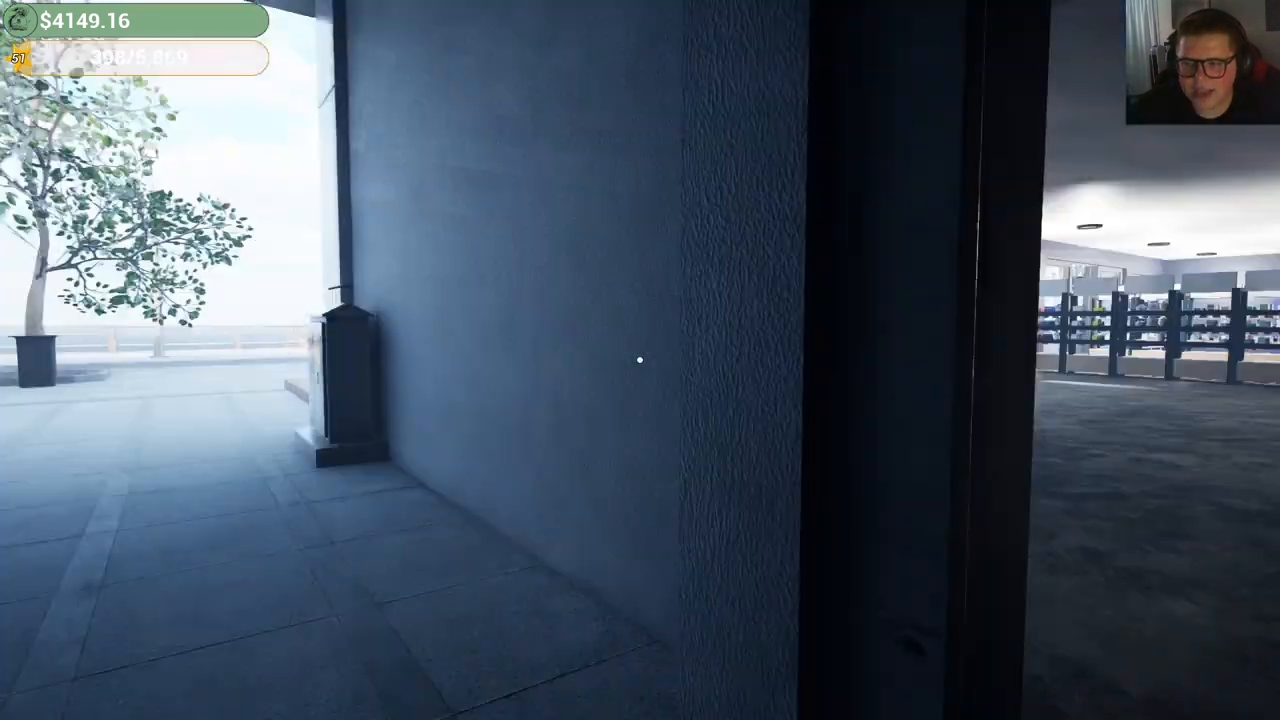
mouse_move(640, 360)
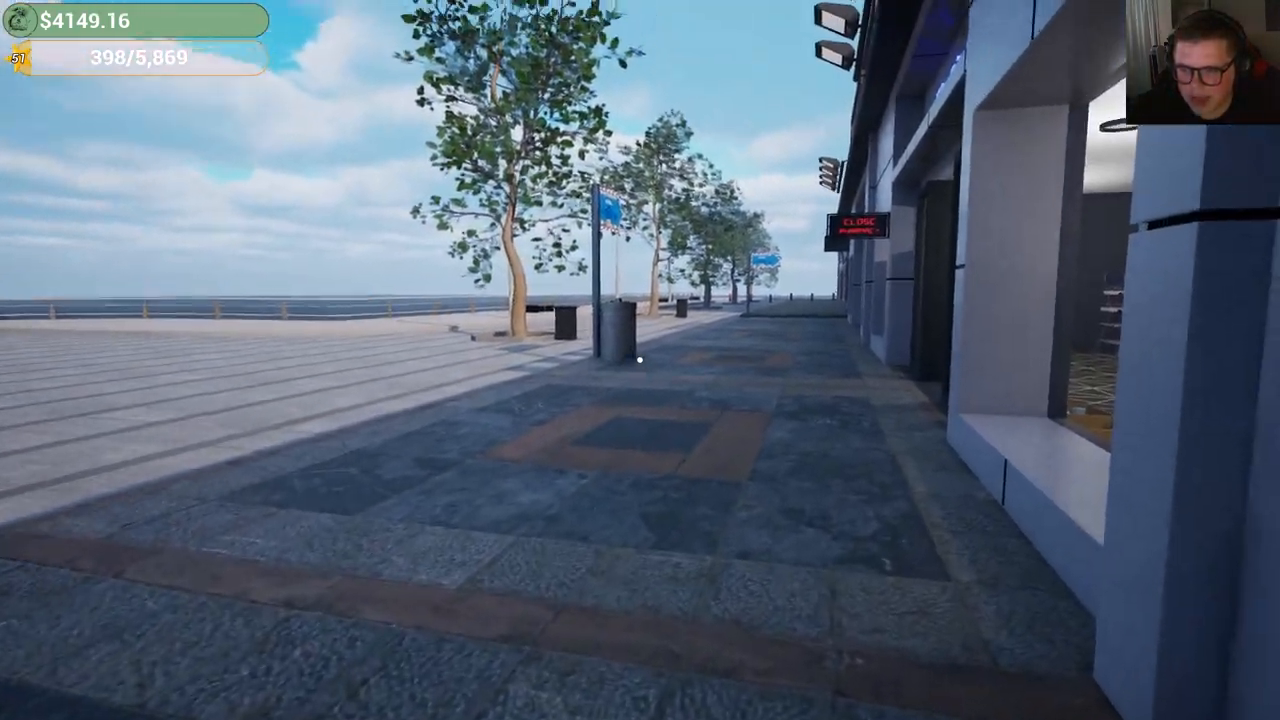
mouse_move(638, 362)
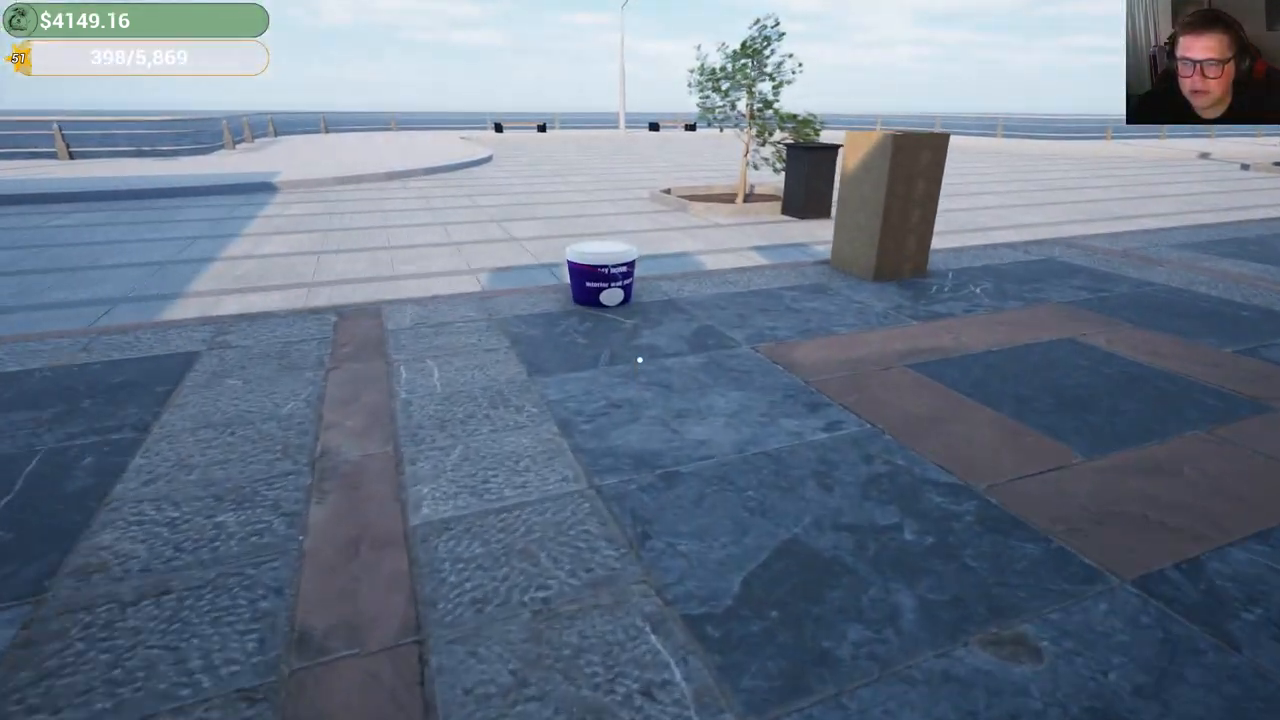
Walk through the new unit and out to the paint bucket on the promenade
left_click(598, 285)
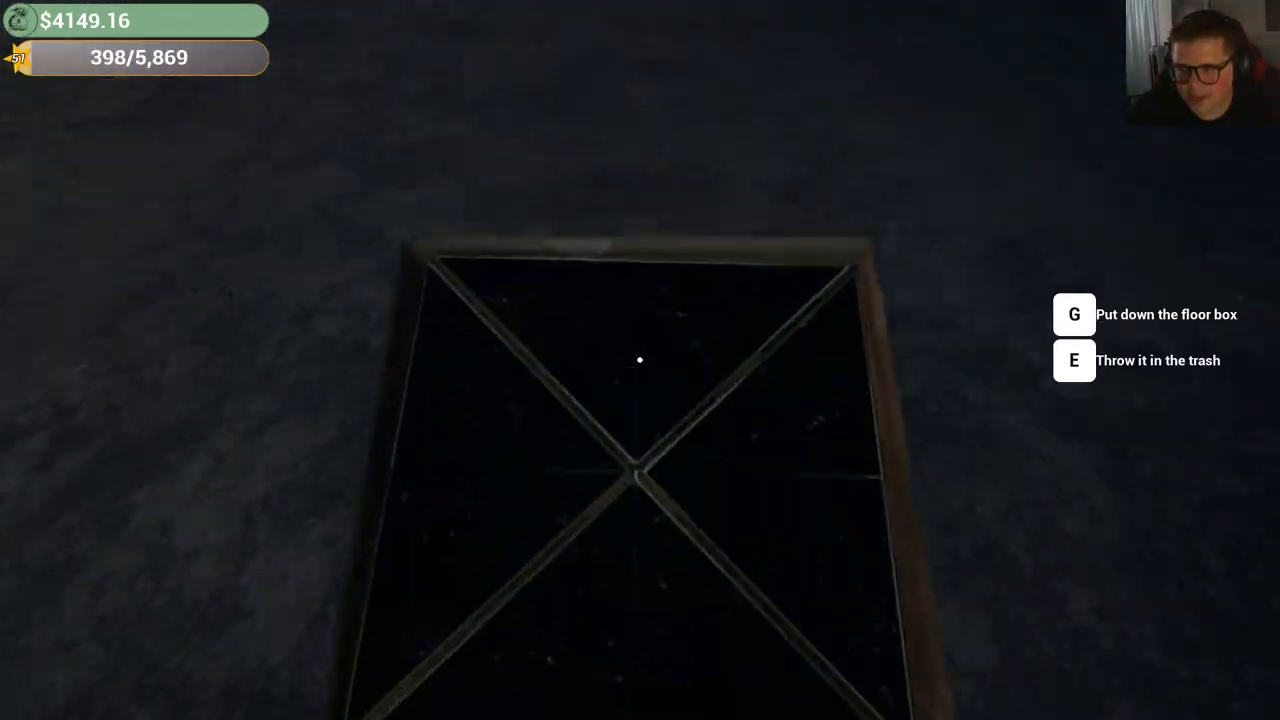
Carry both floor tile boxes off the promenade and set them down inside the shop
key("g")
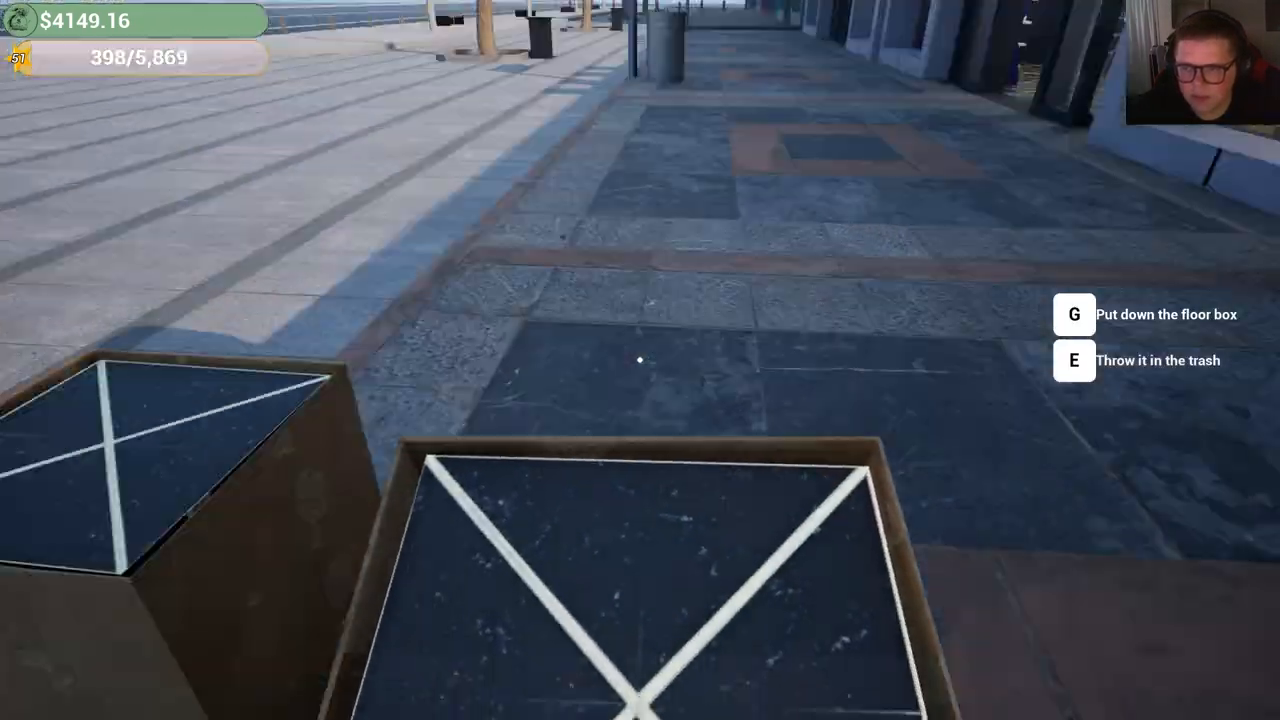
key("g")
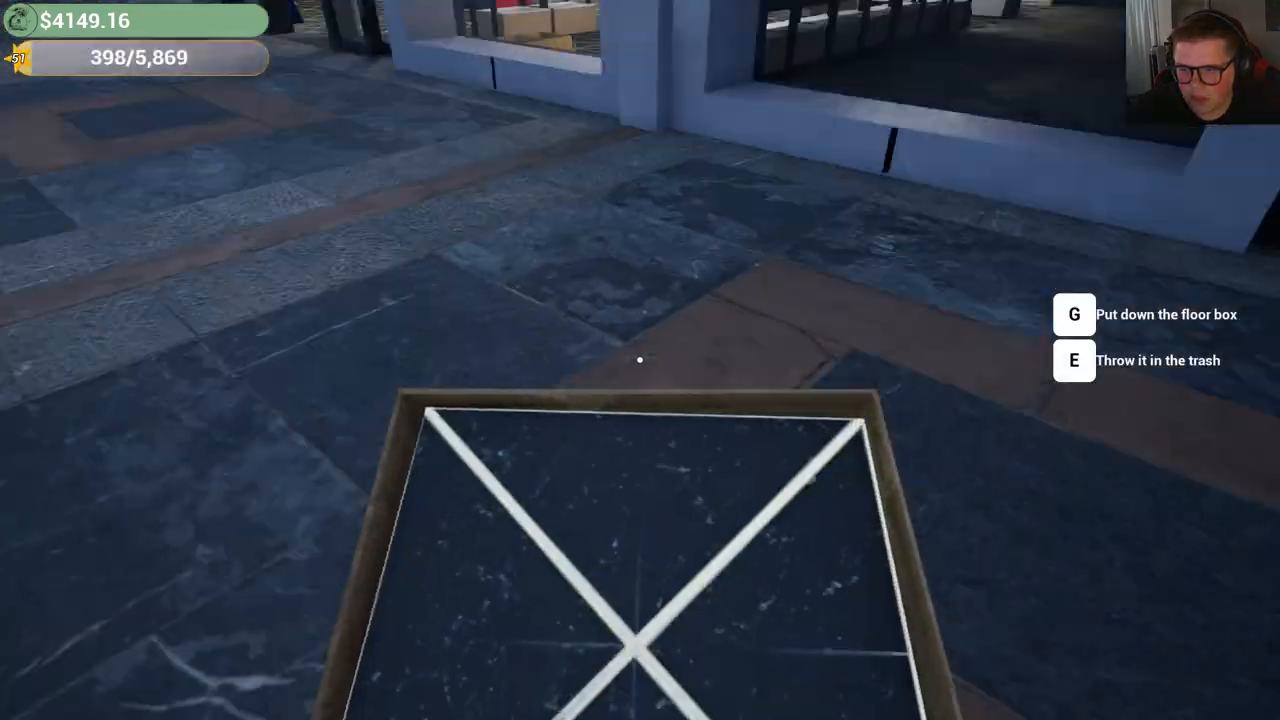
key("g")
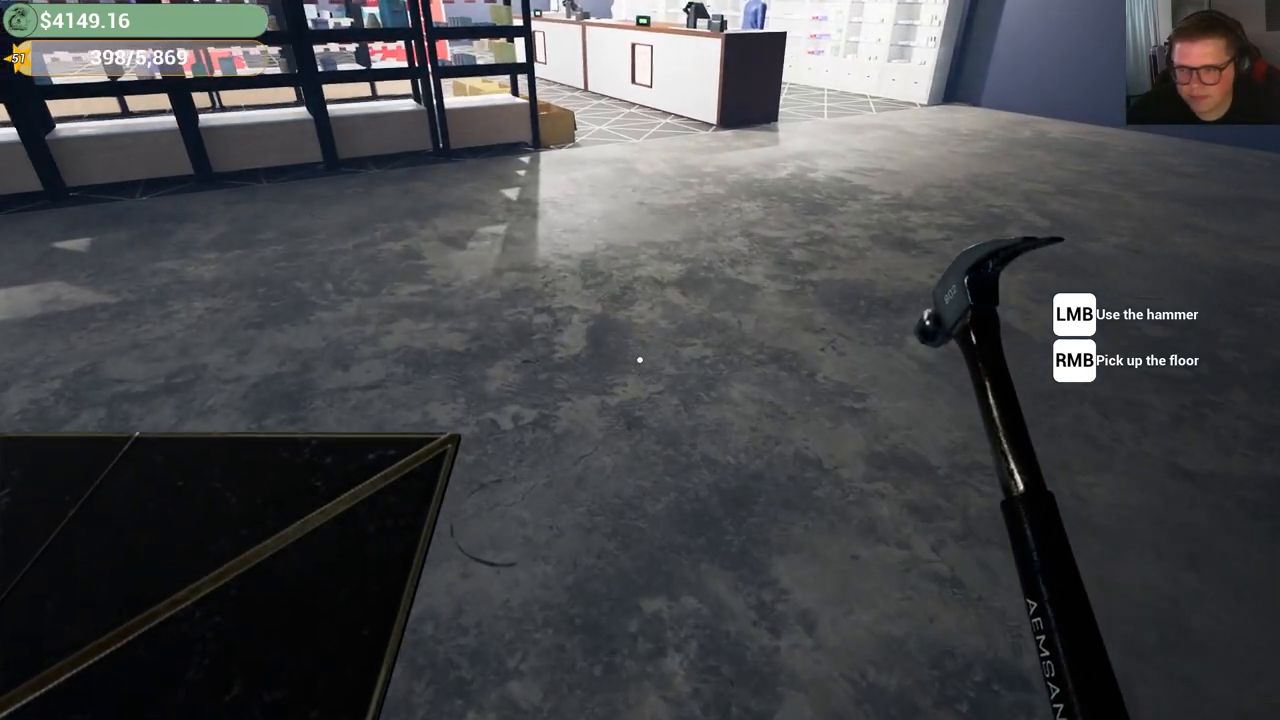
Lay patterned geometric tiles over the concrete floor patch by patch using the hammer
left_click(640, 360)
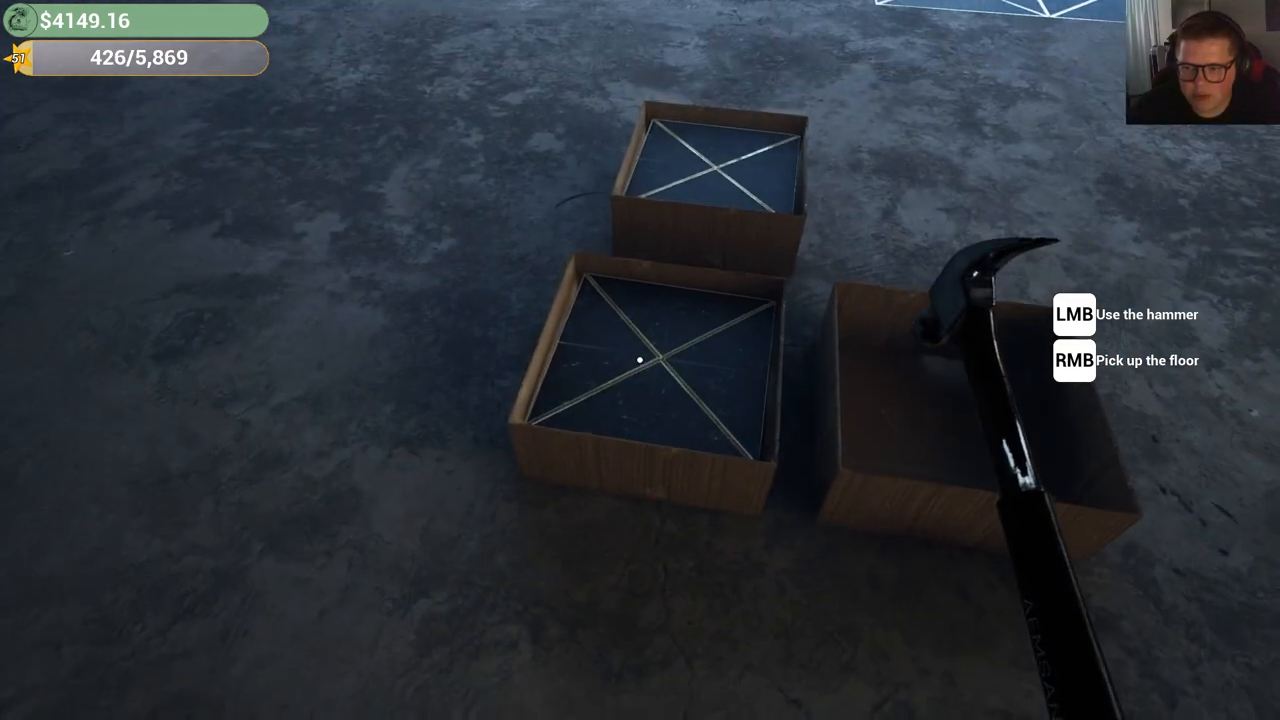
left_click(637, 356)
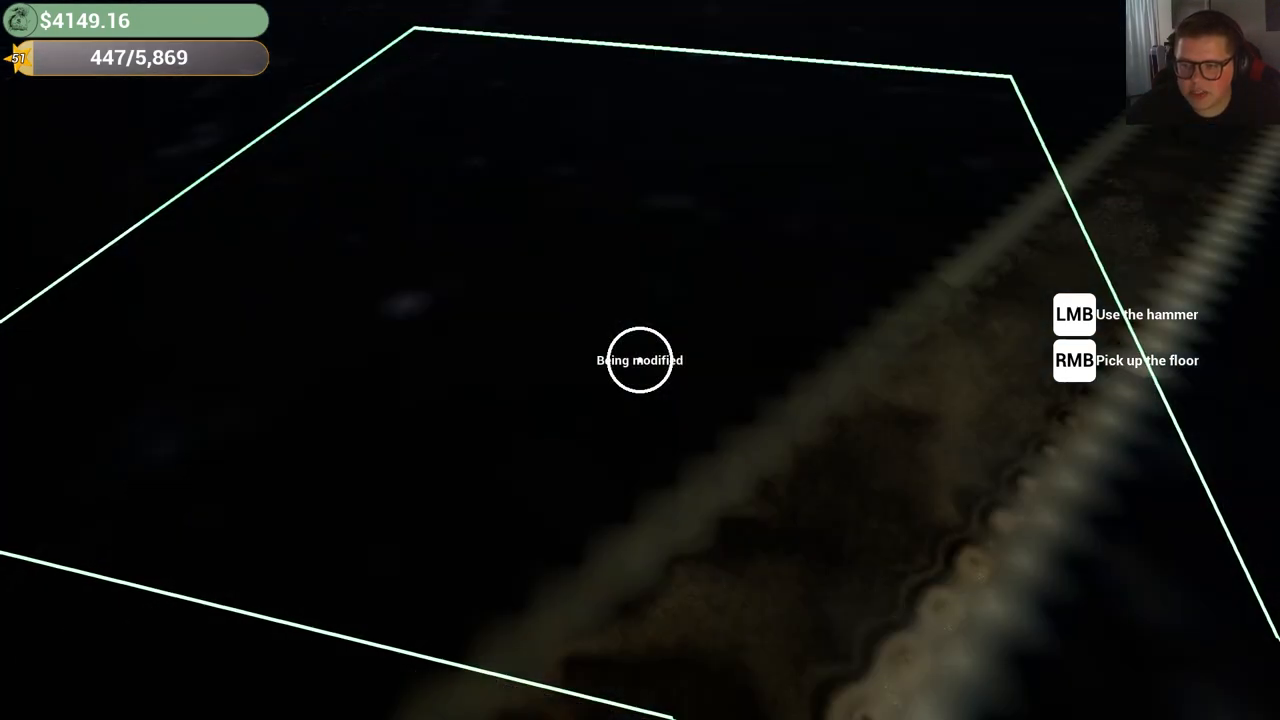
left_click(640, 360)
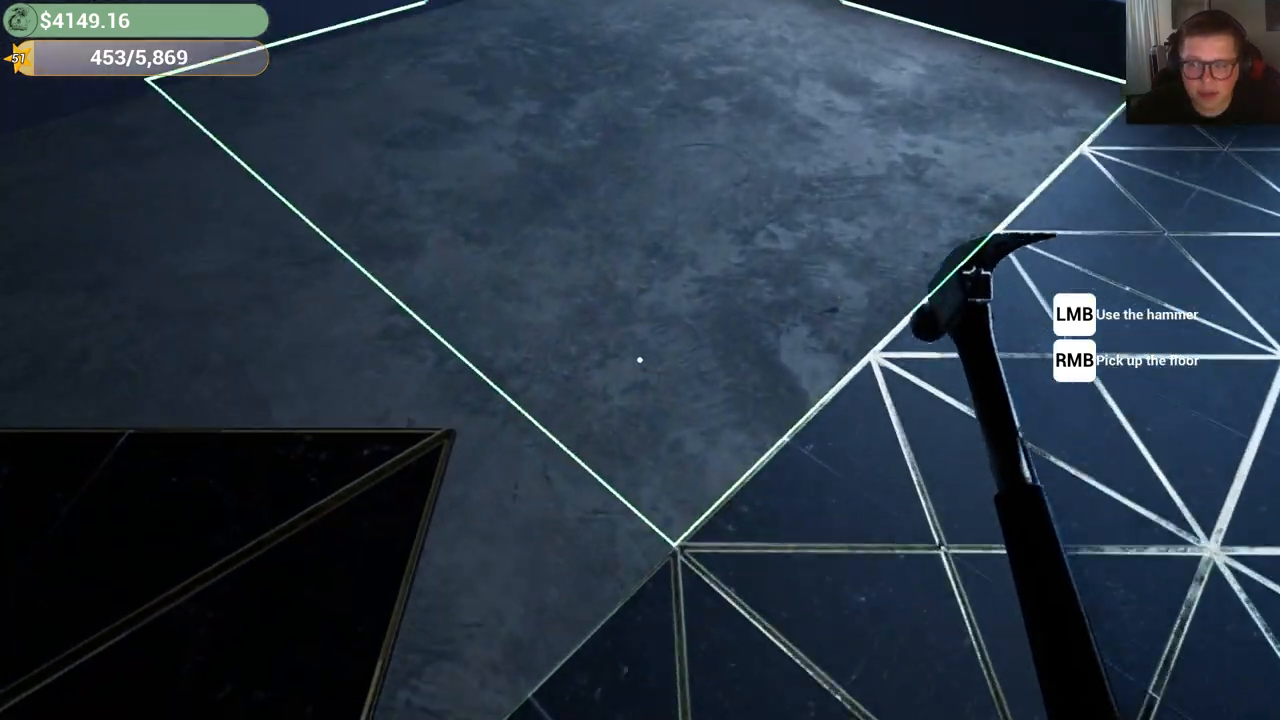
left_click(640, 360)
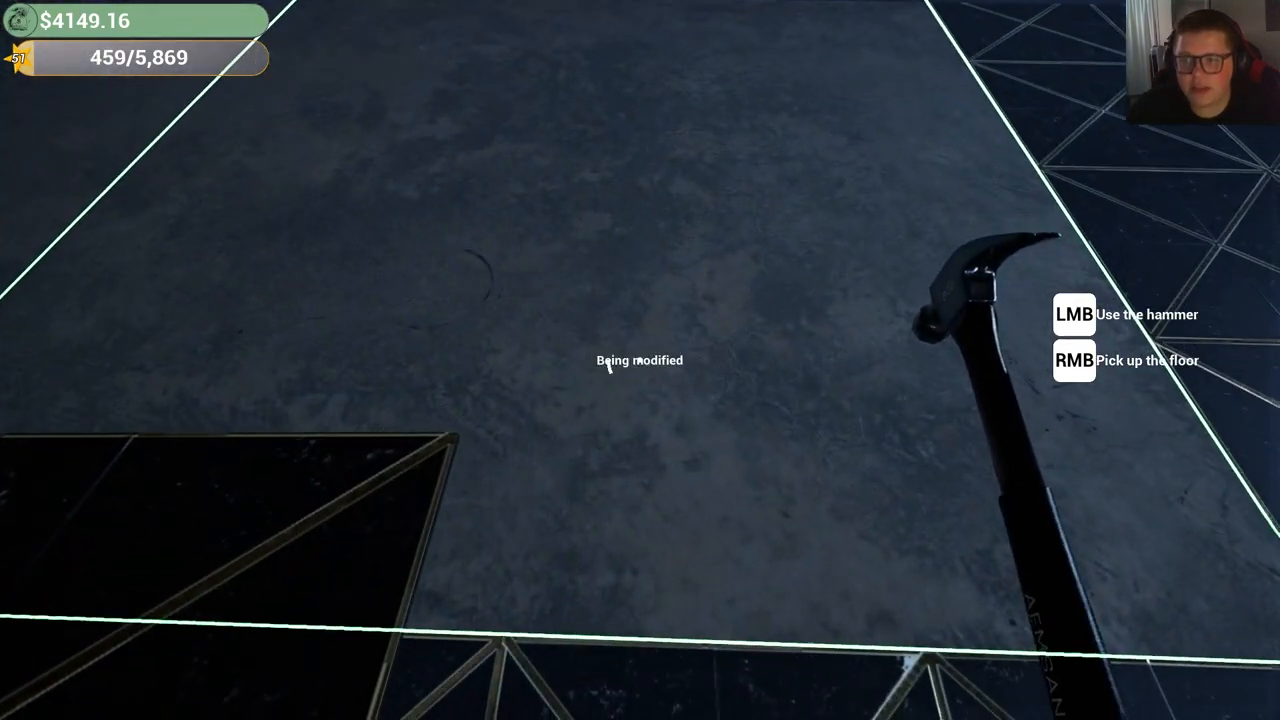
left_click(640, 360)
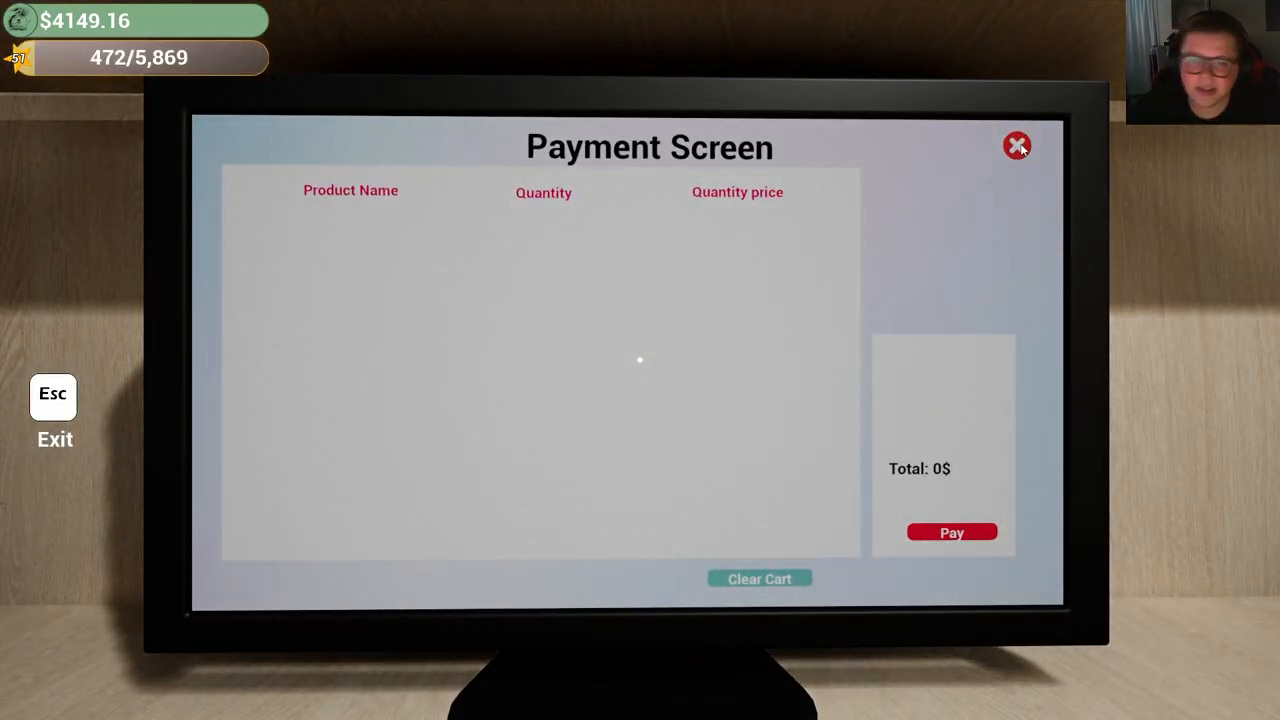
Close the empty payment screen, add a Spot Light to the cart and check out
left_click(1016, 145)
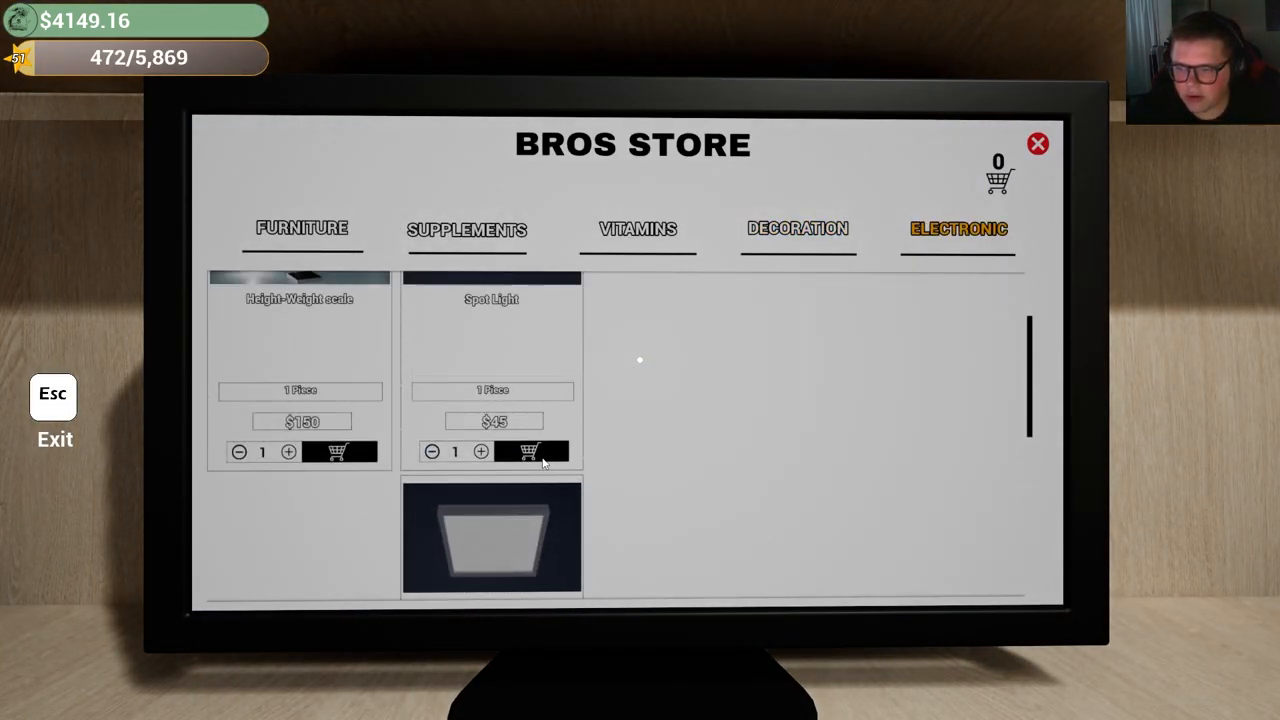
left_click(532, 452)
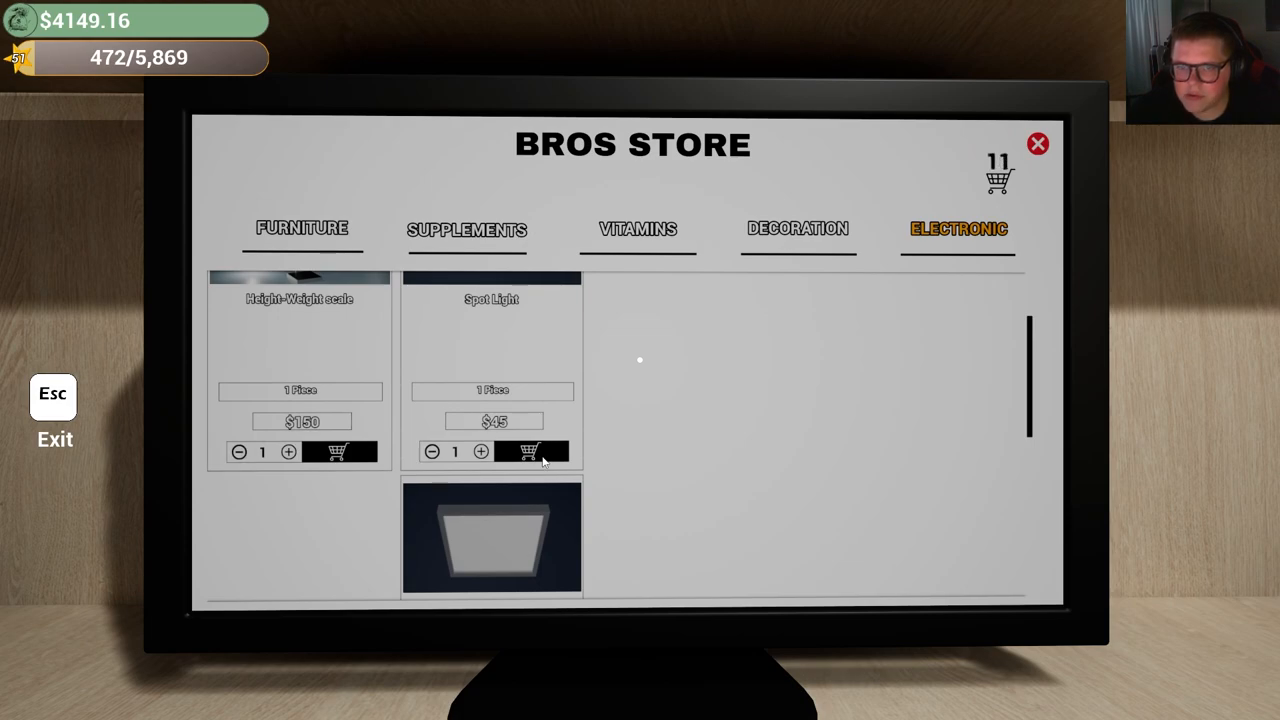
left_click(533, 451)
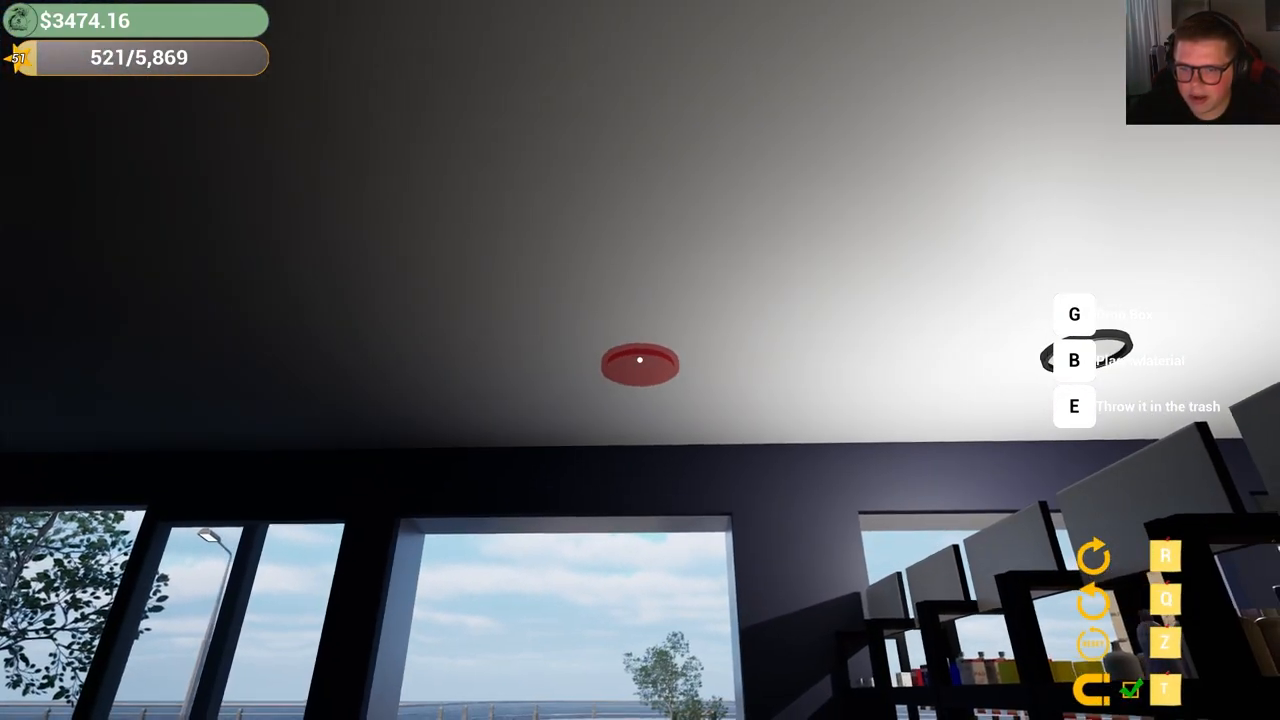
mouse_move(640, 360)
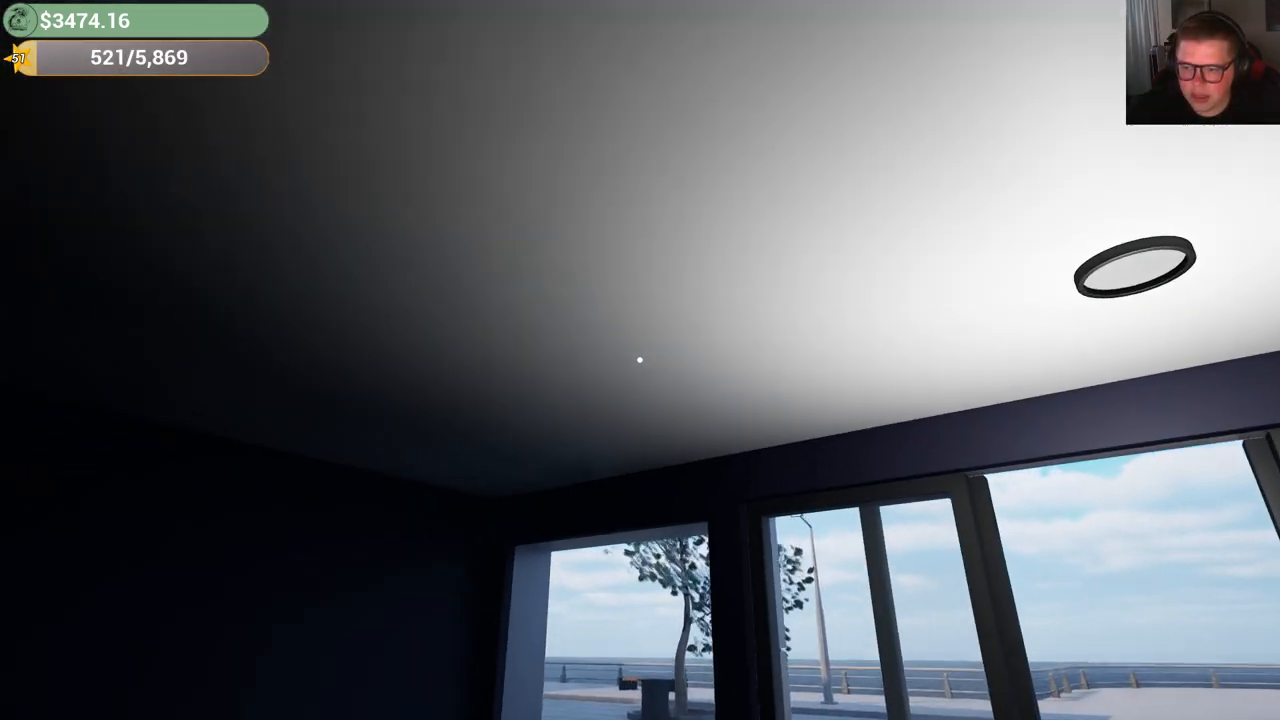
mouse_move(637, 387)
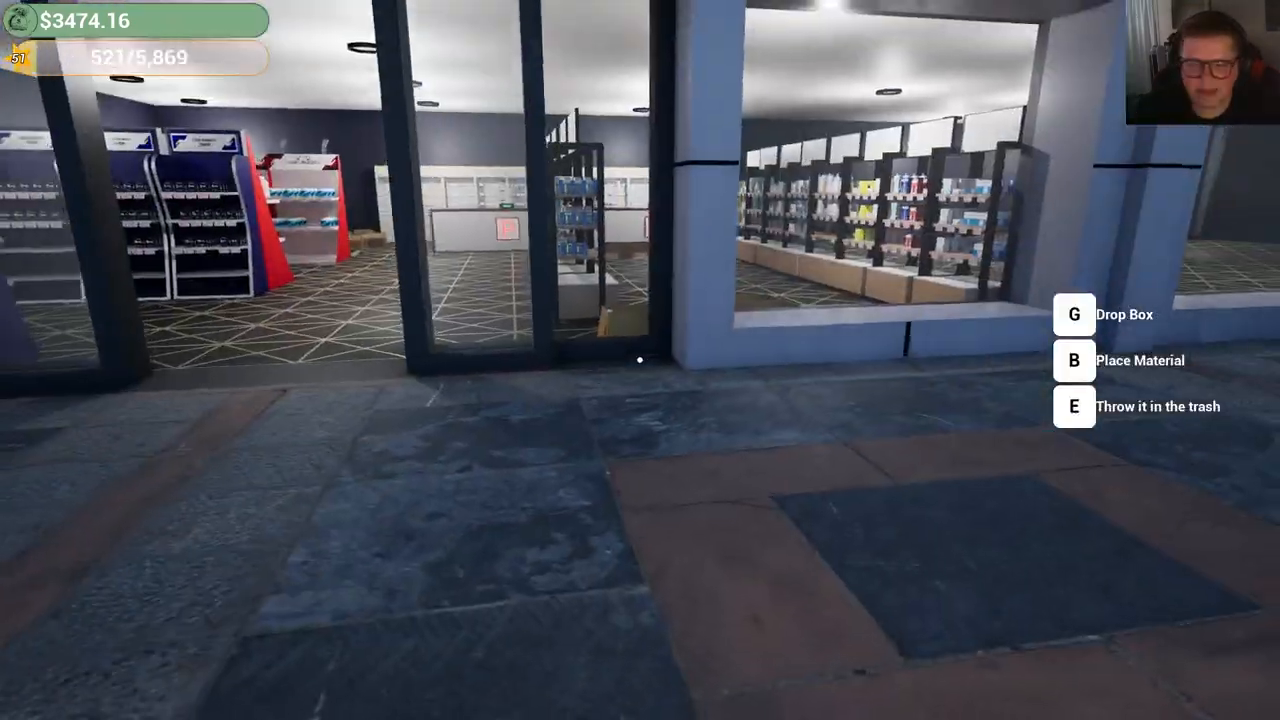
mouse_move(636, 360)
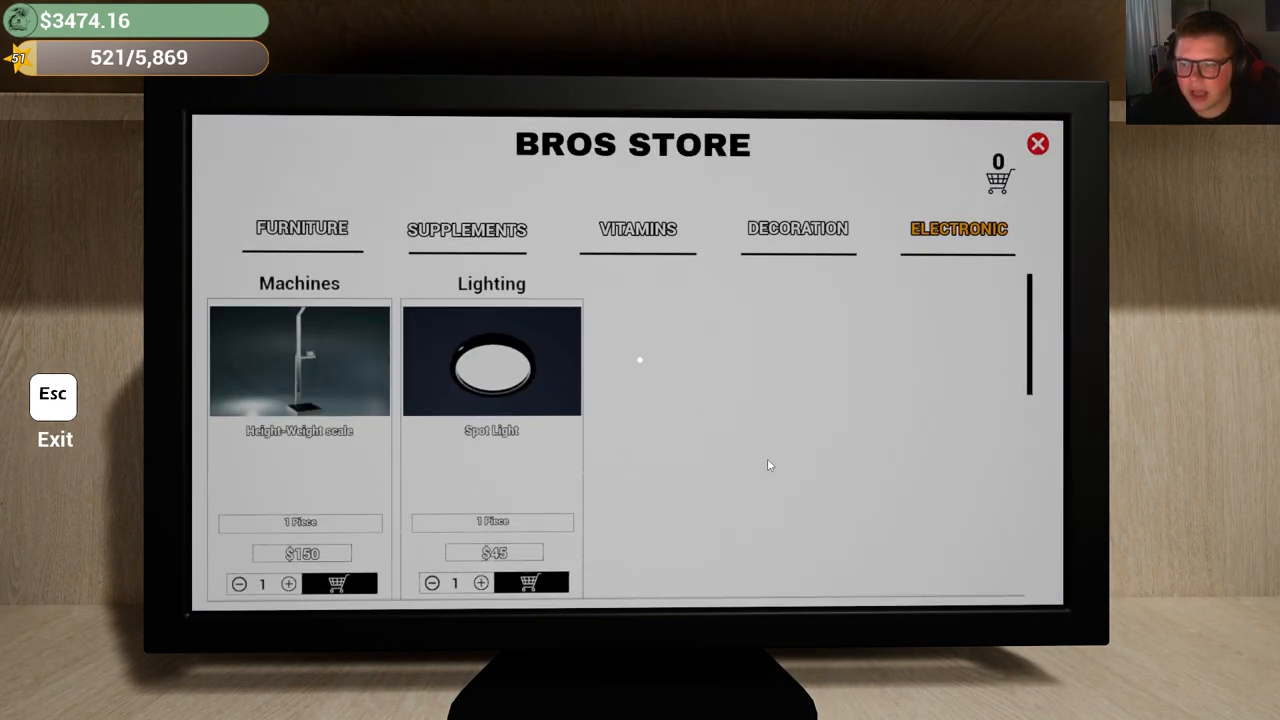
Buy the $2,000 Store cash register from the Furniture tab, leaving $1,474.16
left_click(302, 229)
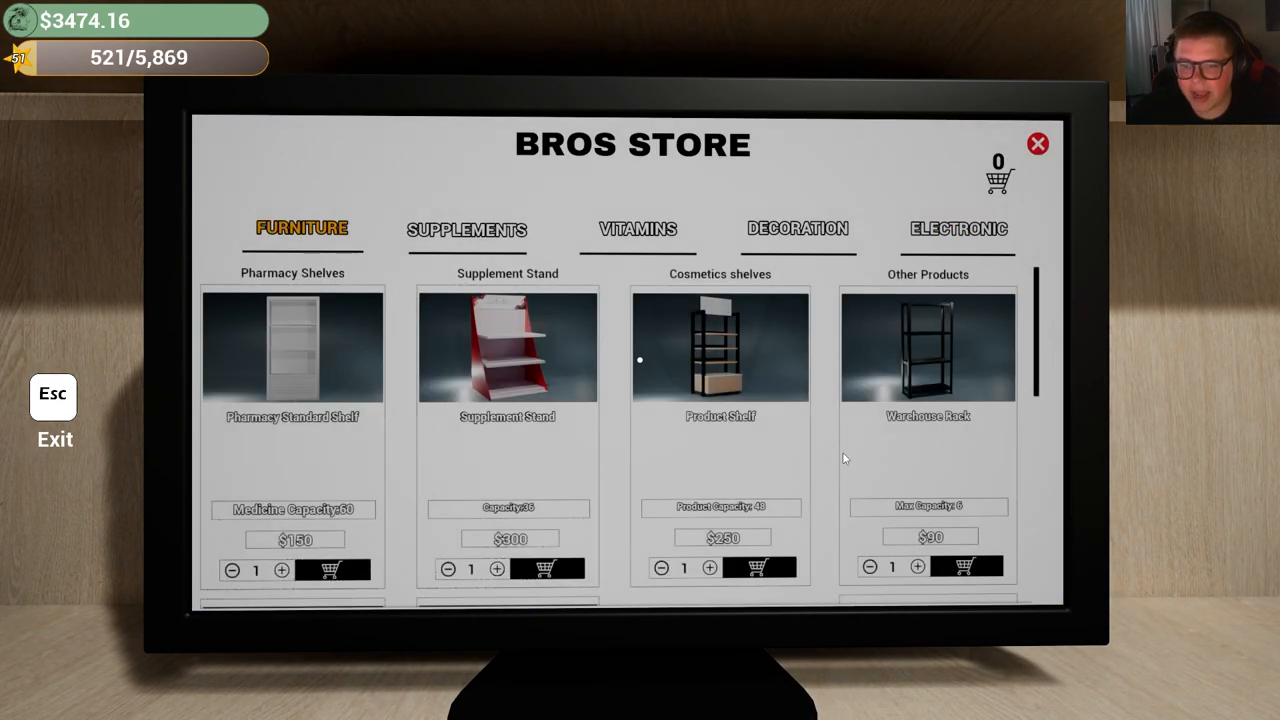
scroll("down", 3)
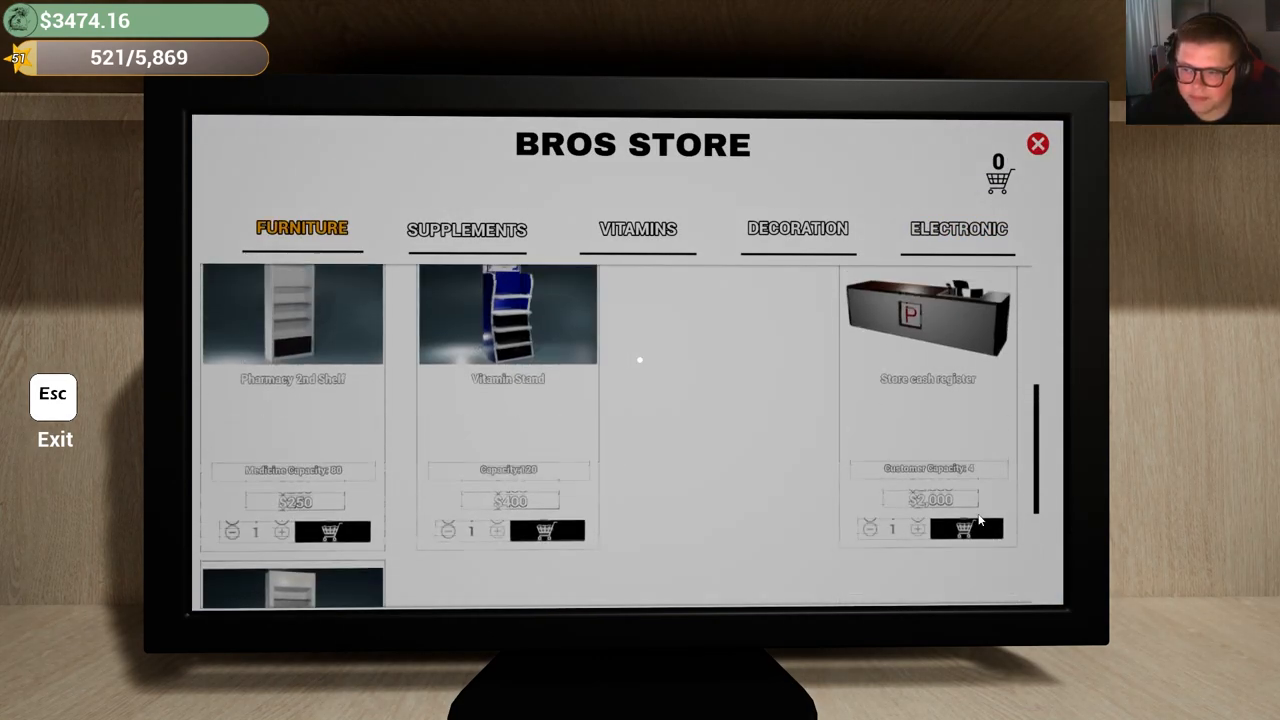
left_click(963, 528)
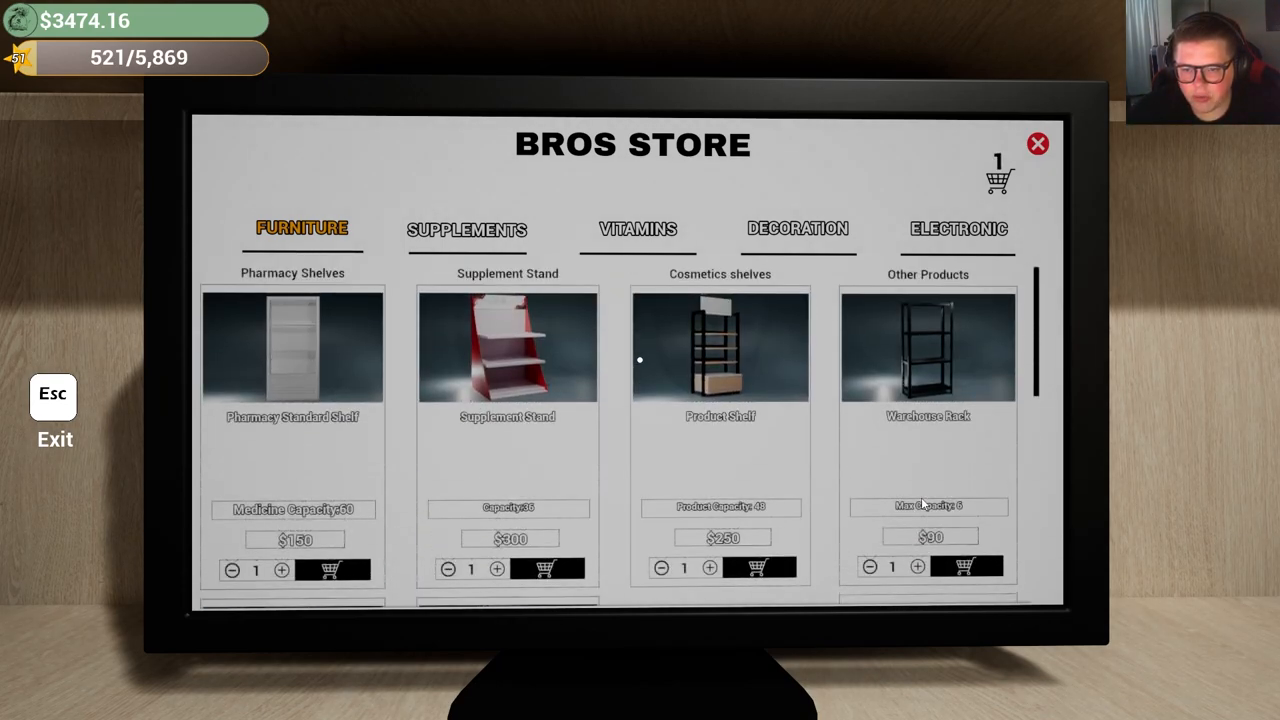
mouse_move(933, 512)
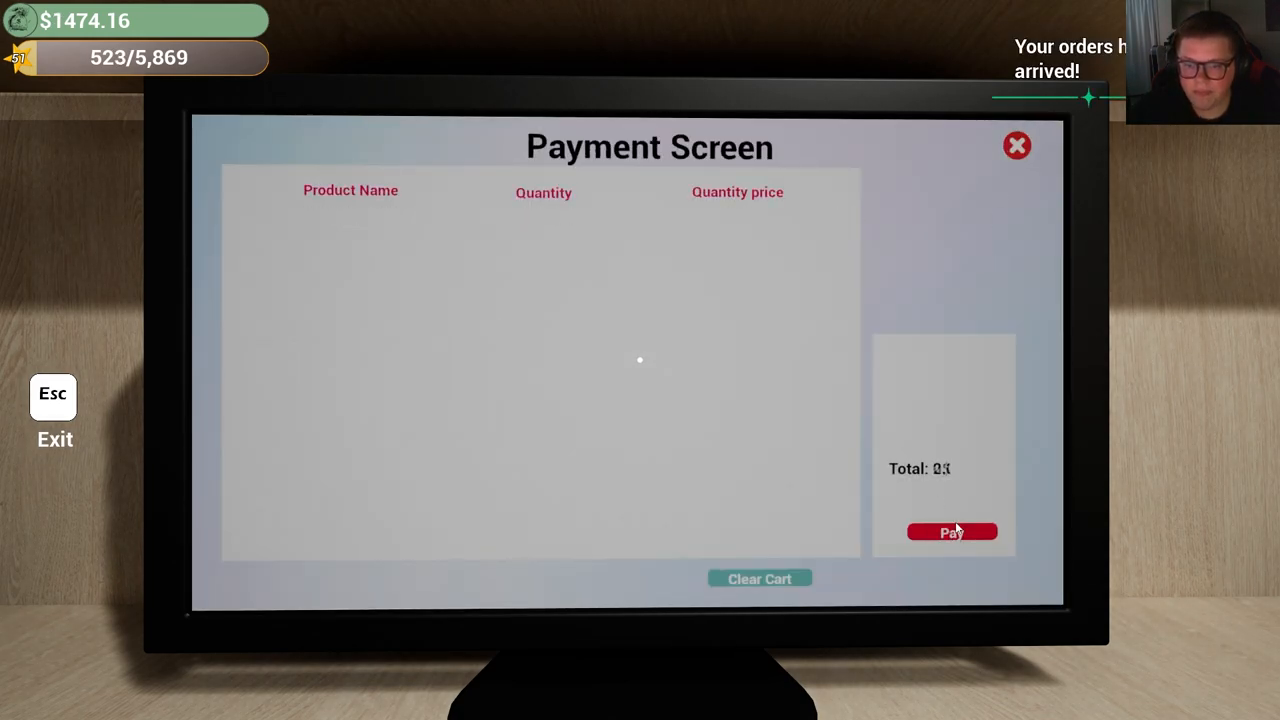
left_click(1015, 145)
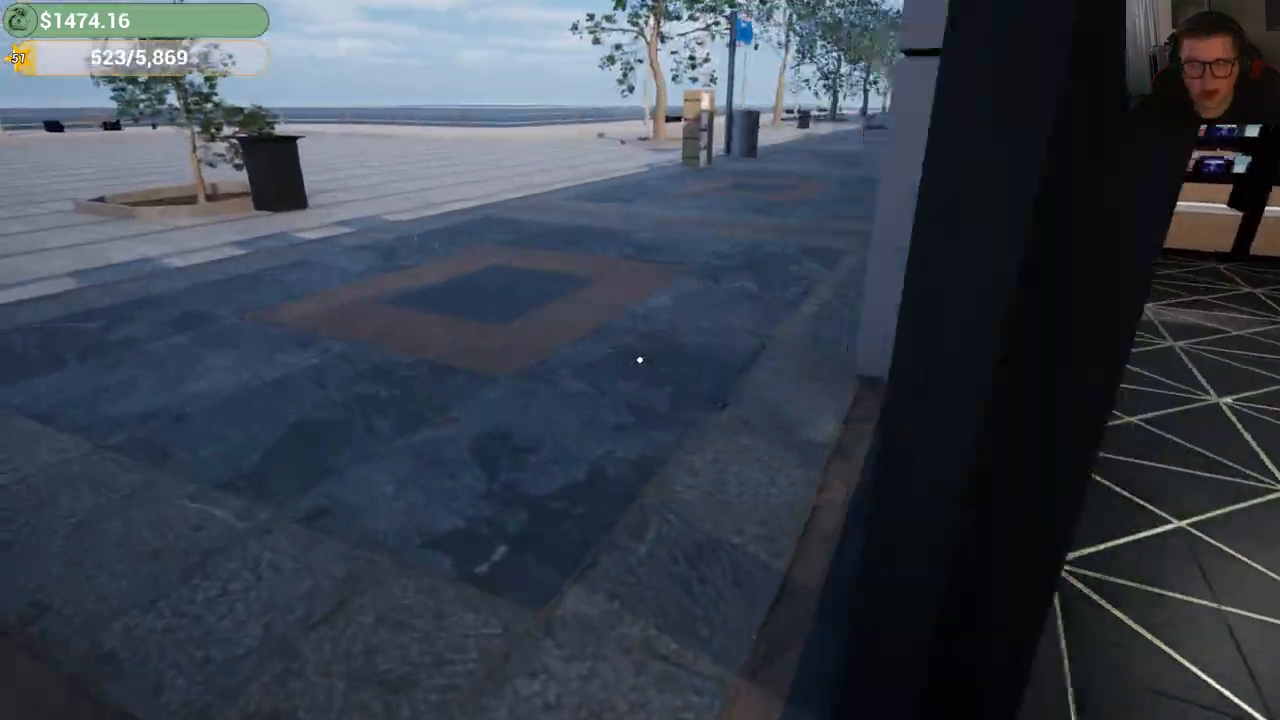
mouse_move(640, 360)
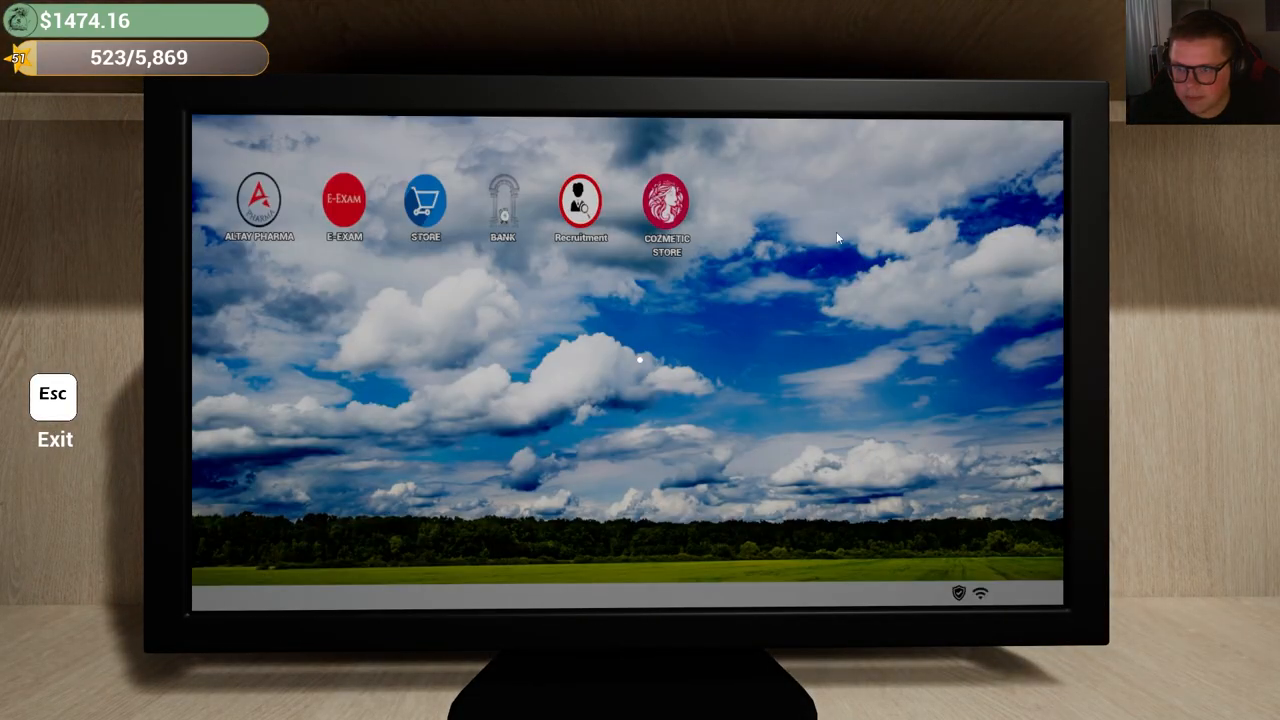
Open the employee Recruitment page and scroll through the pharmacist candidates
left_click(575, 200)
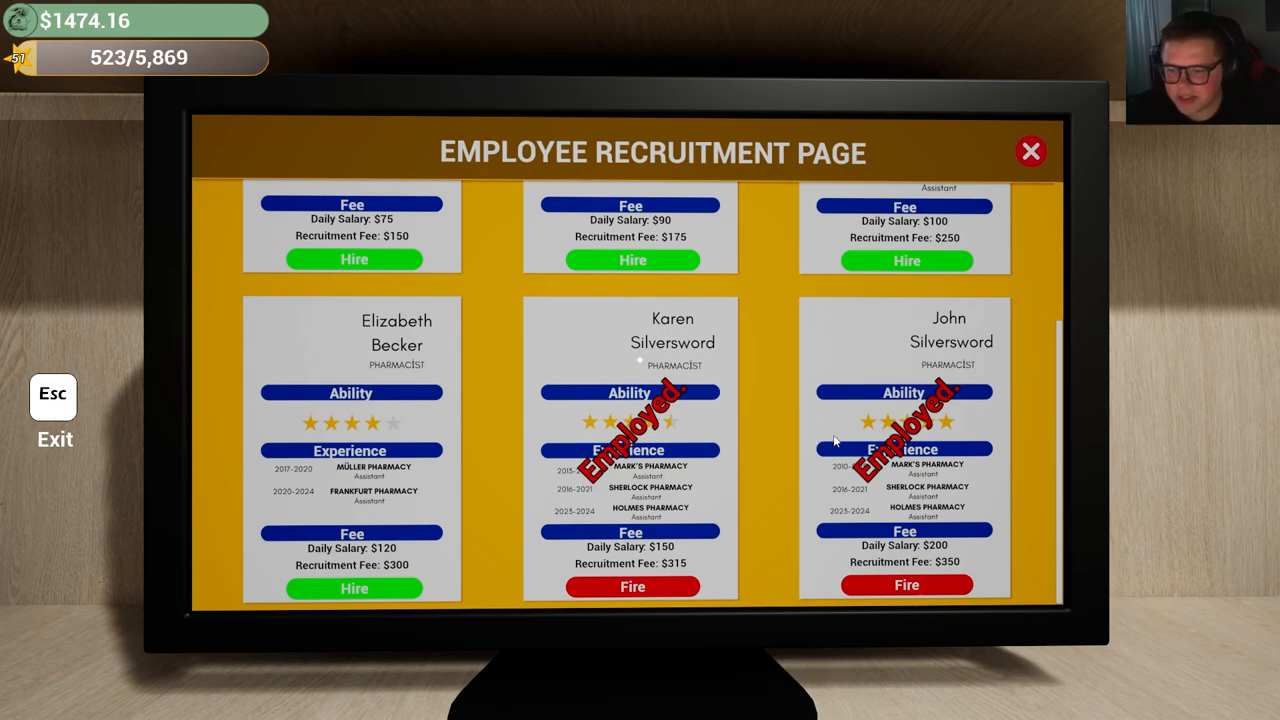
mouse_move(360, 413)
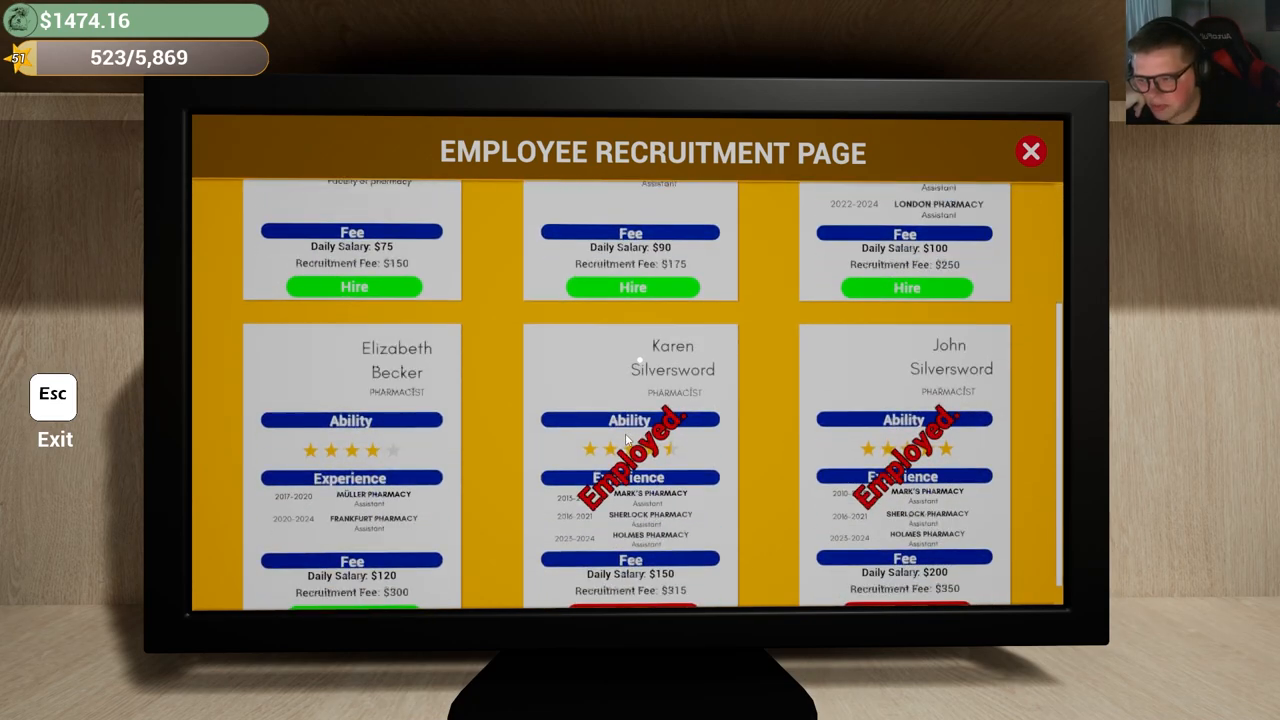
scroll("down", 3)
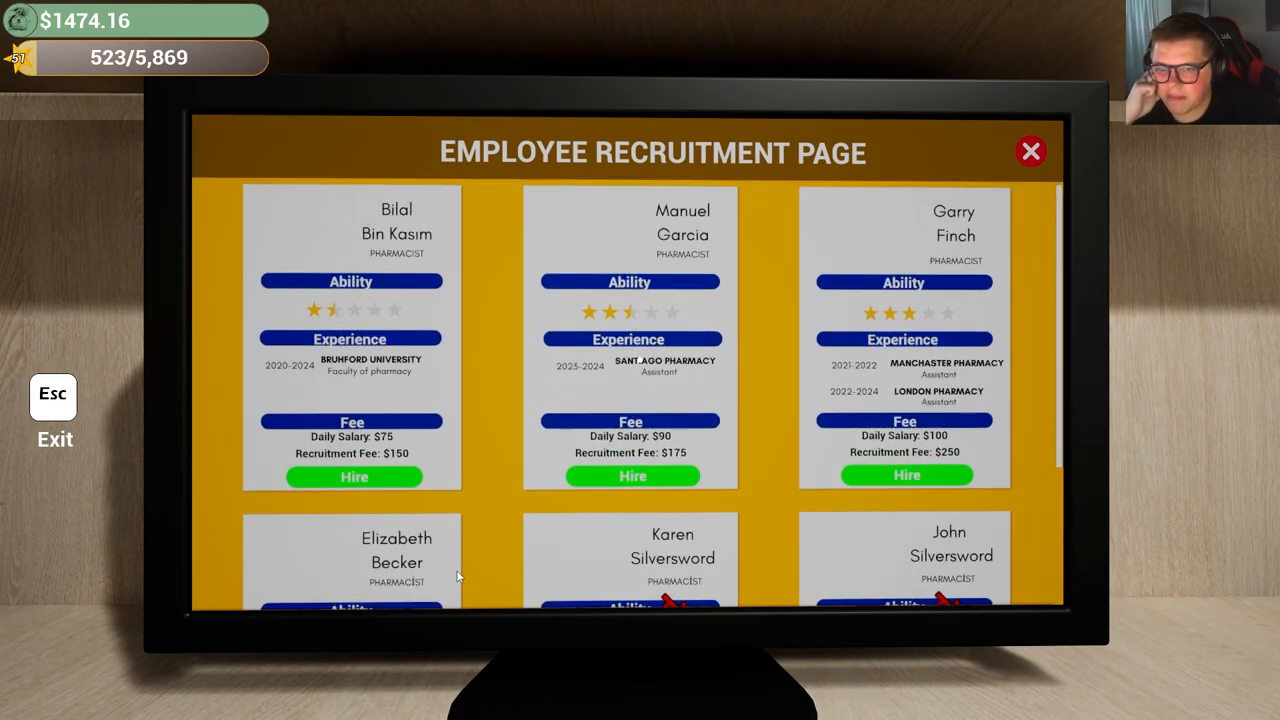
mouse_move(410, 227)
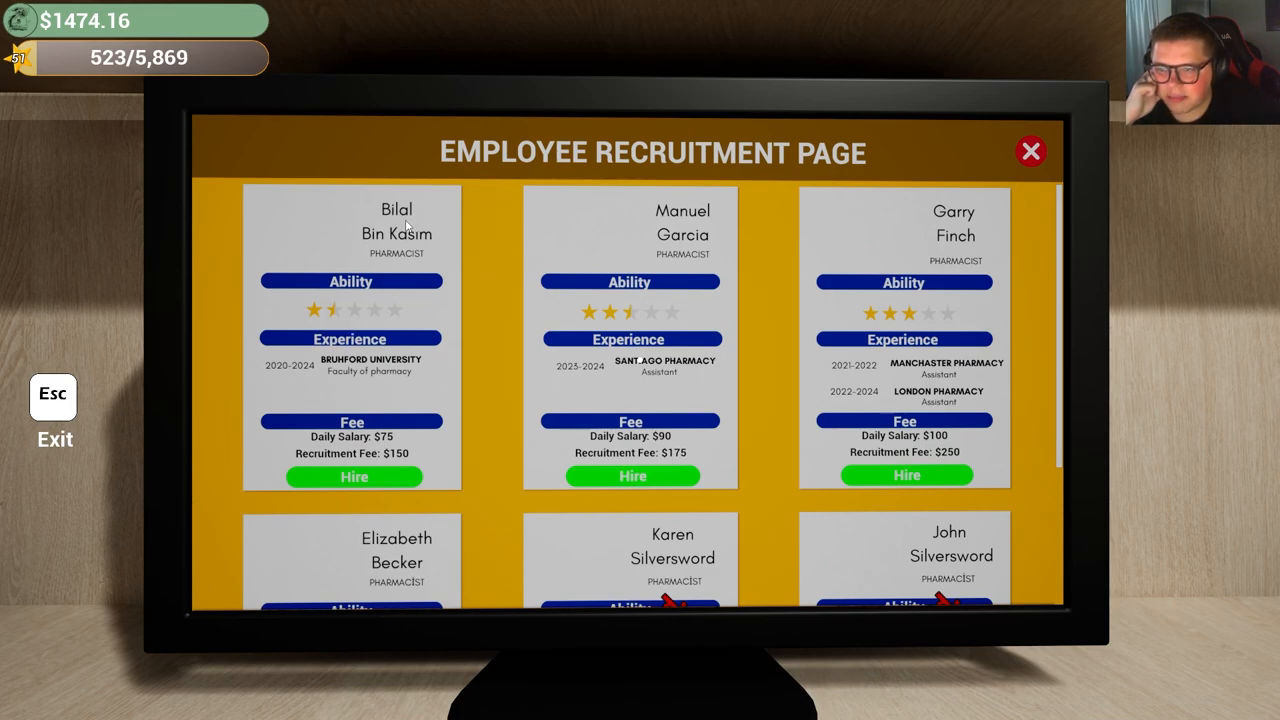
mouse_move(718, 307)
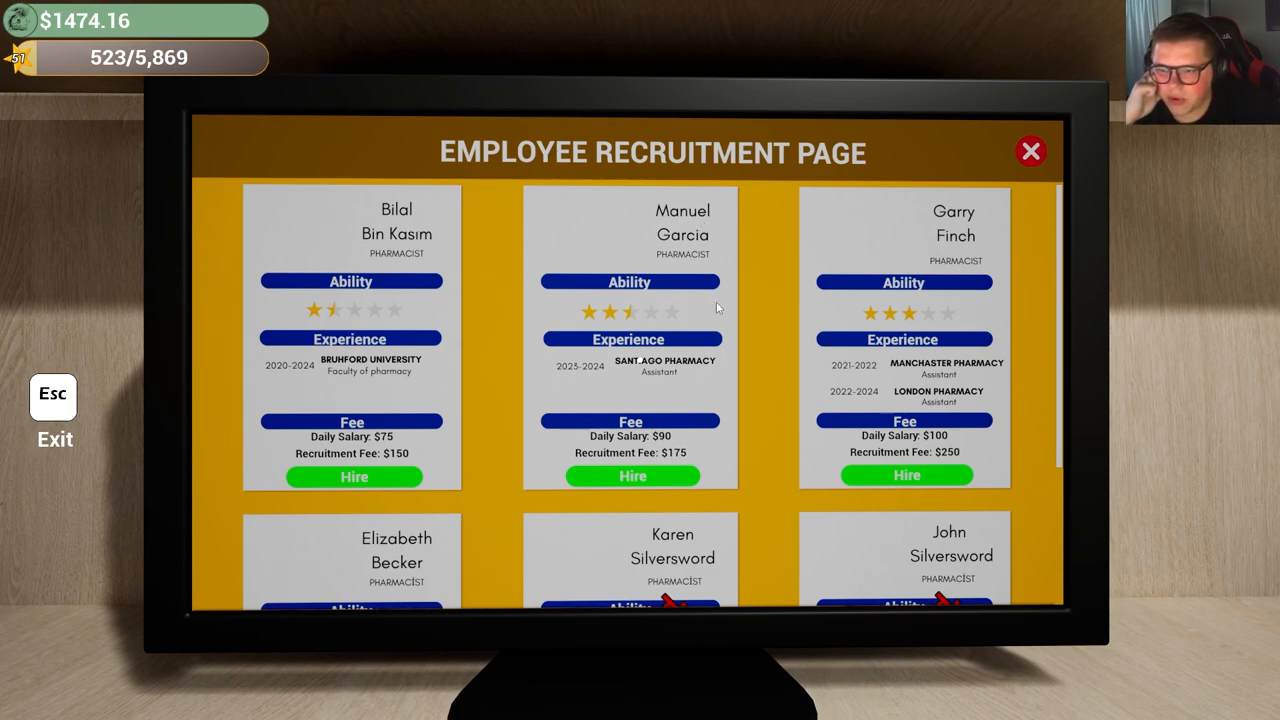
scroll("down", 3)
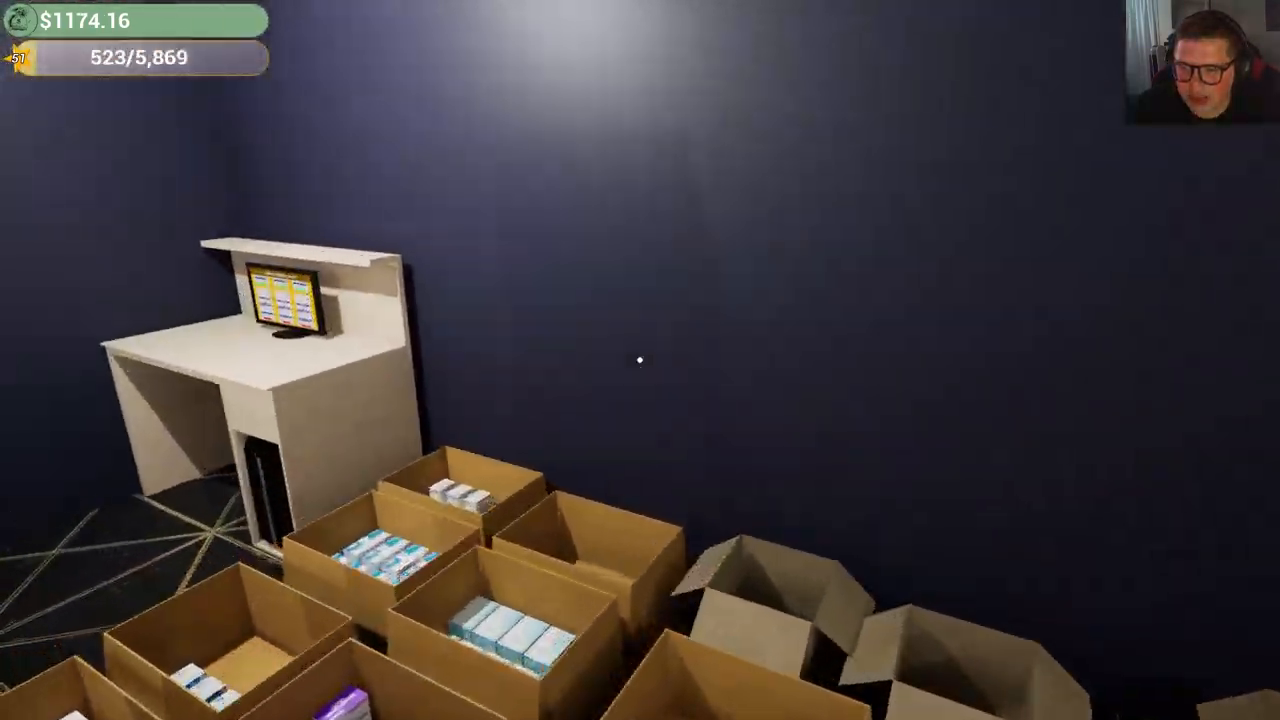
left_click(280, 305)
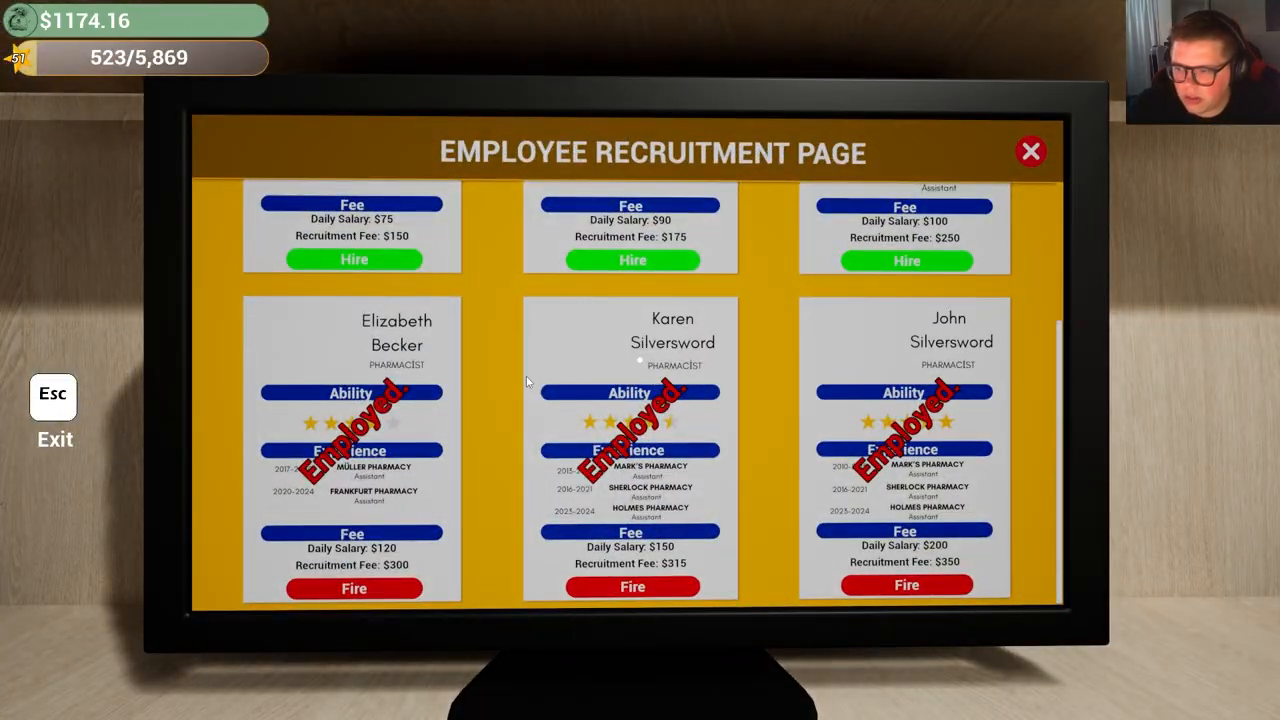
left_click(1030, 151)
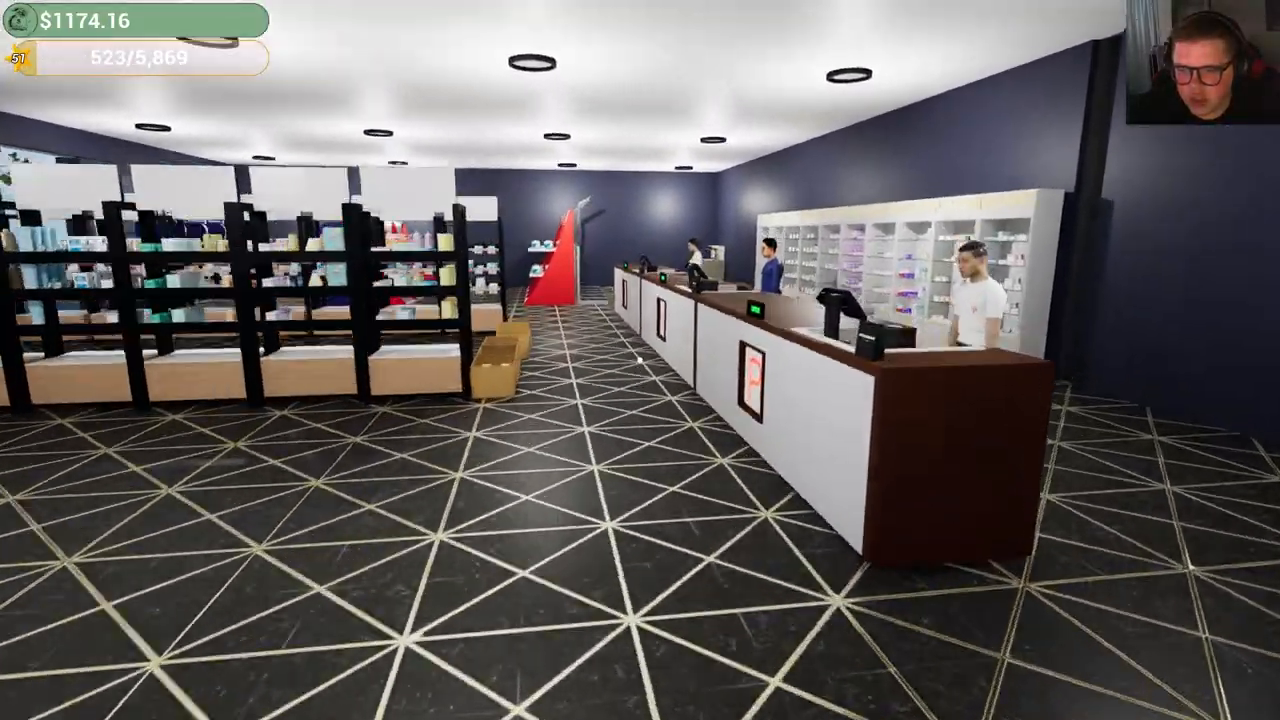
mouse_move(635, 360)
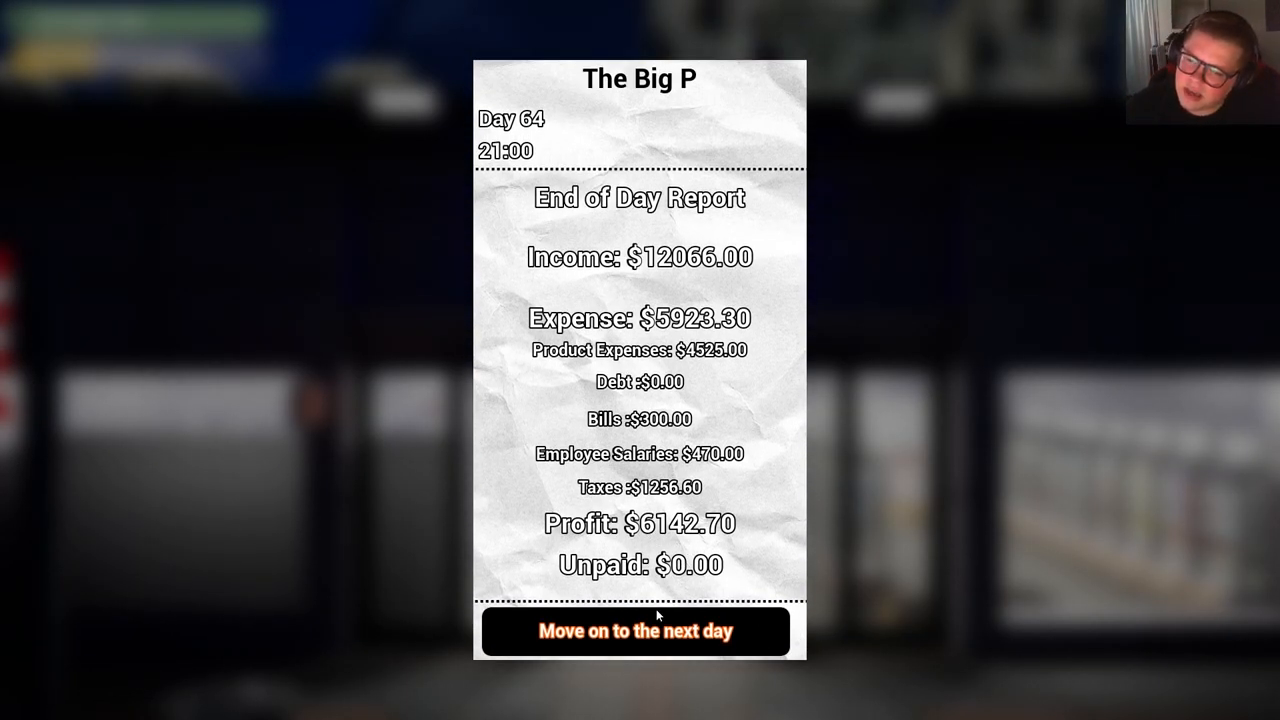
Dismiss the Day 64 end-of-day report ($6142.70 profit) to begin the next day
left_click(636, 631)
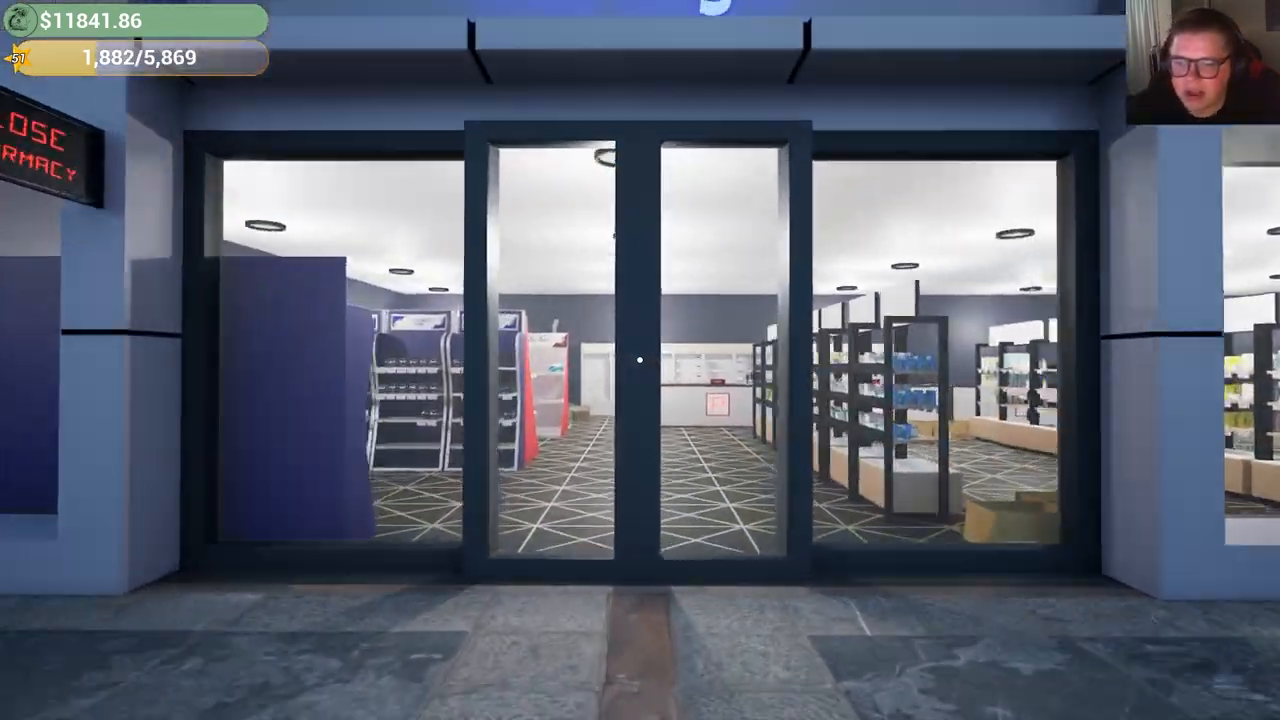
mouse_move(640, 360)
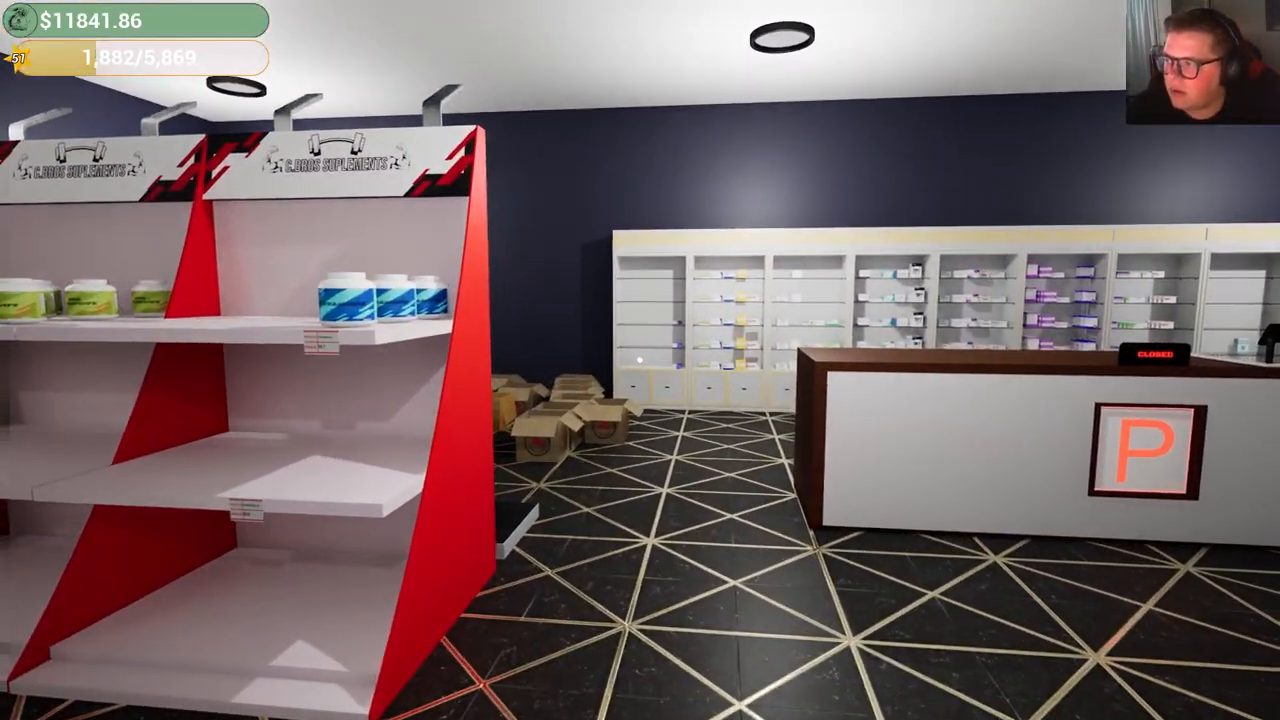
mouse_move(640, 360)
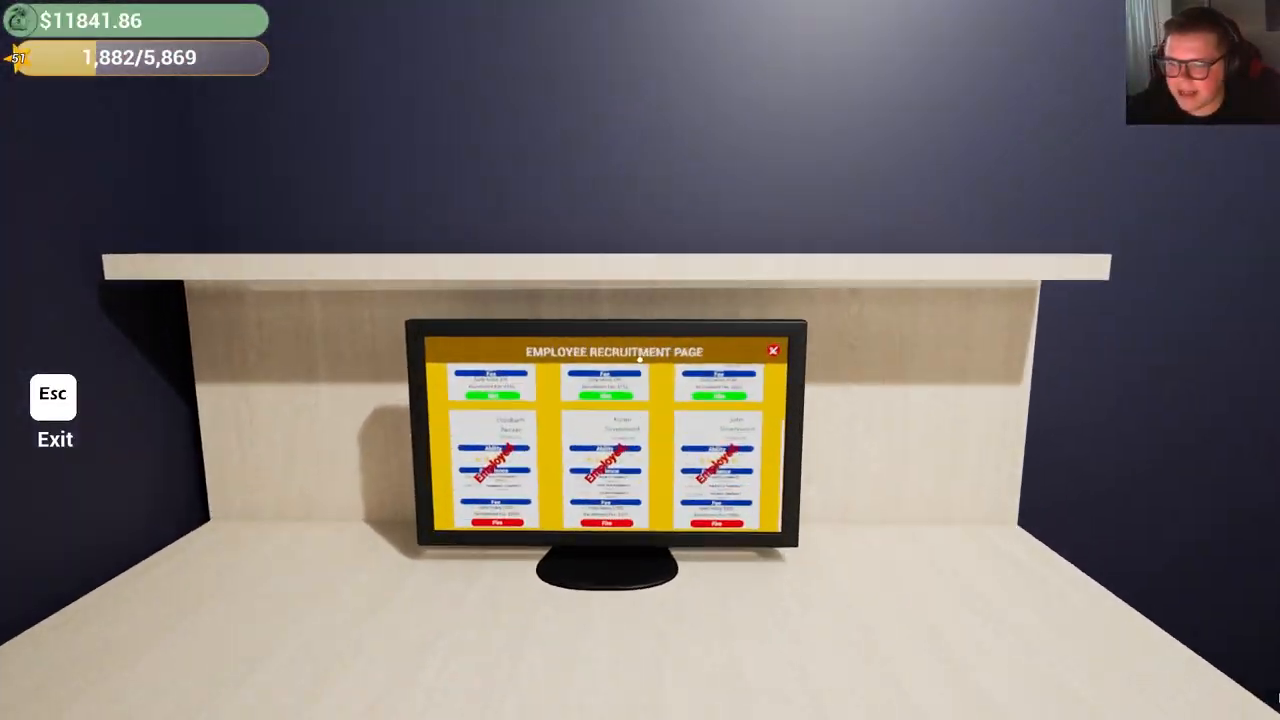
Close the recruitment page and buy the supplement stands from the store's furniture section
left_click(772, 351)
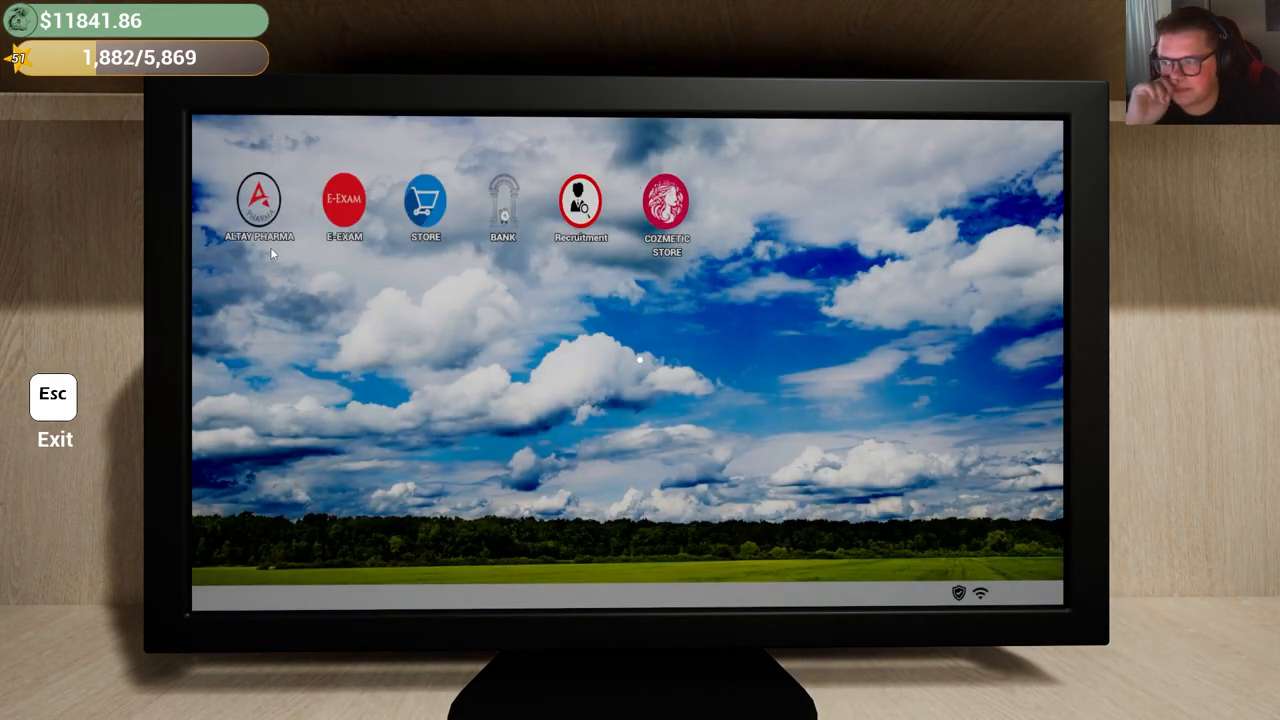
left_click(424, 200)
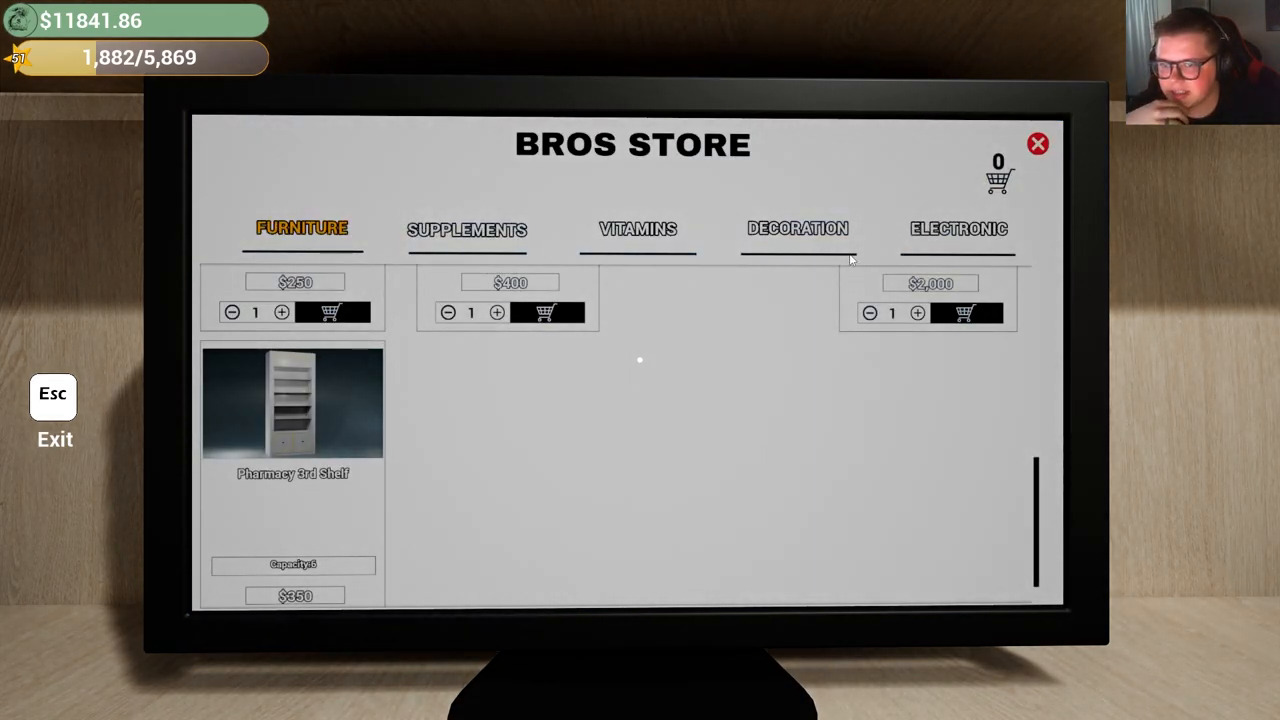
left_click(798, 229)
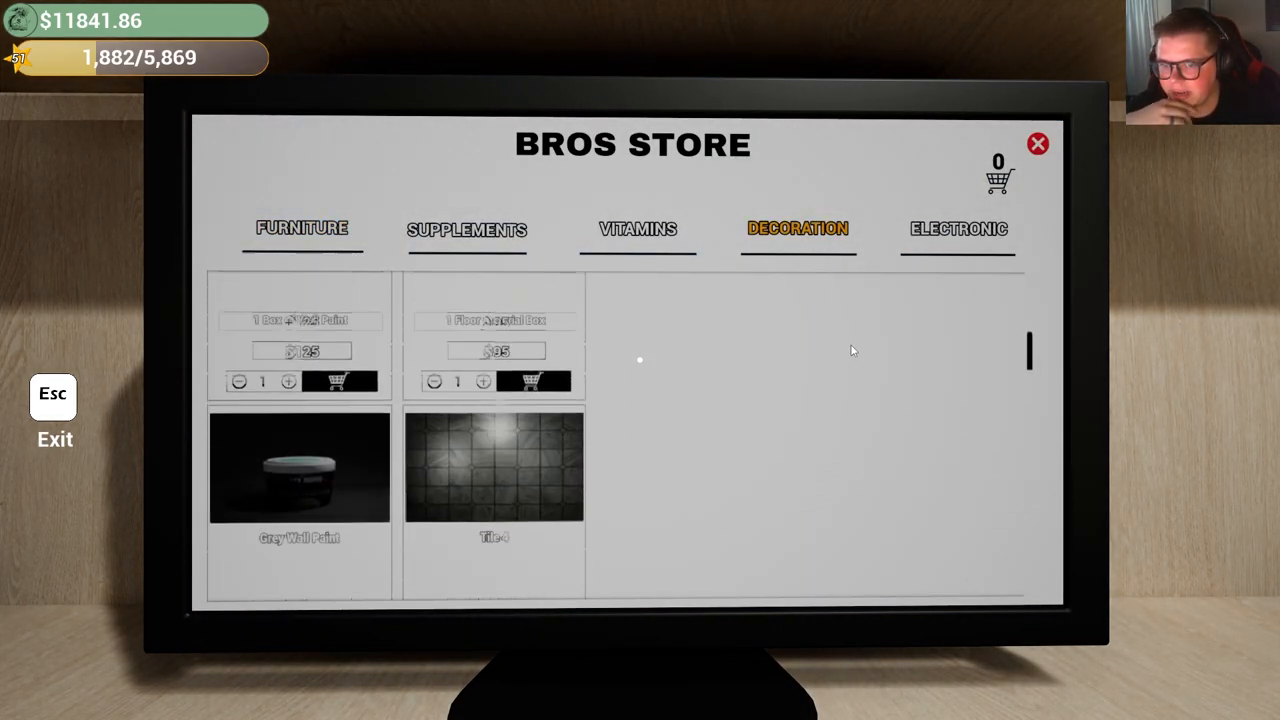
left_click(302, 230)
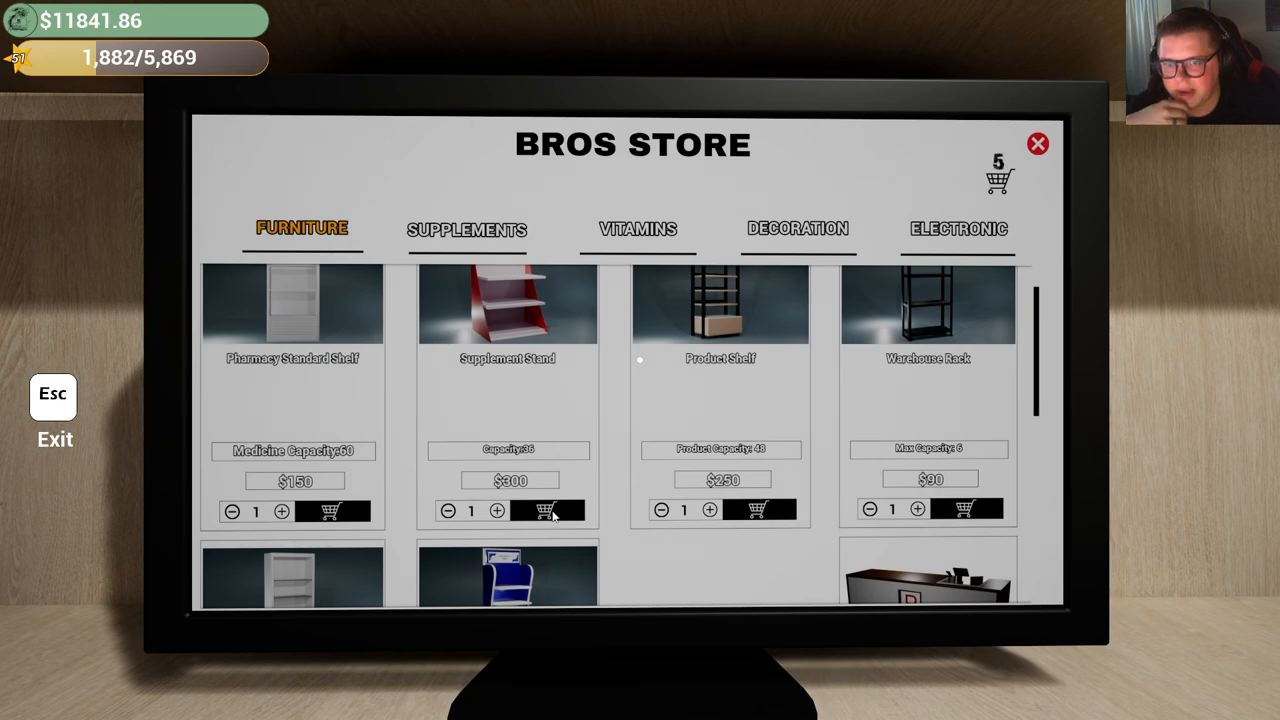
left_click(545, 510)
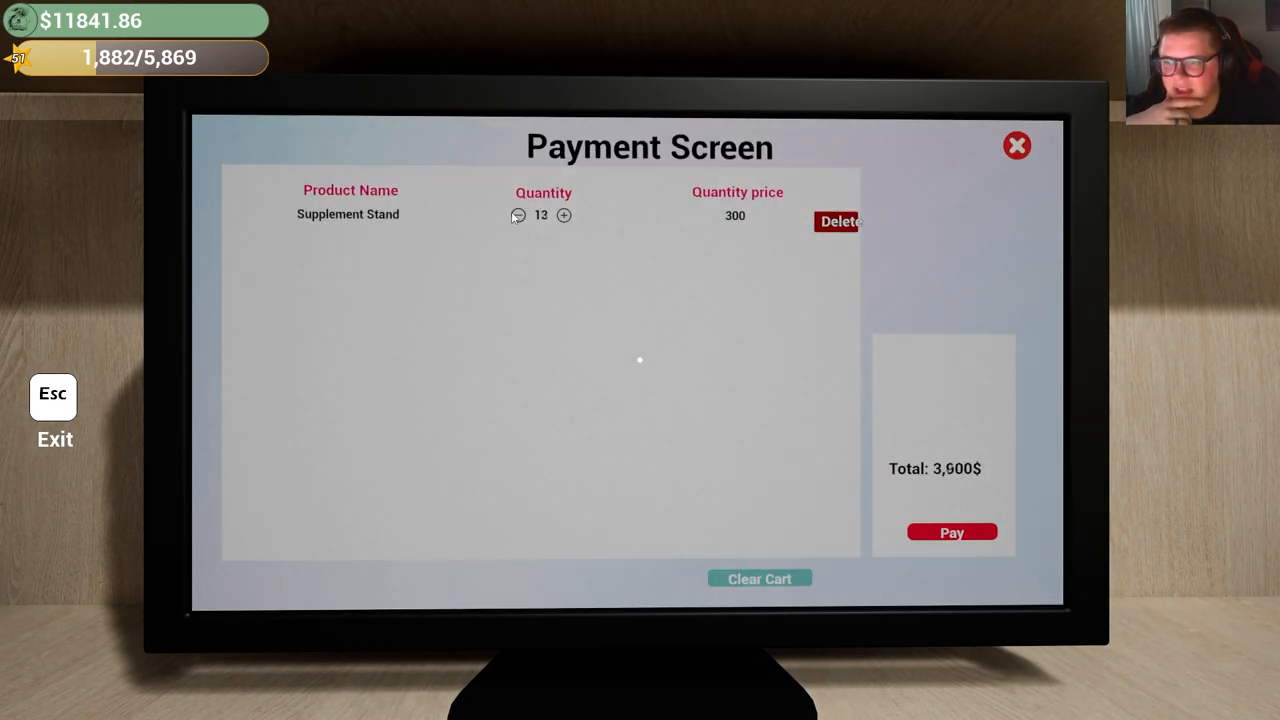
left_click(952, 531)
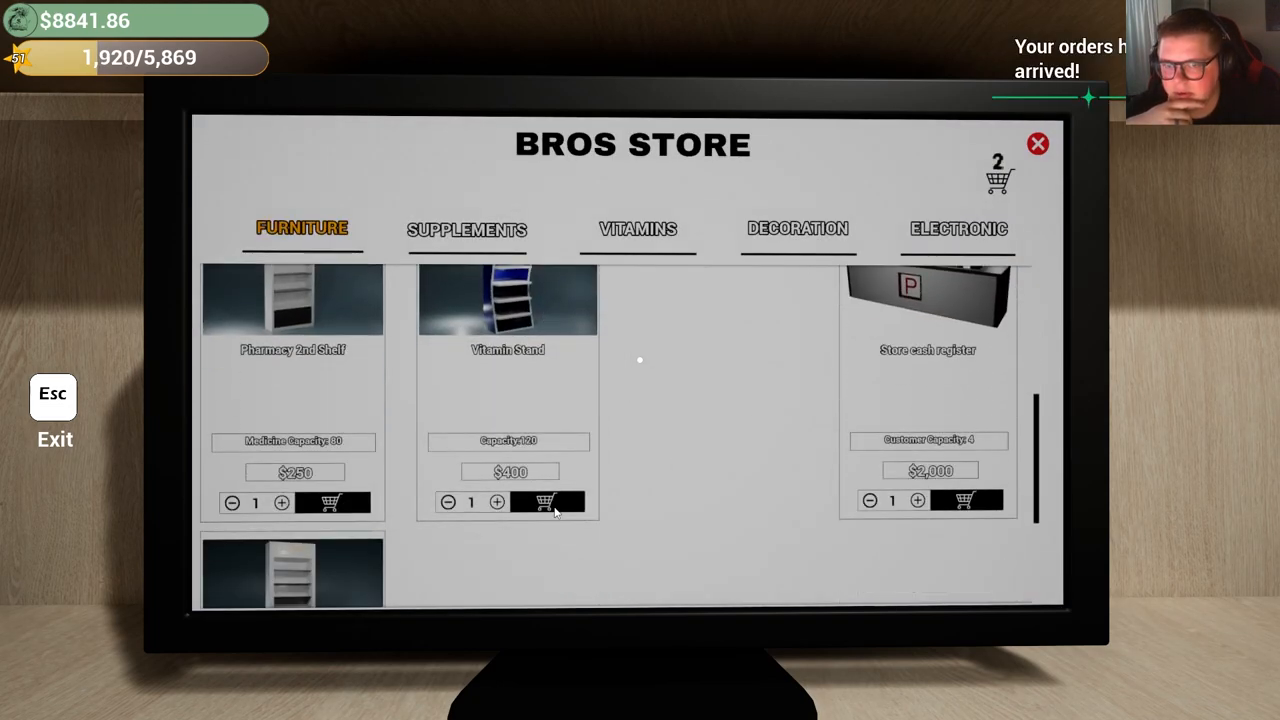
Buy five vitamin stands and the product shelves, leaving the cart empty at $3,091.86
left_click(546, 501)
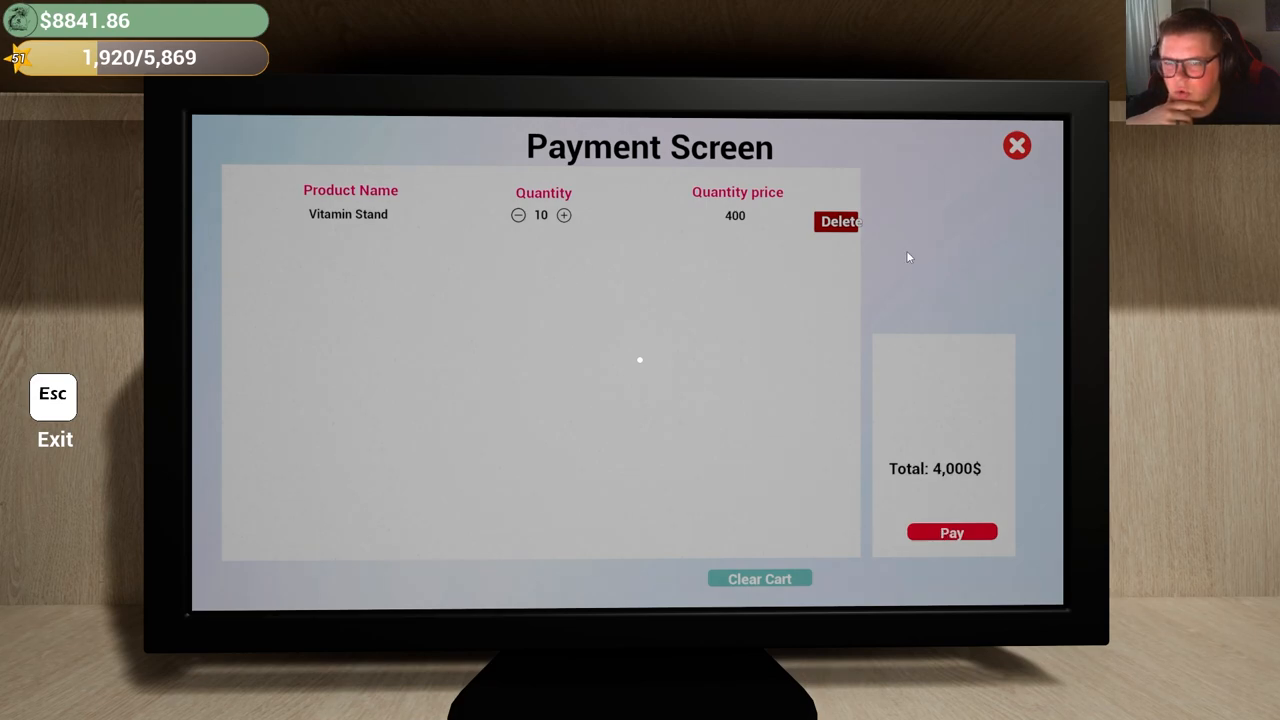
mouse_move(516, 216)
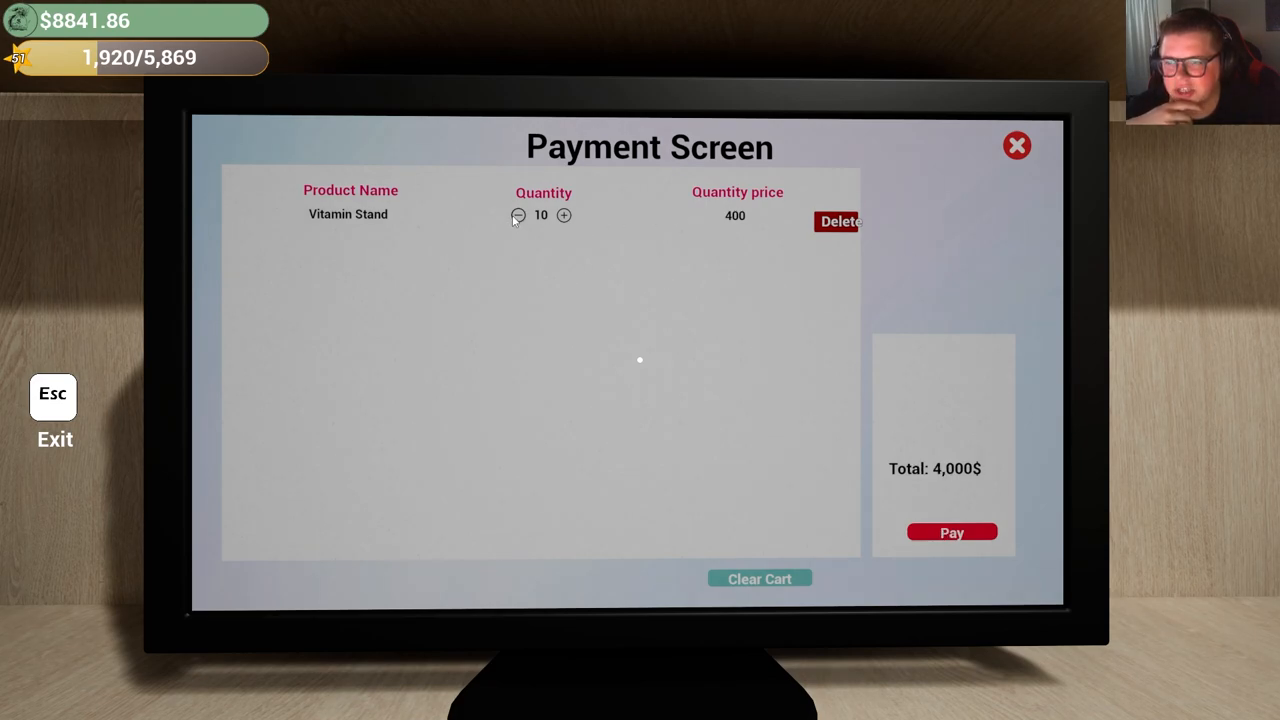
left_click(517, 215)
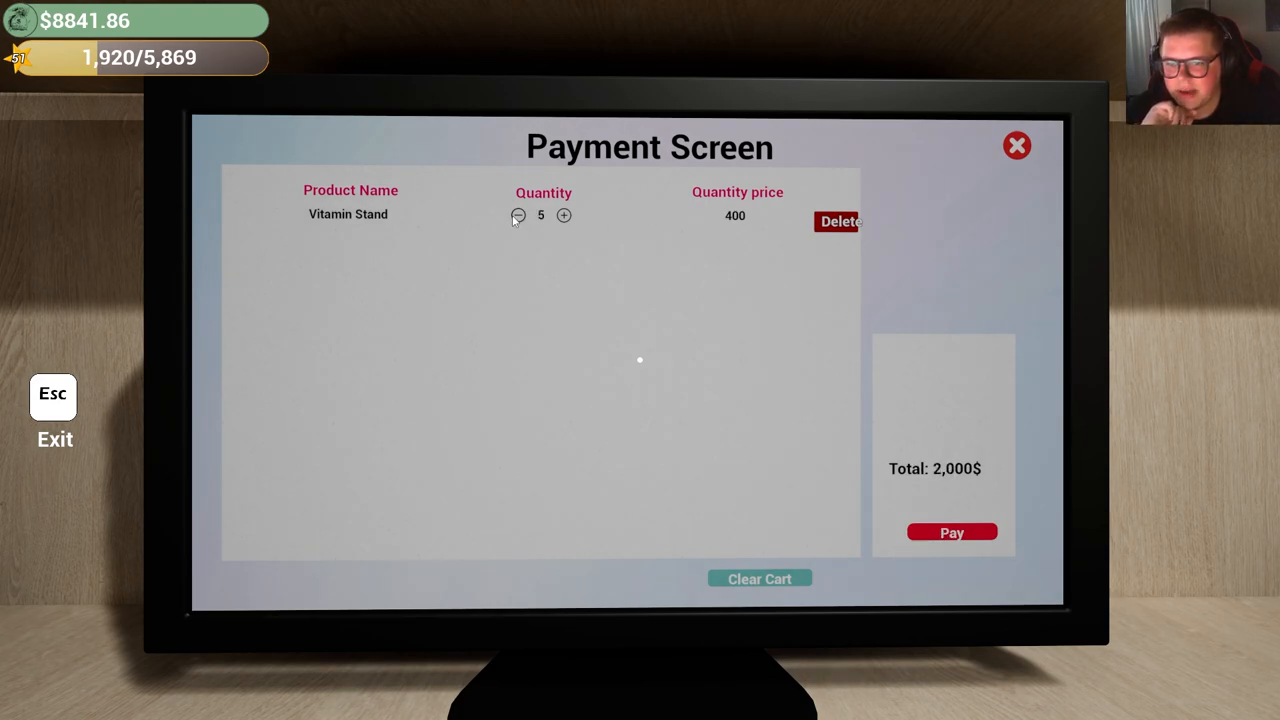
left_click(951, 531)
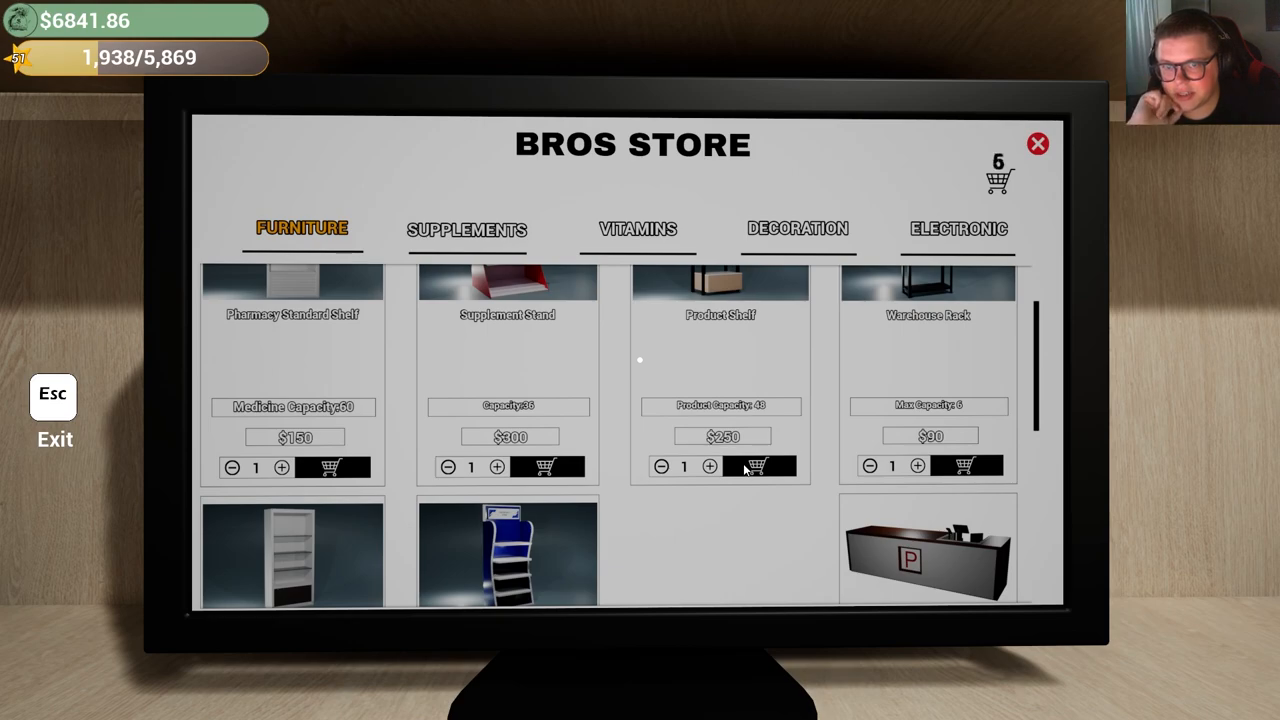
left_click(760, 466)
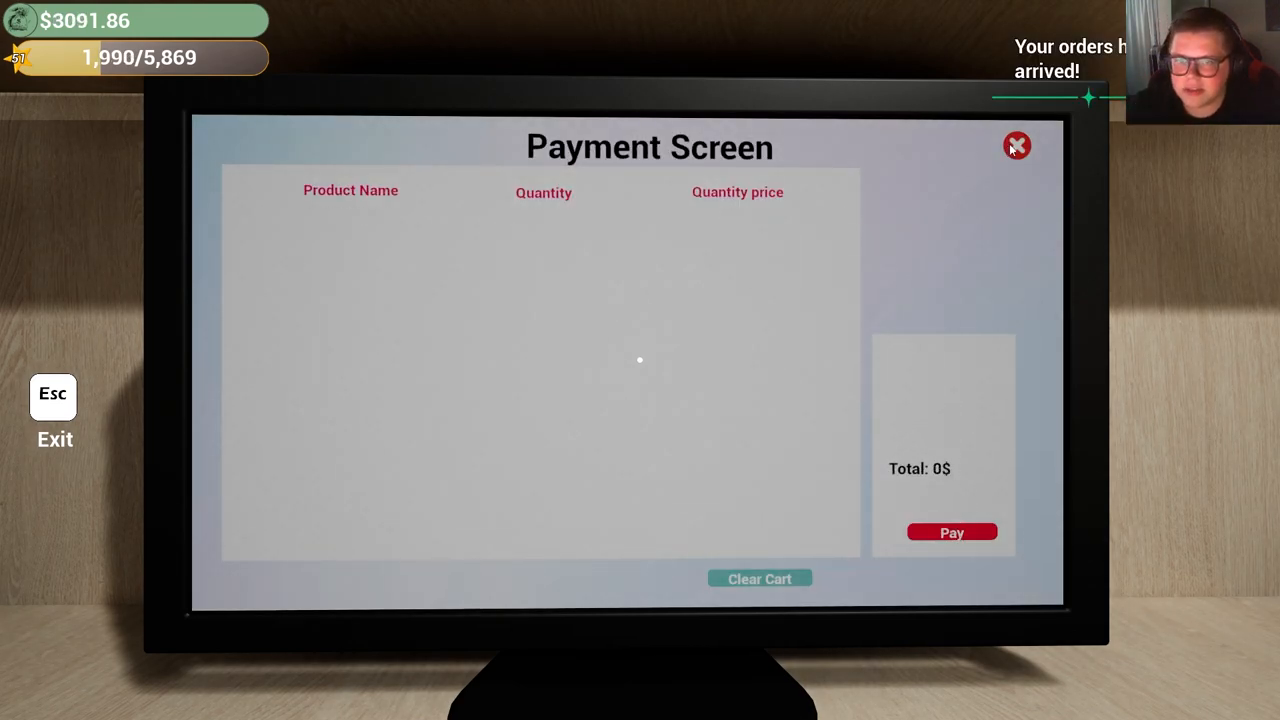
left_click(1015, 145)
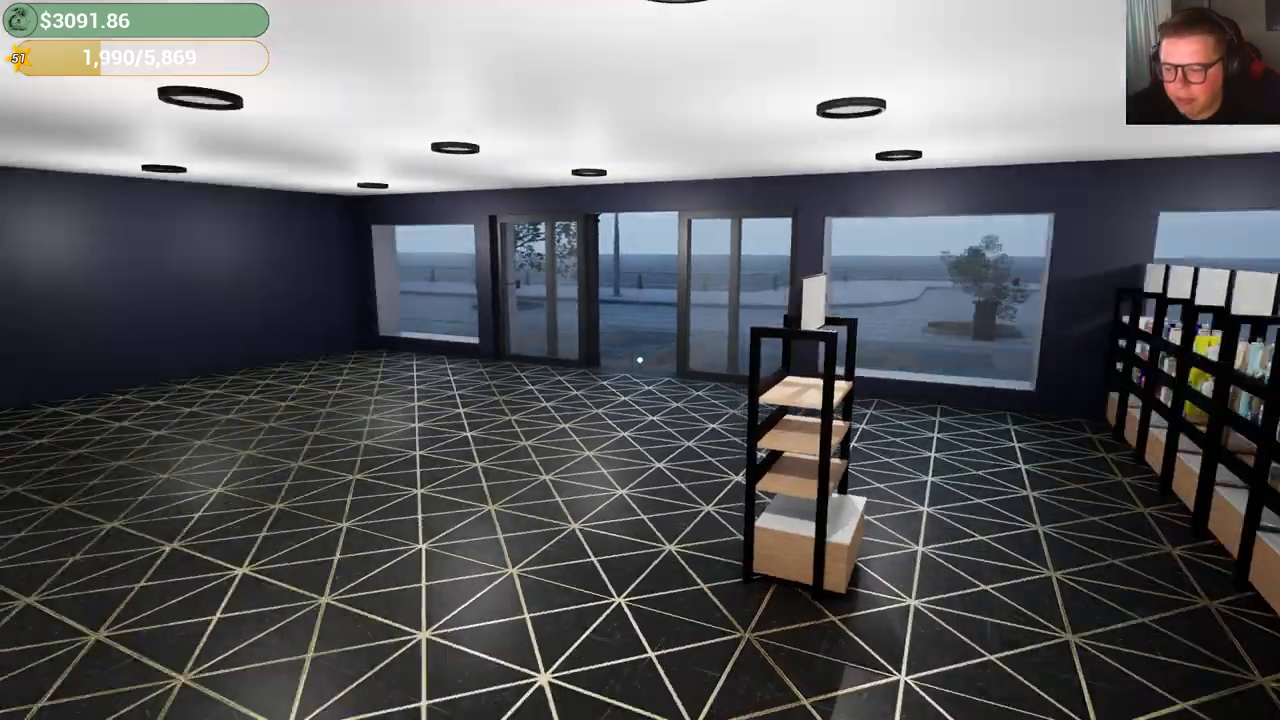
mouse_move(640, 360)
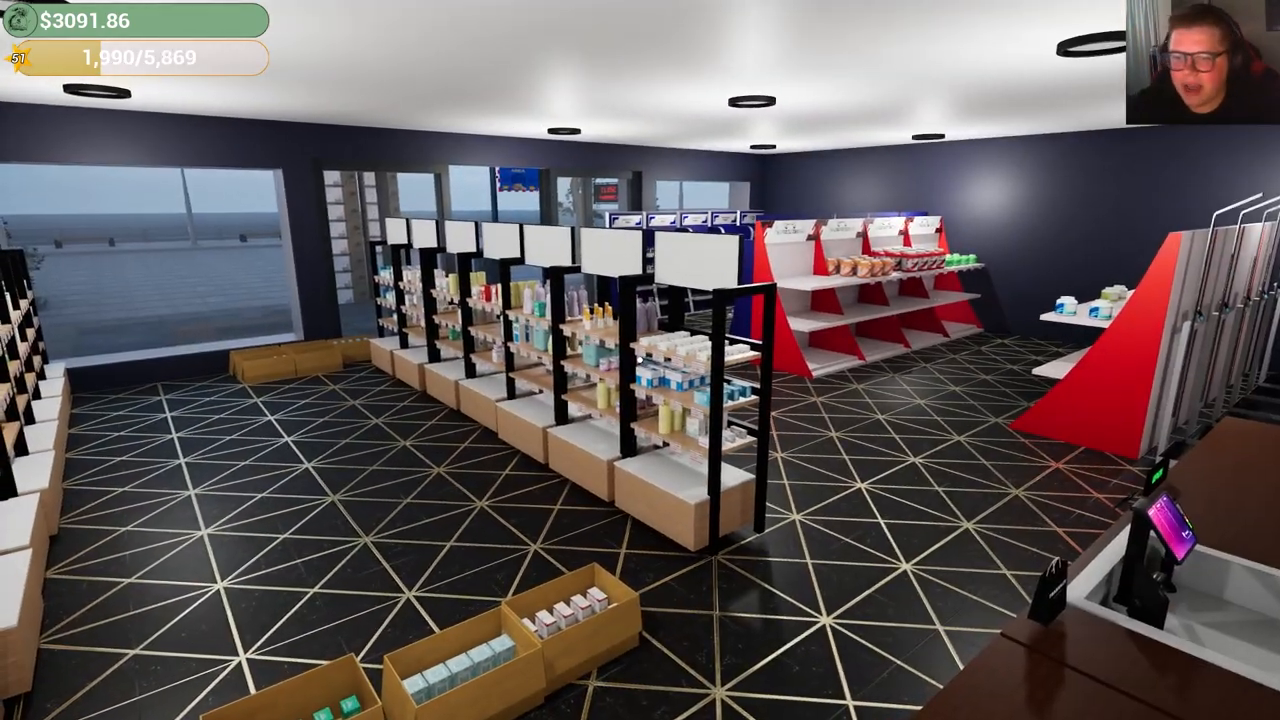
mouse_move(640, 360)
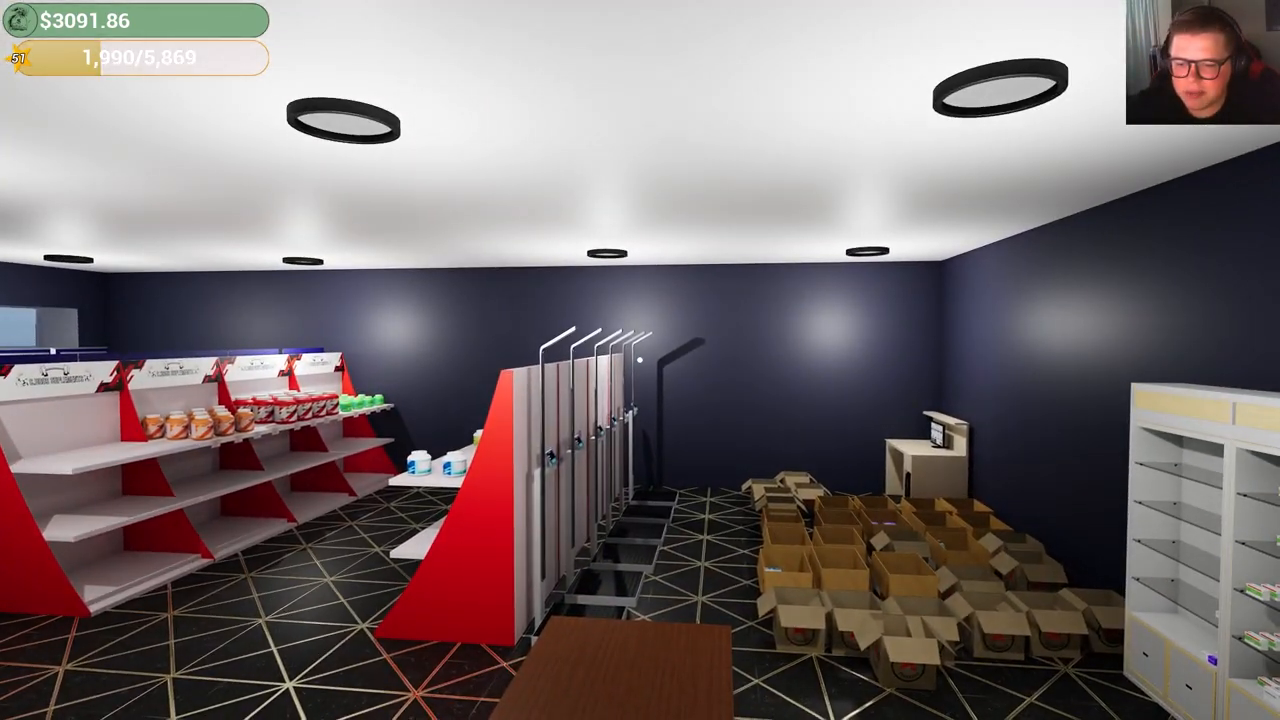